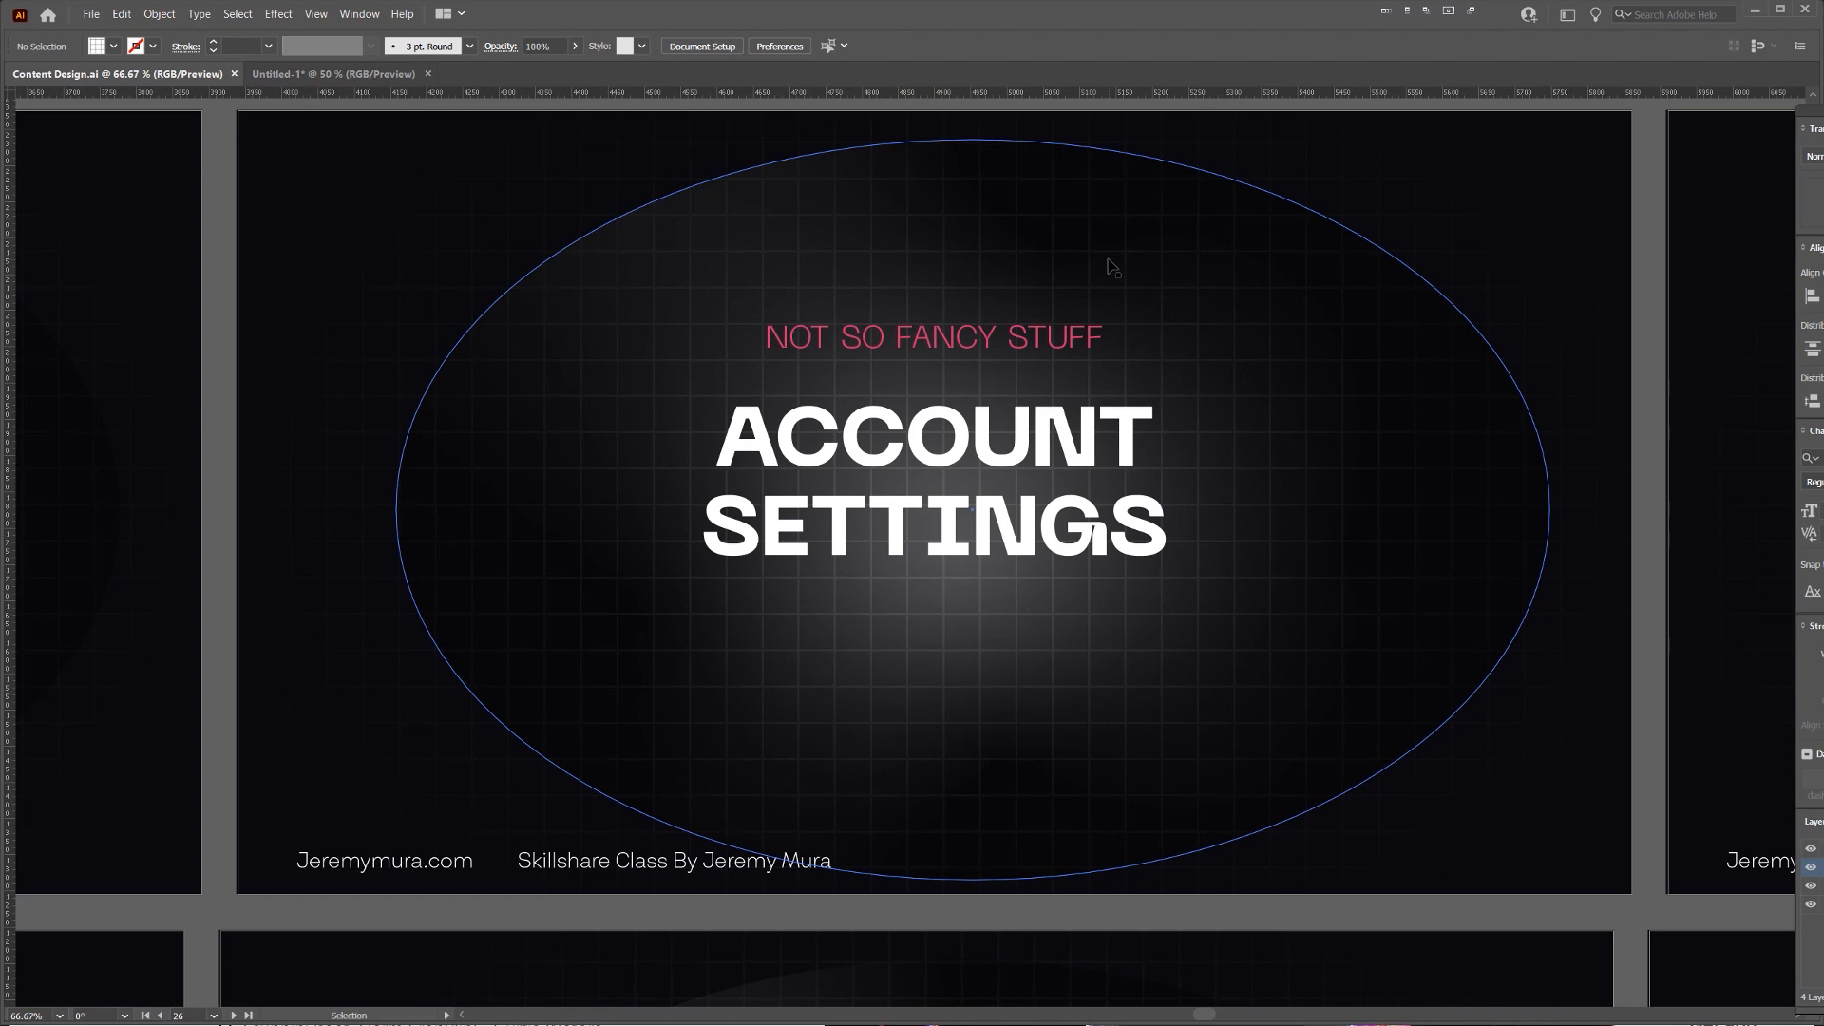
mouse_move(707, 174)
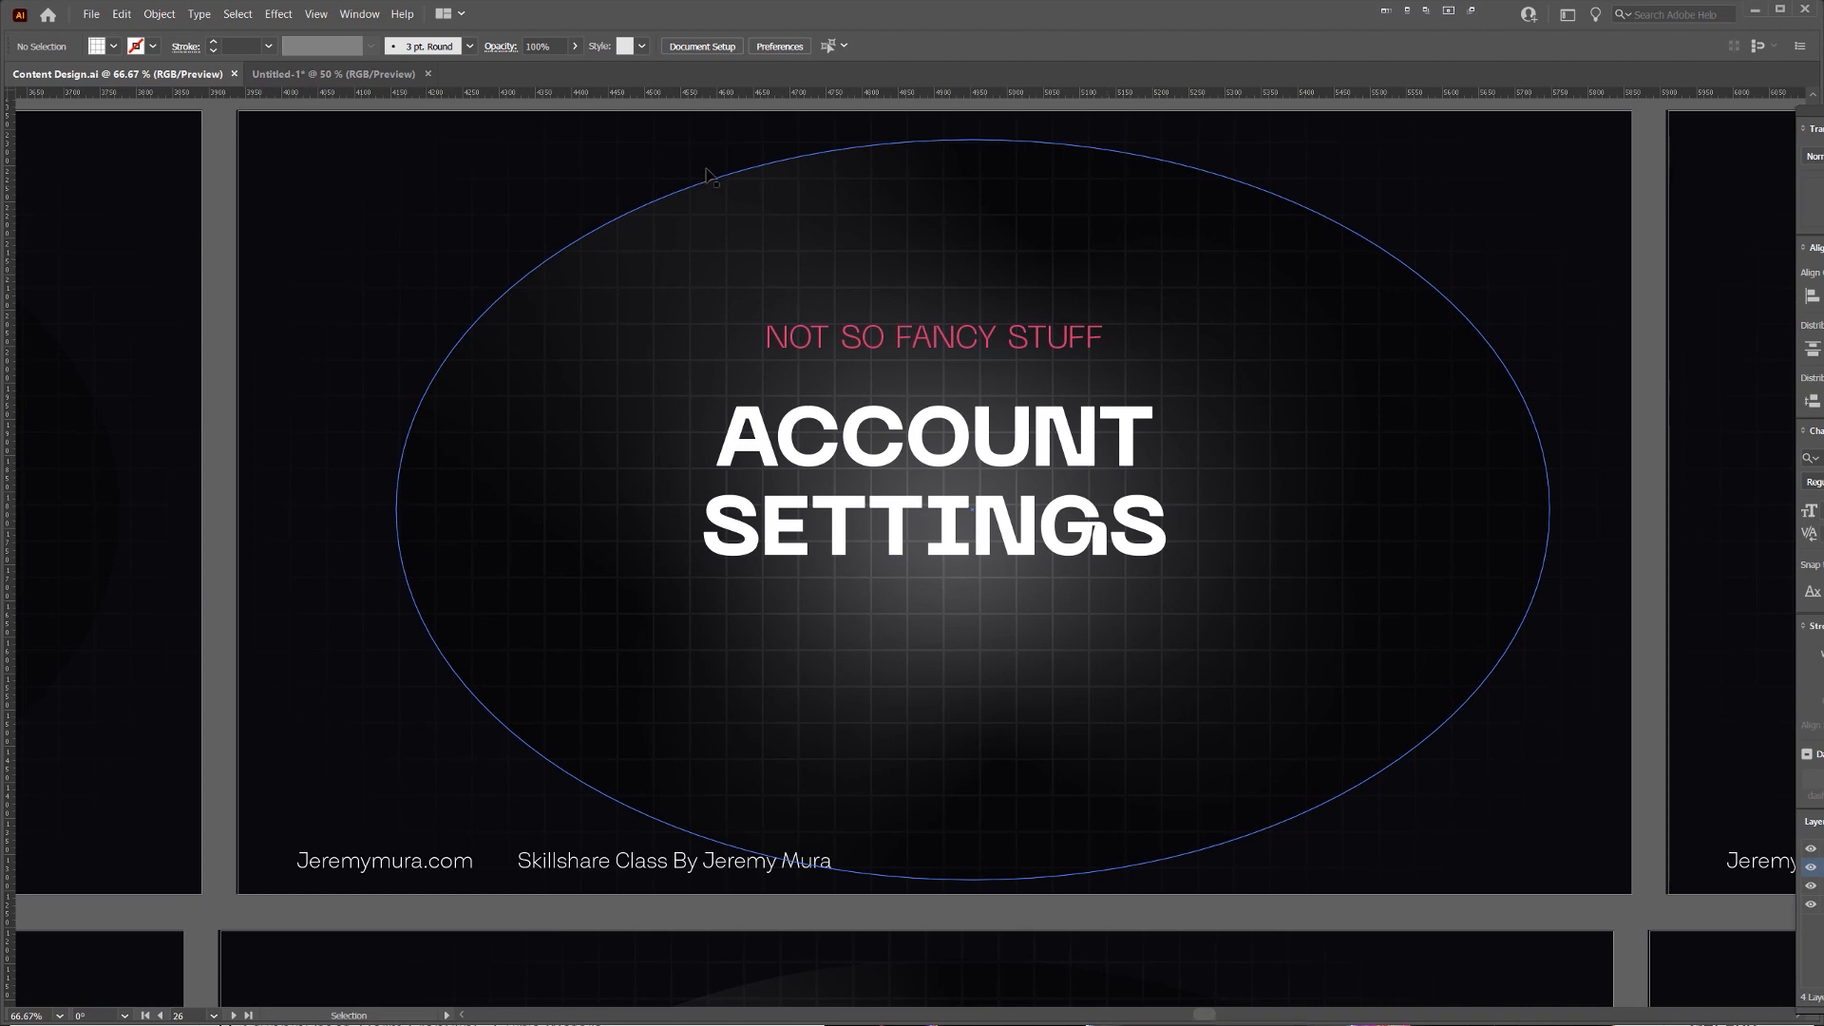
Fill the artboard-sized rectangle near-black as the document background.
click(302, 74)
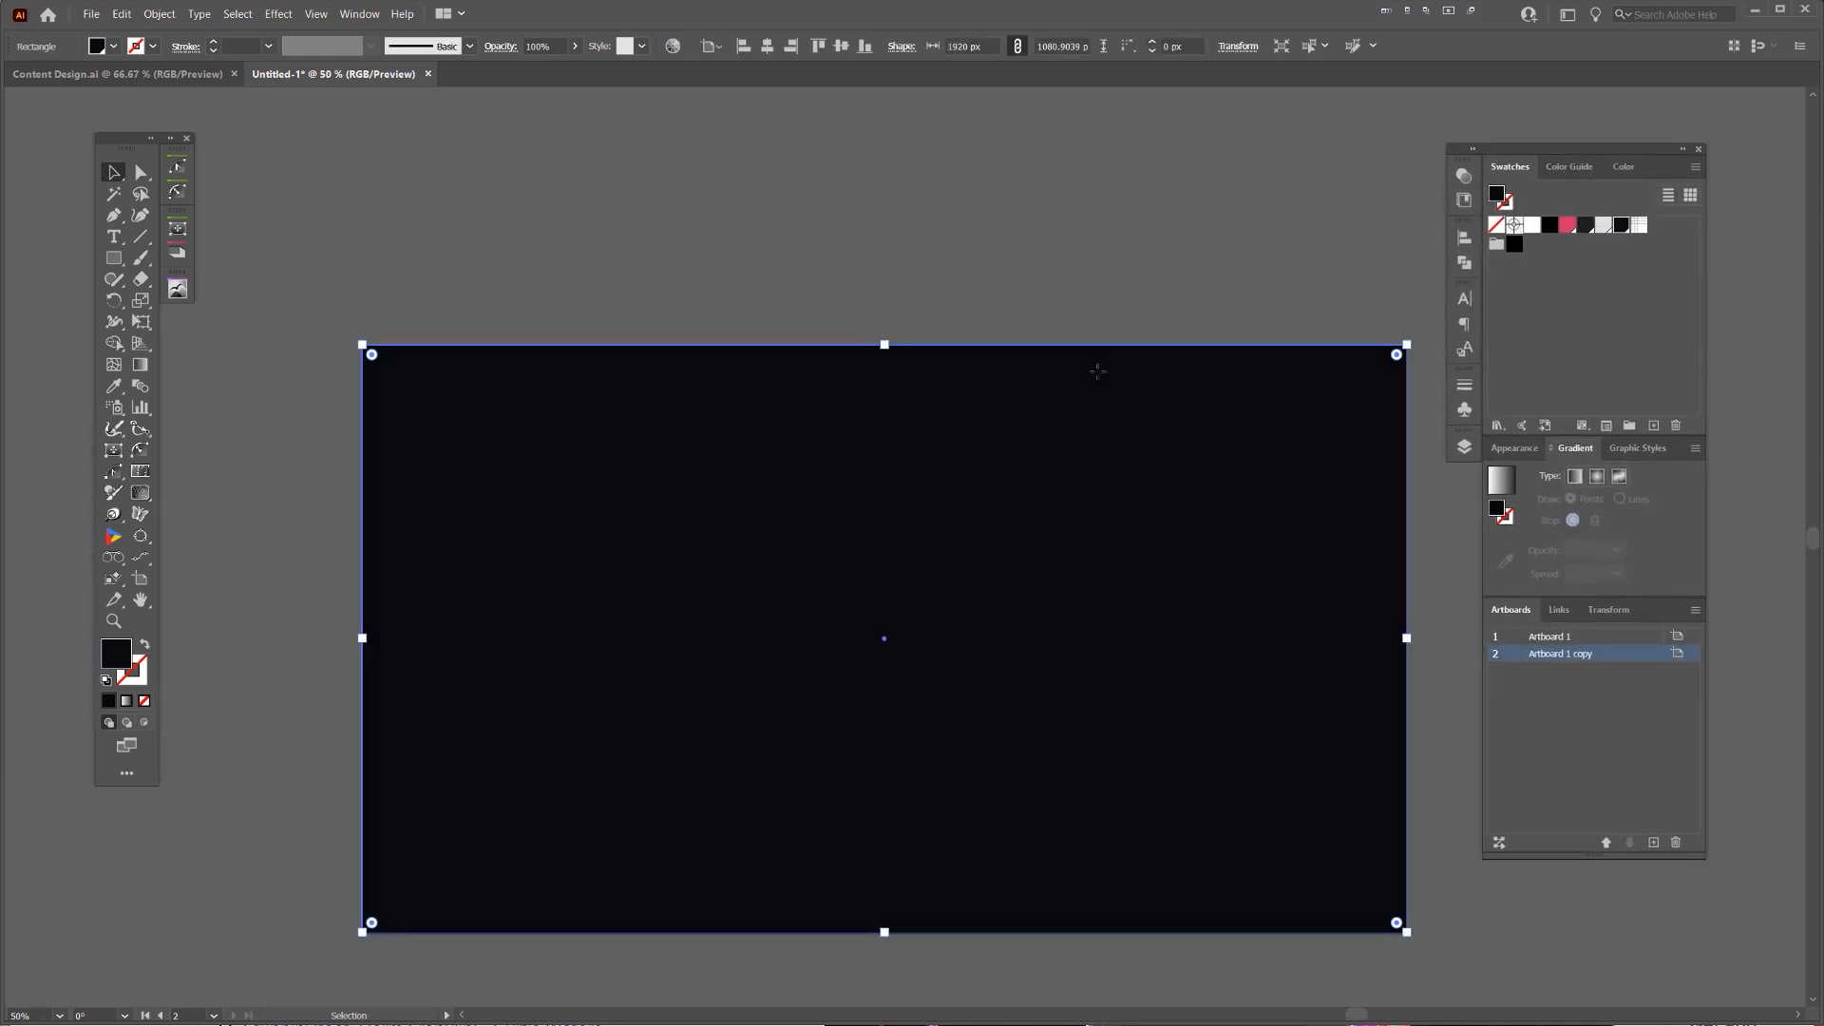
mouse_move(1235, 464)
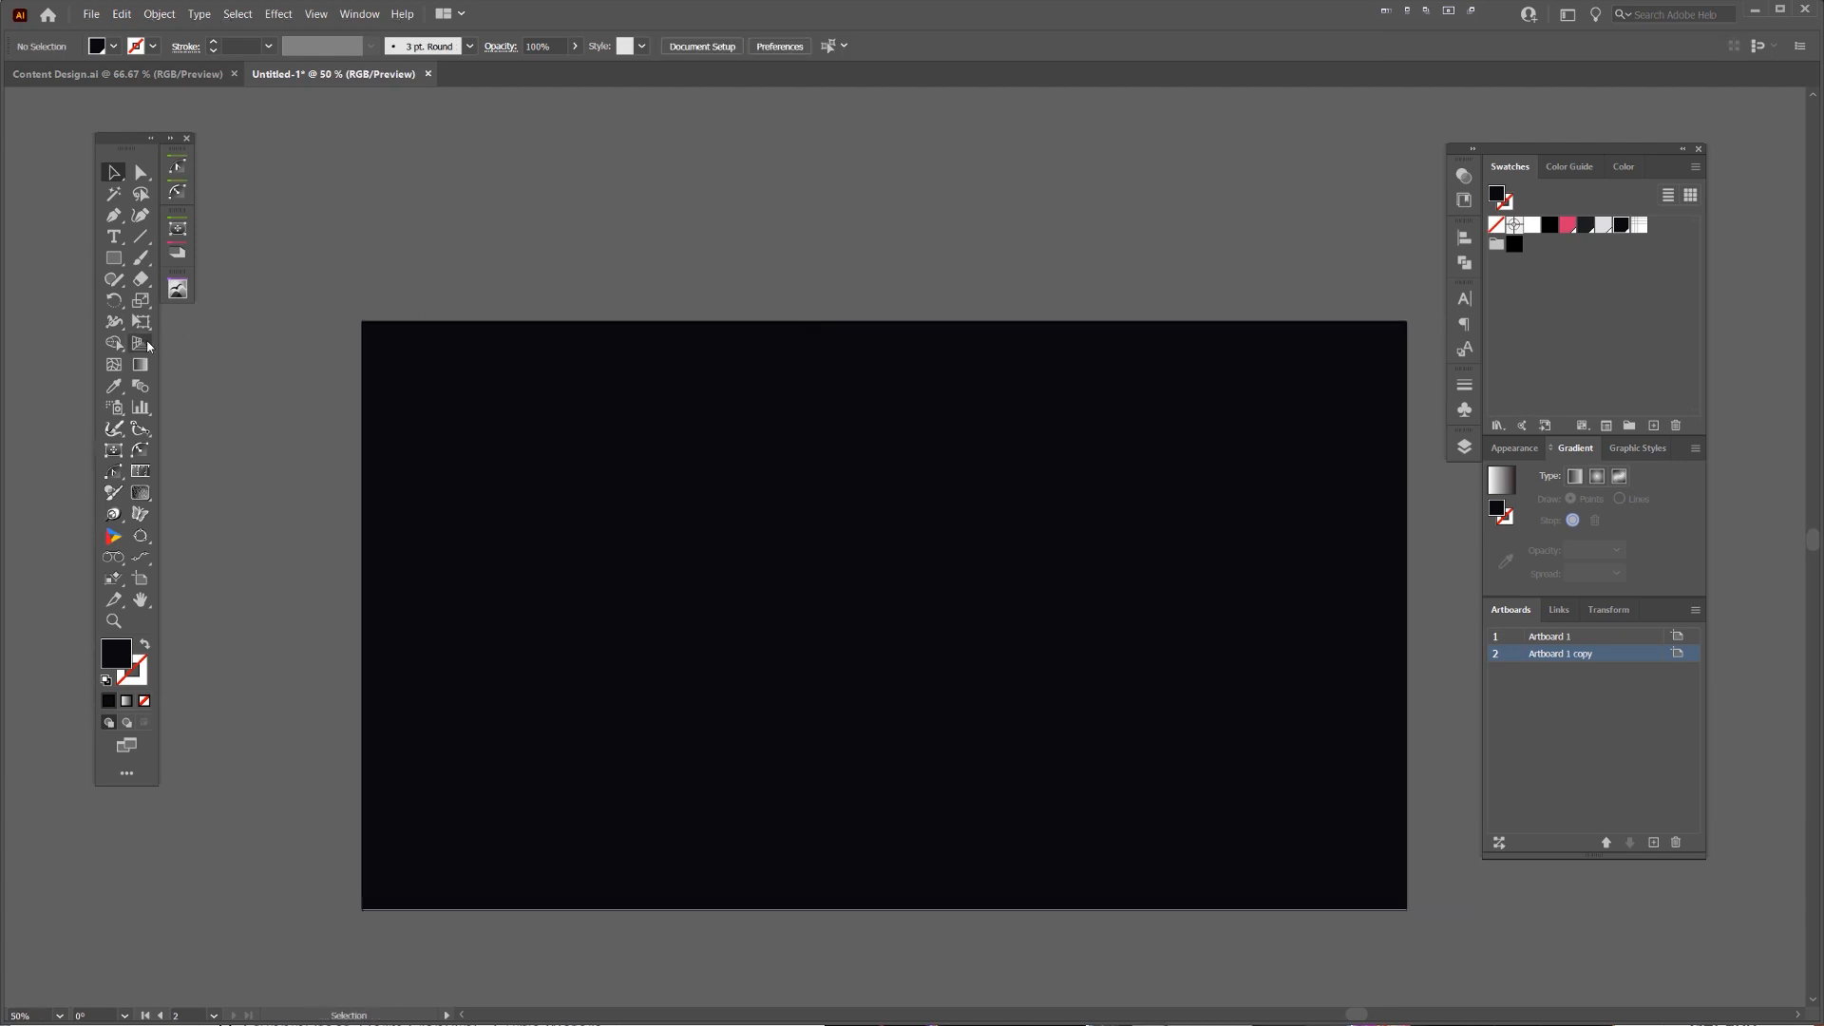
Choose the Rectangular Grid Tool and lay a grid of light lines over the dark background.
click(140, 257)
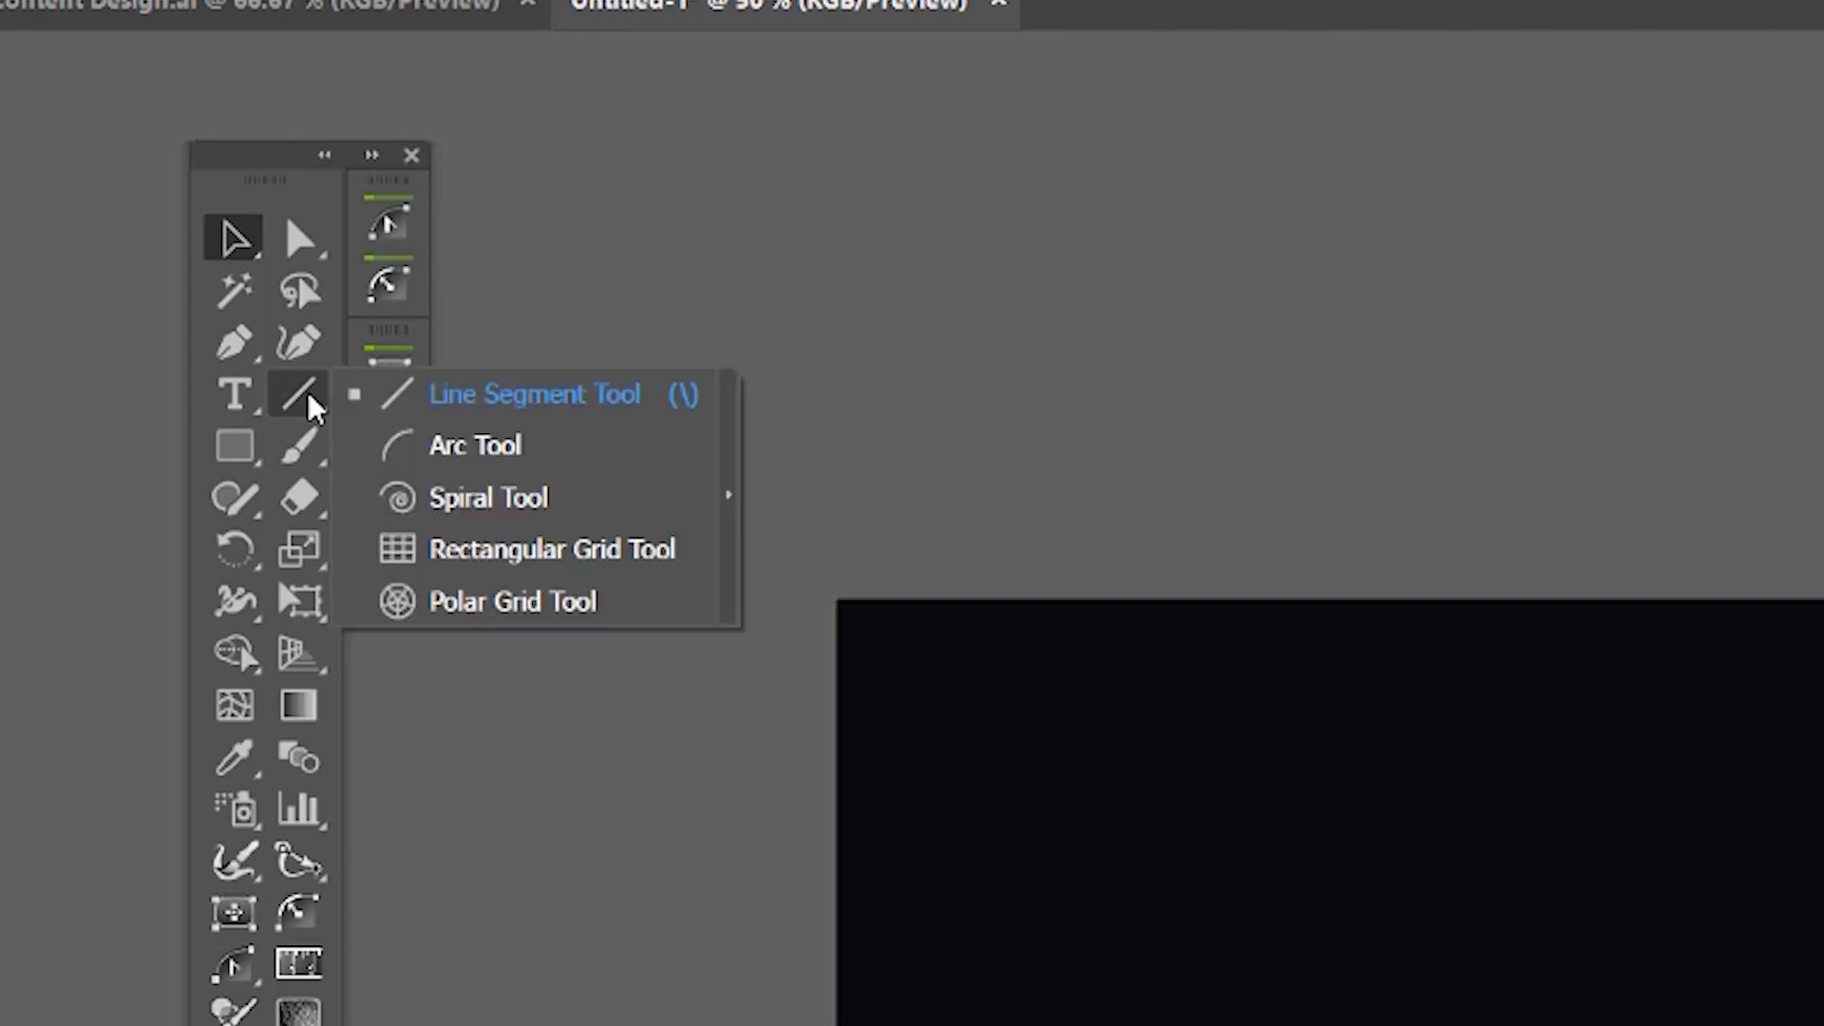
mouse_move(551, 550)
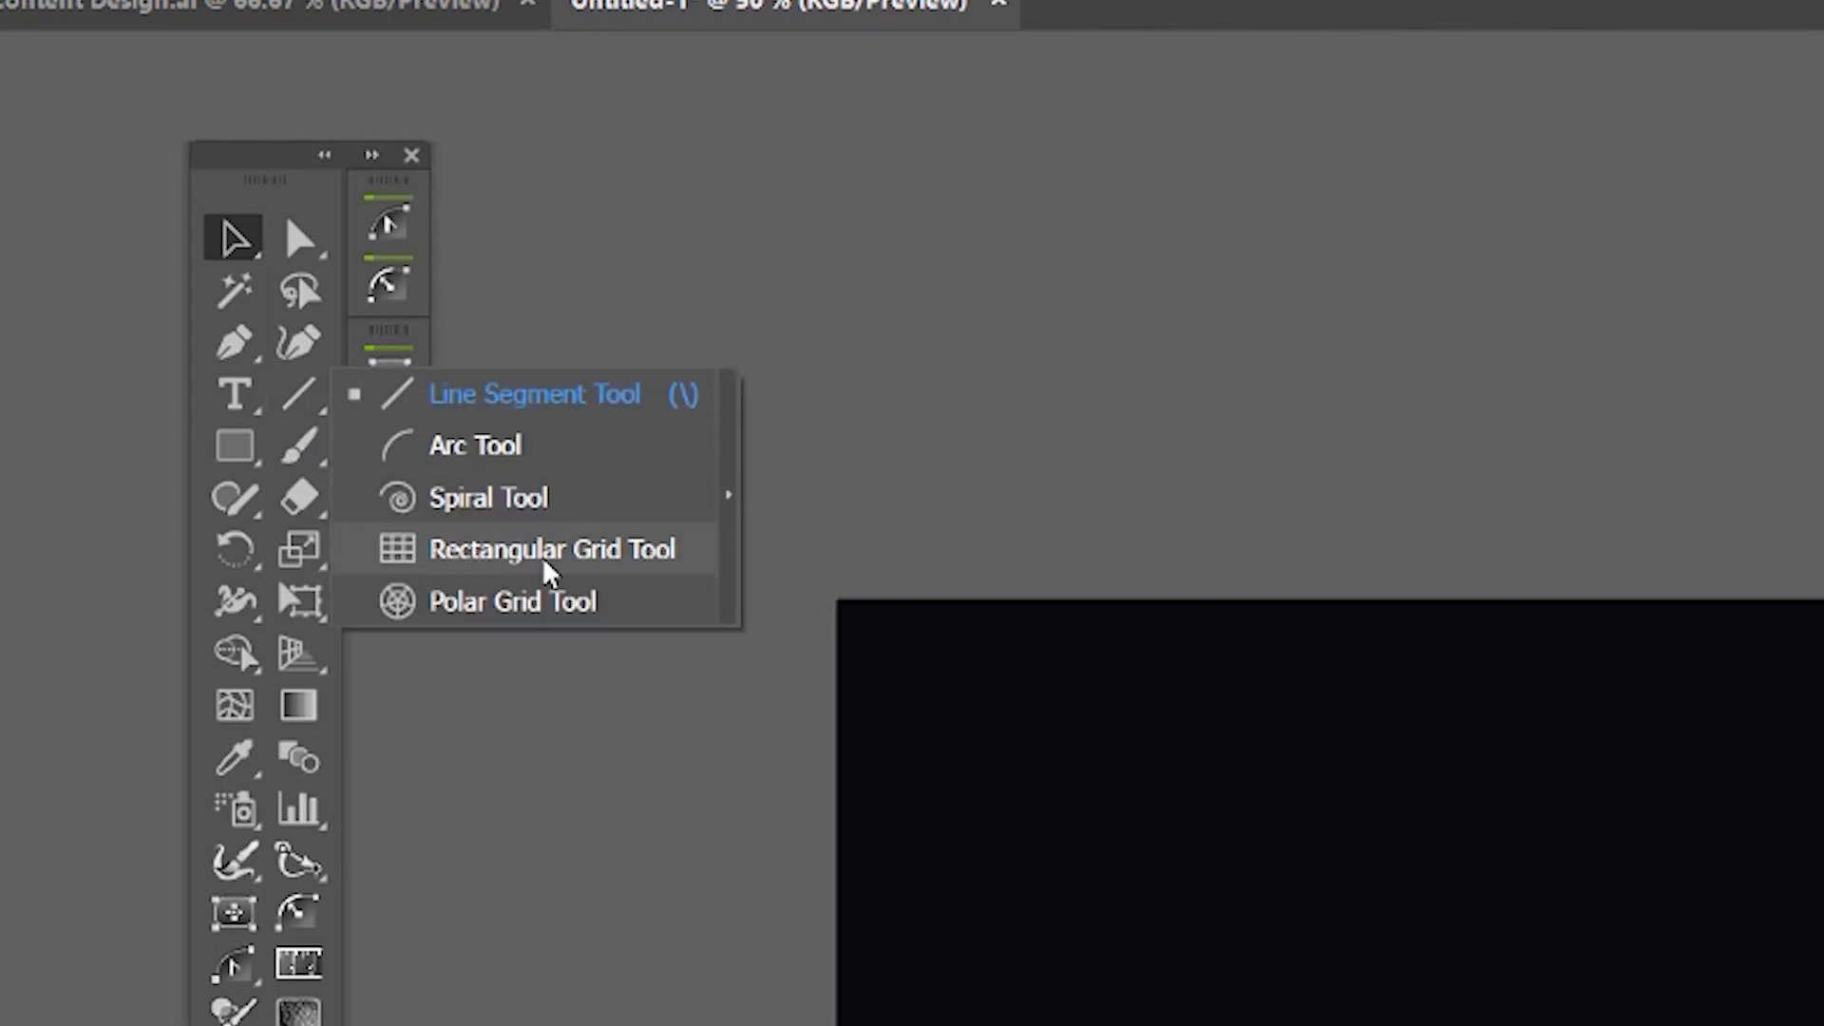
click(553, 547)
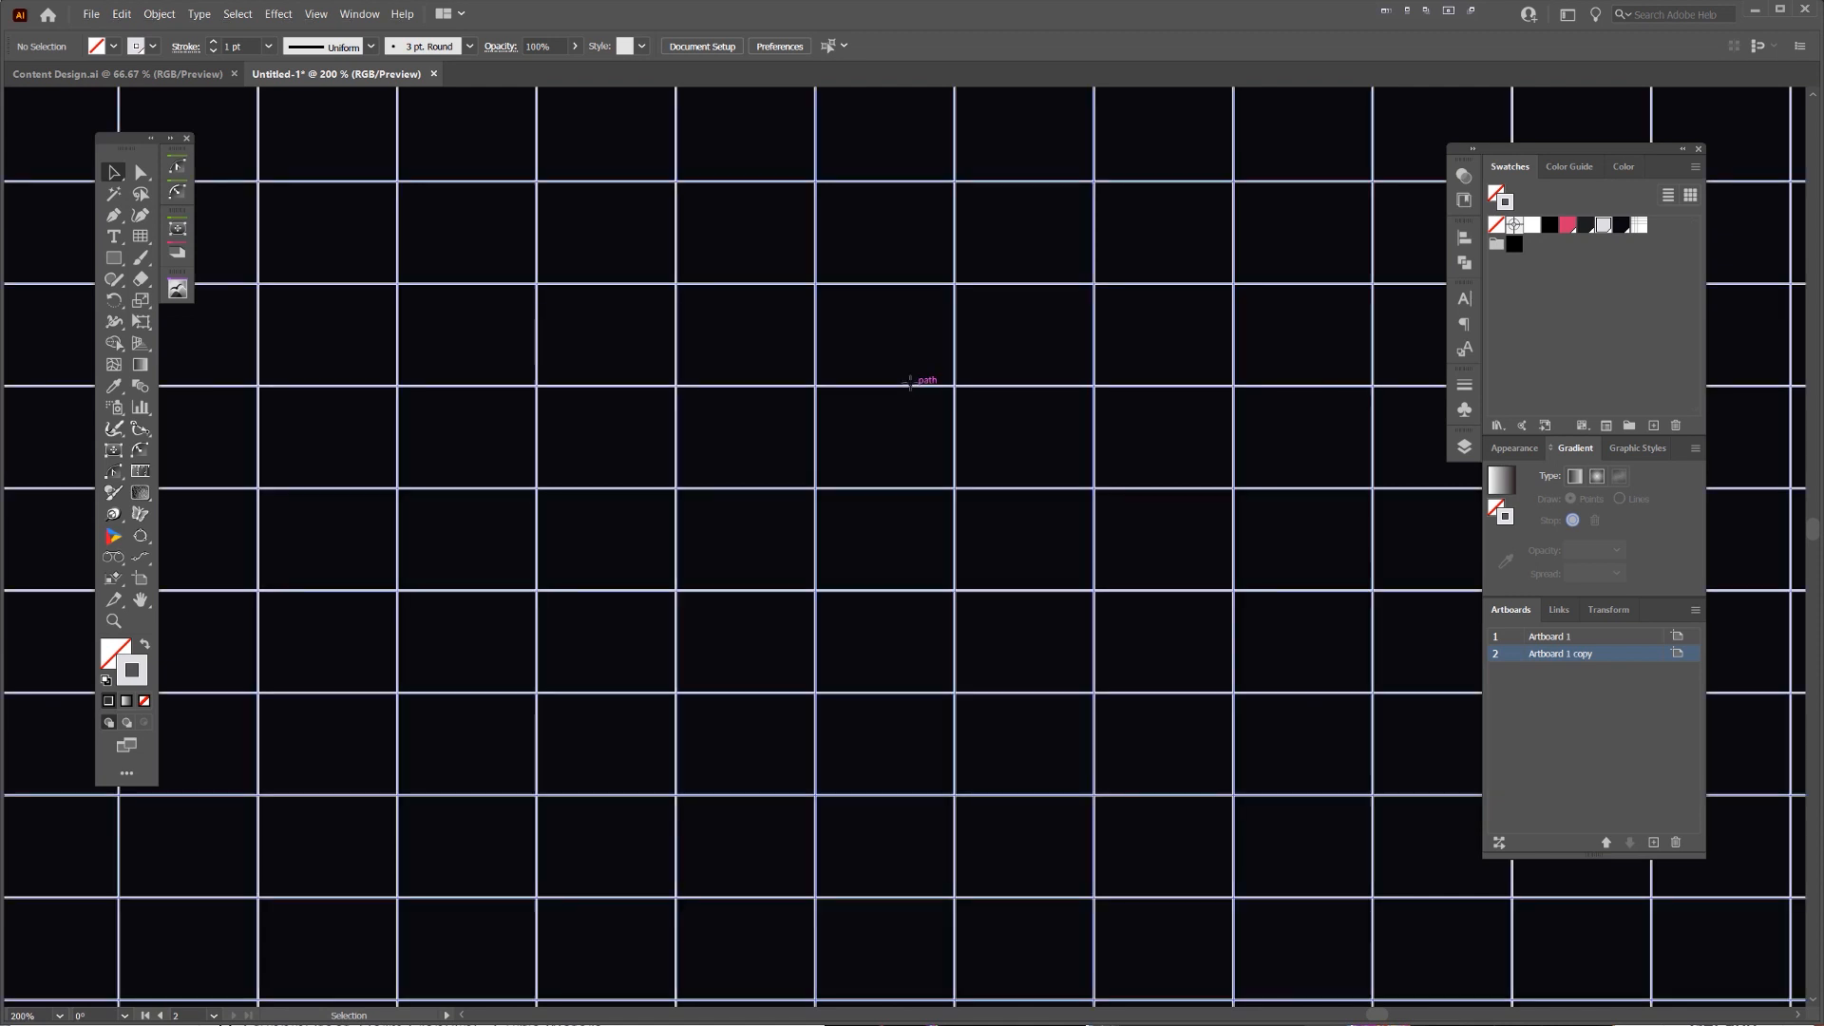
Thin the selected grid's stroke to 0.75 pt so it reads as a faint overlay.
click(268, 45)
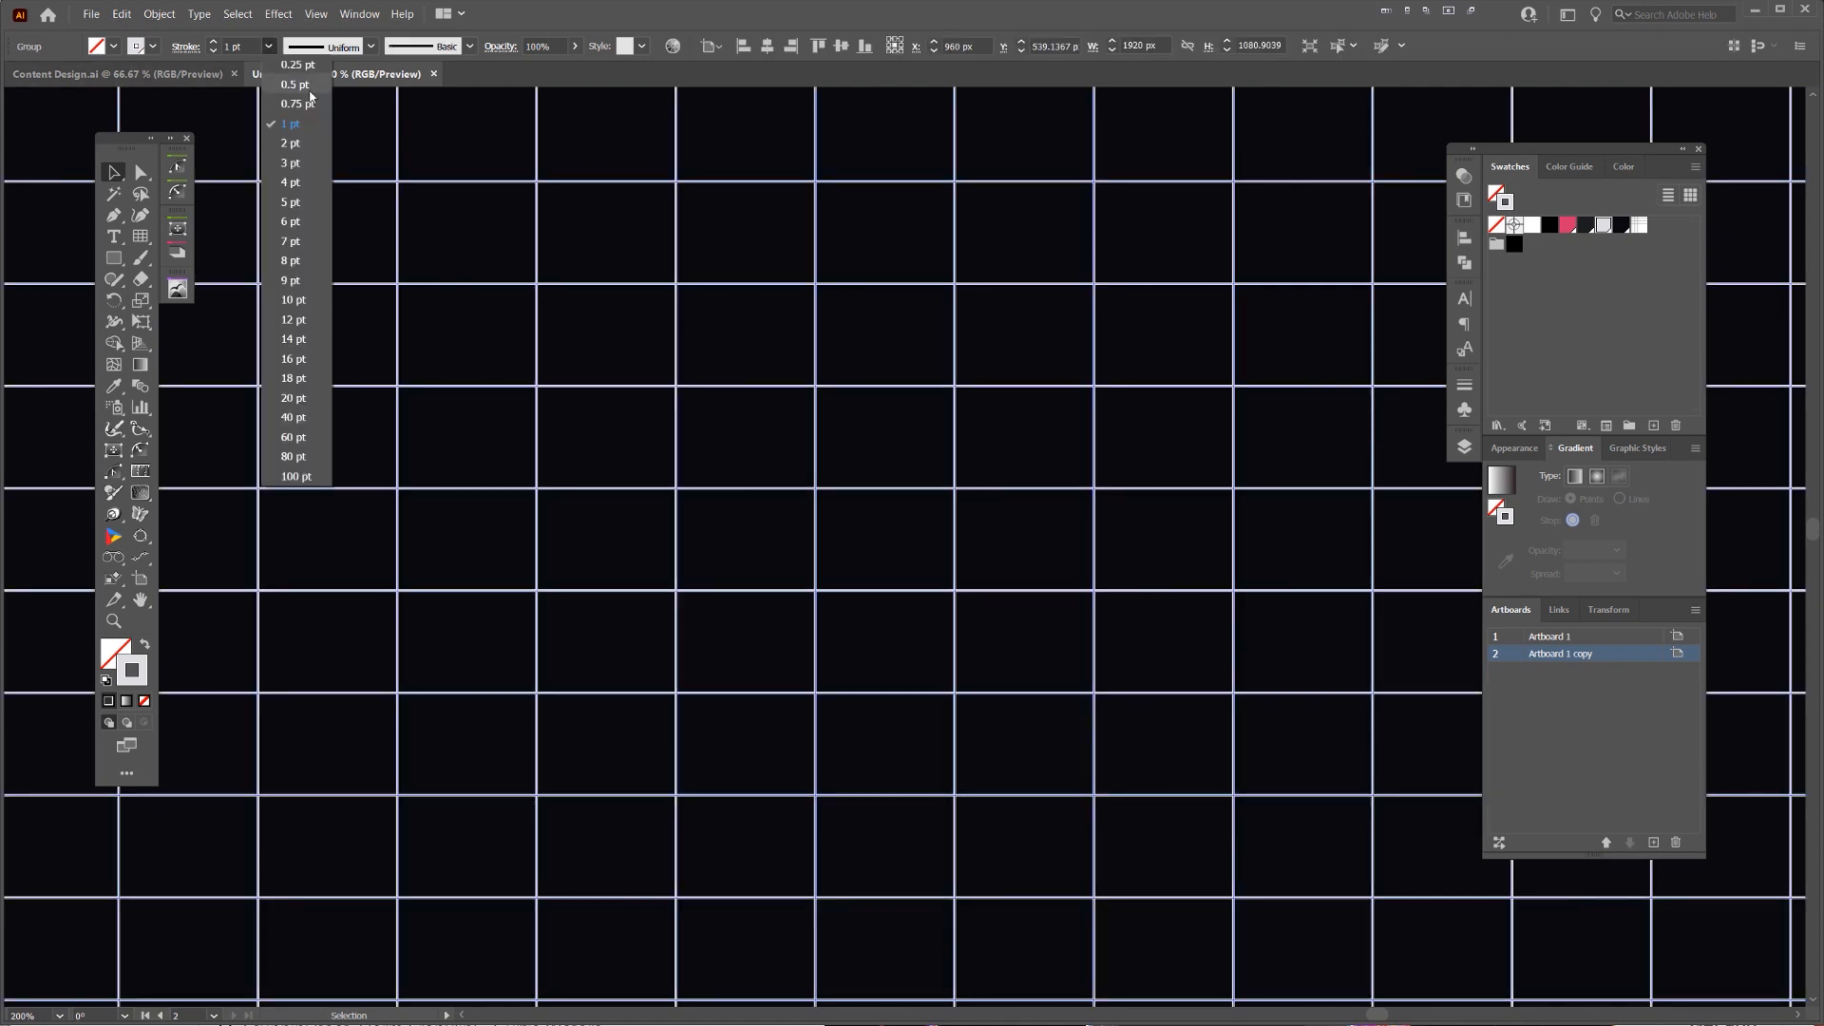
click(292, 103)
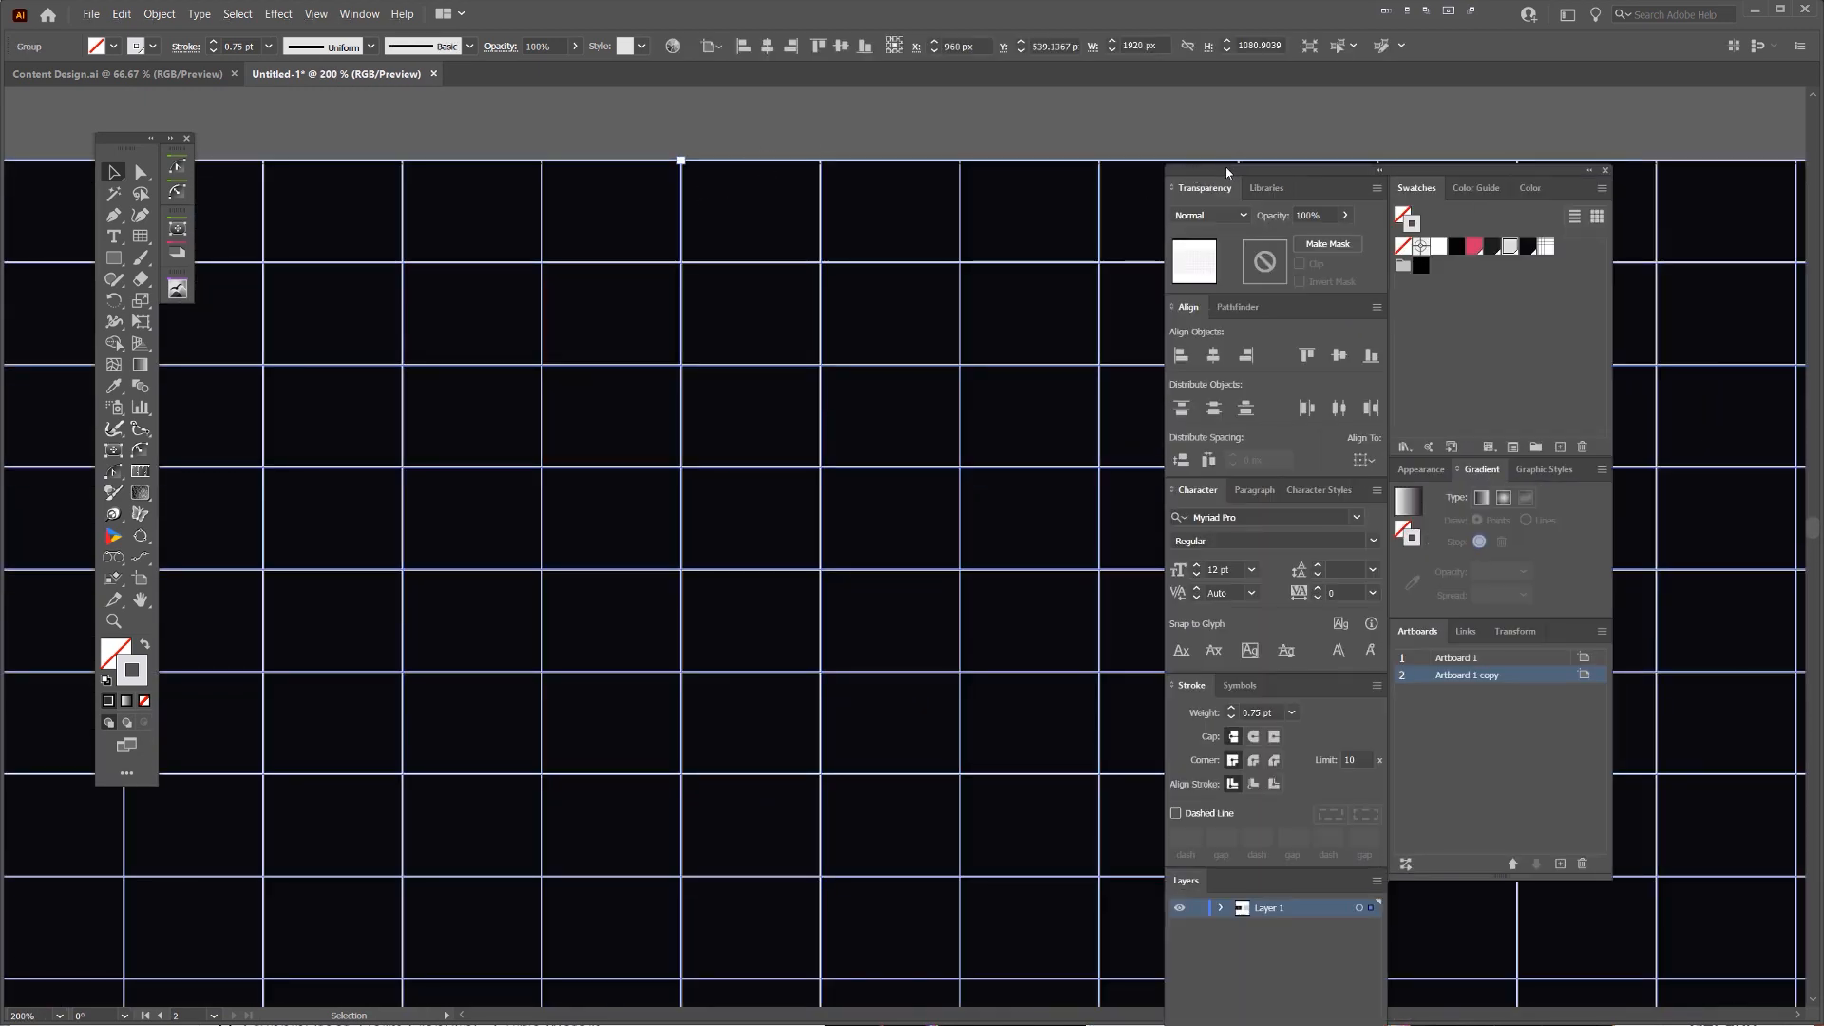
drag(1225, 171, 1070, 123)
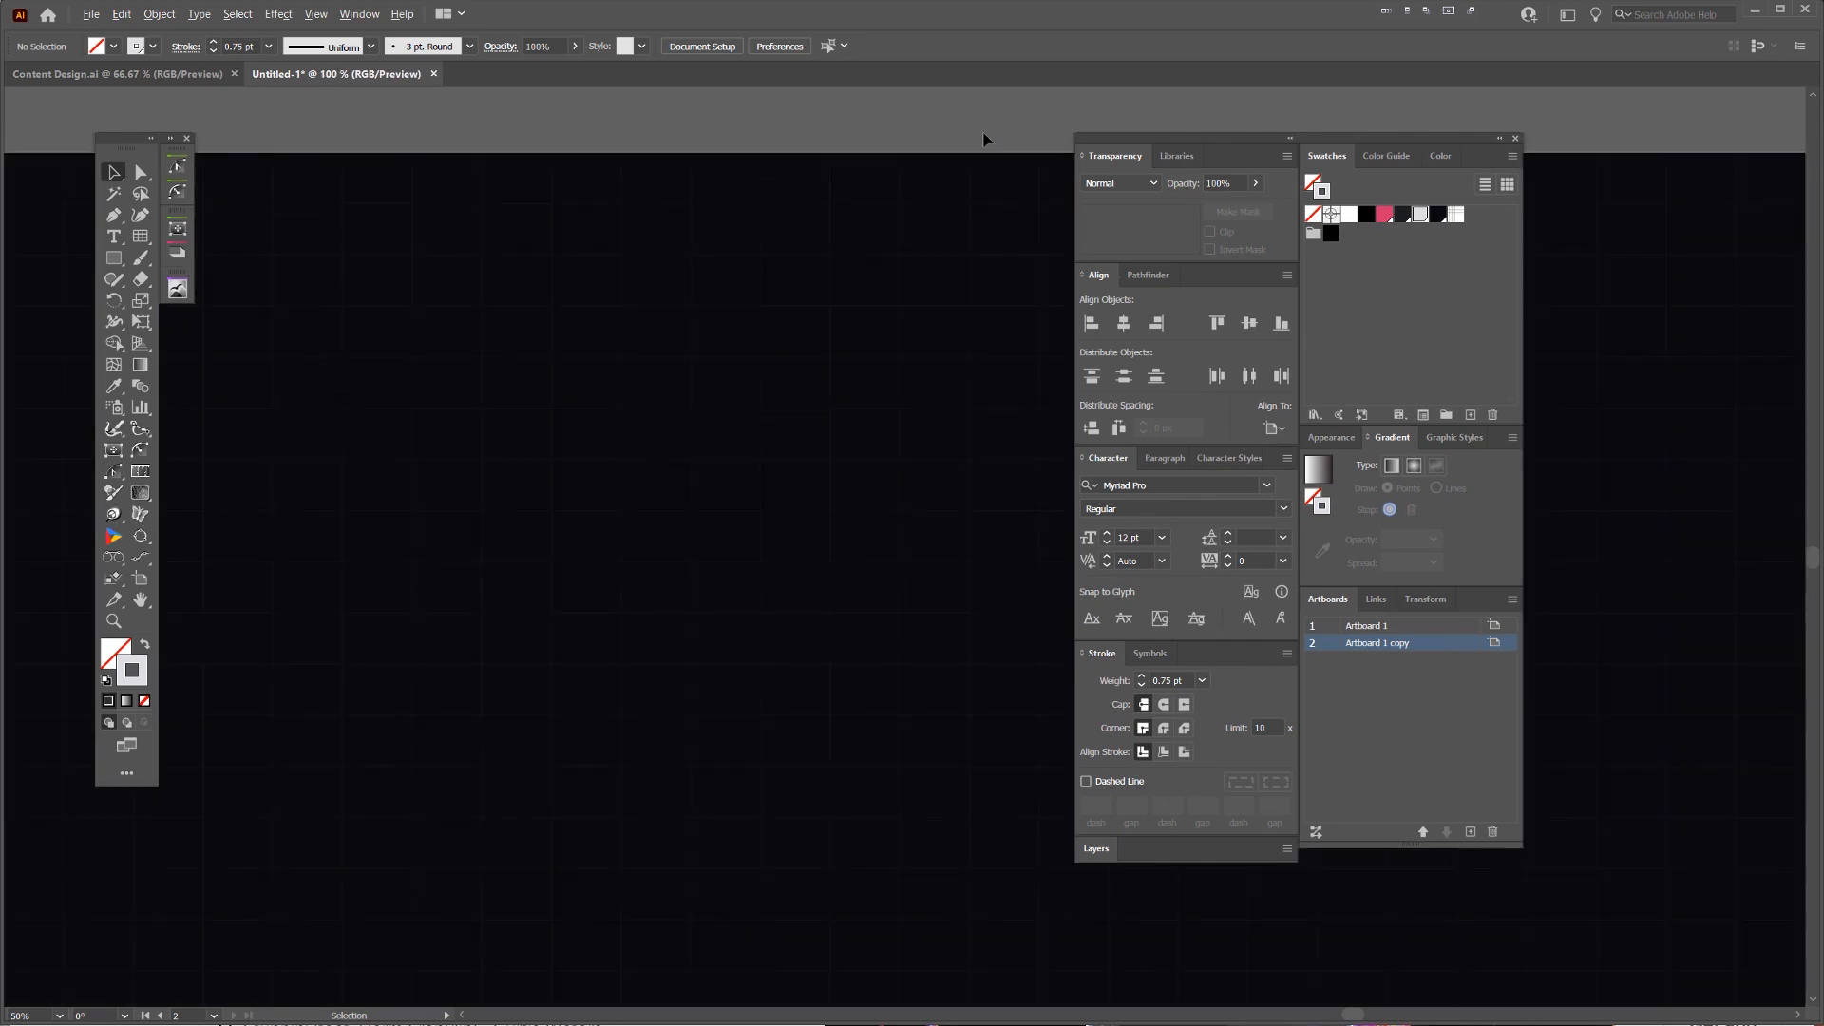
Audition Soft Light, Exclusion and Normal blending, then settle the grid on Color Dodge.
click(1122, 183)
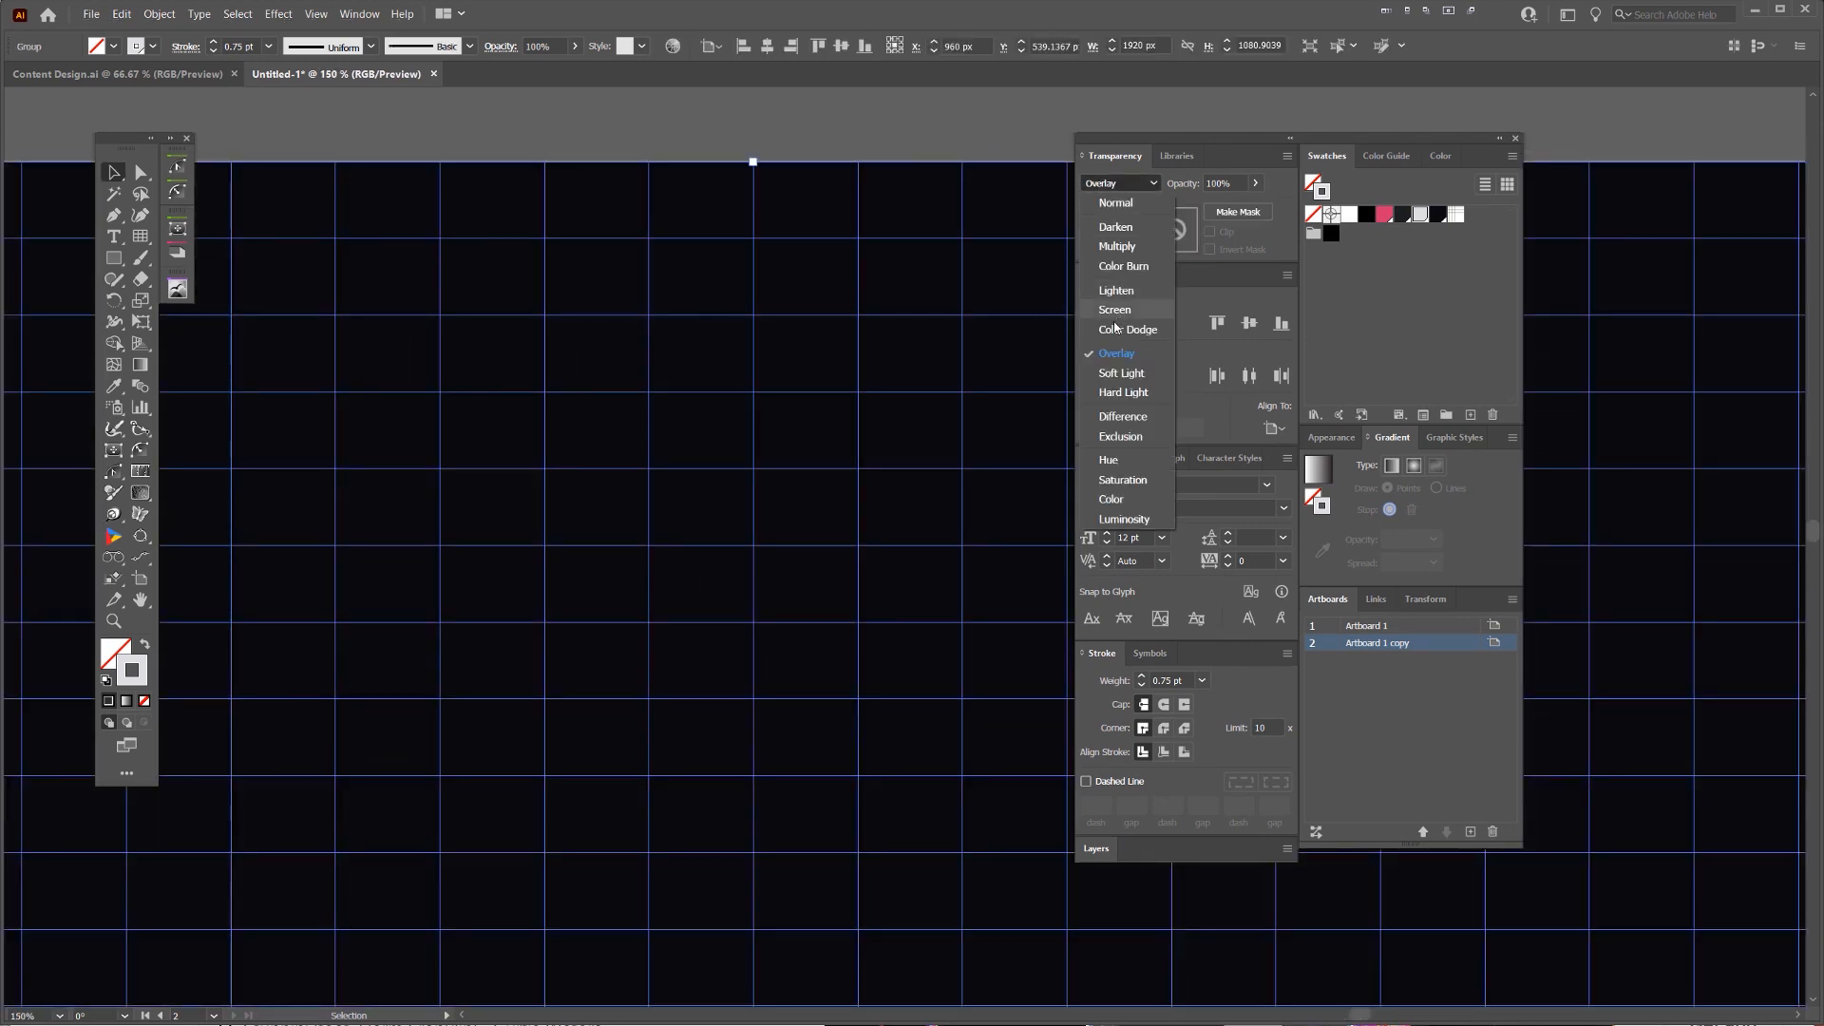
click(1116, 202)
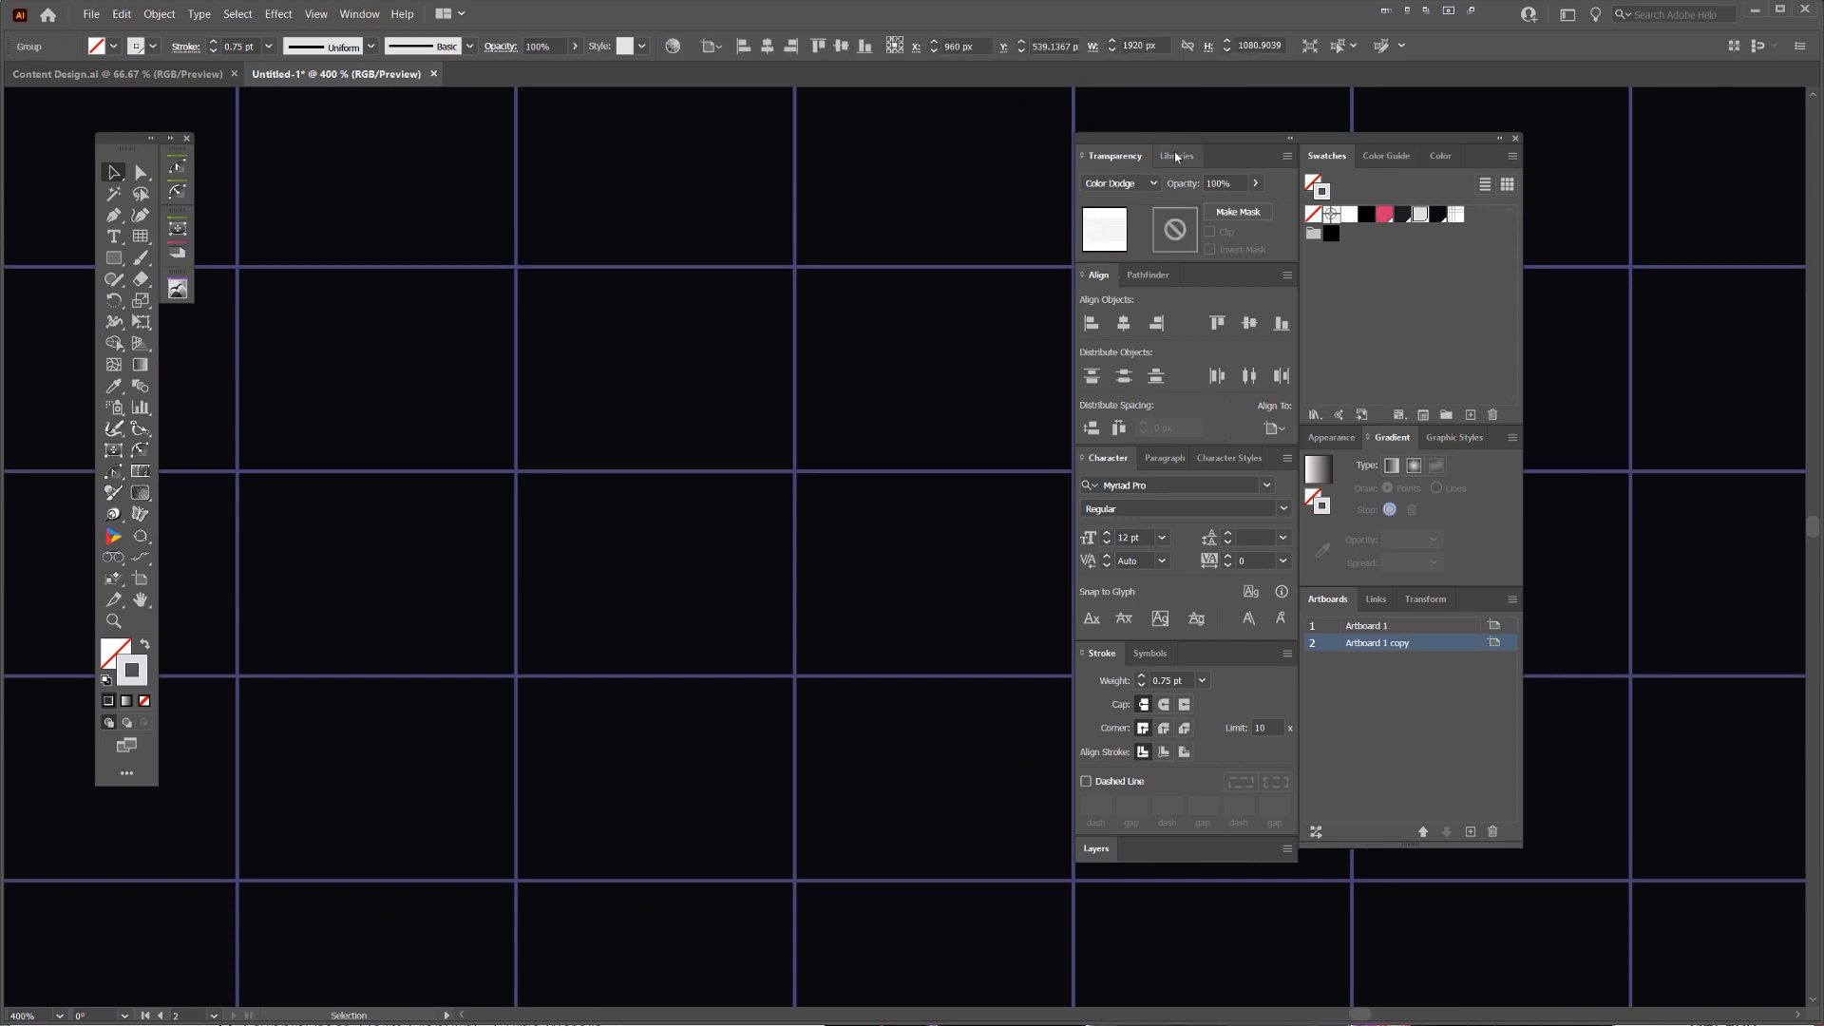
click(1120, 182)
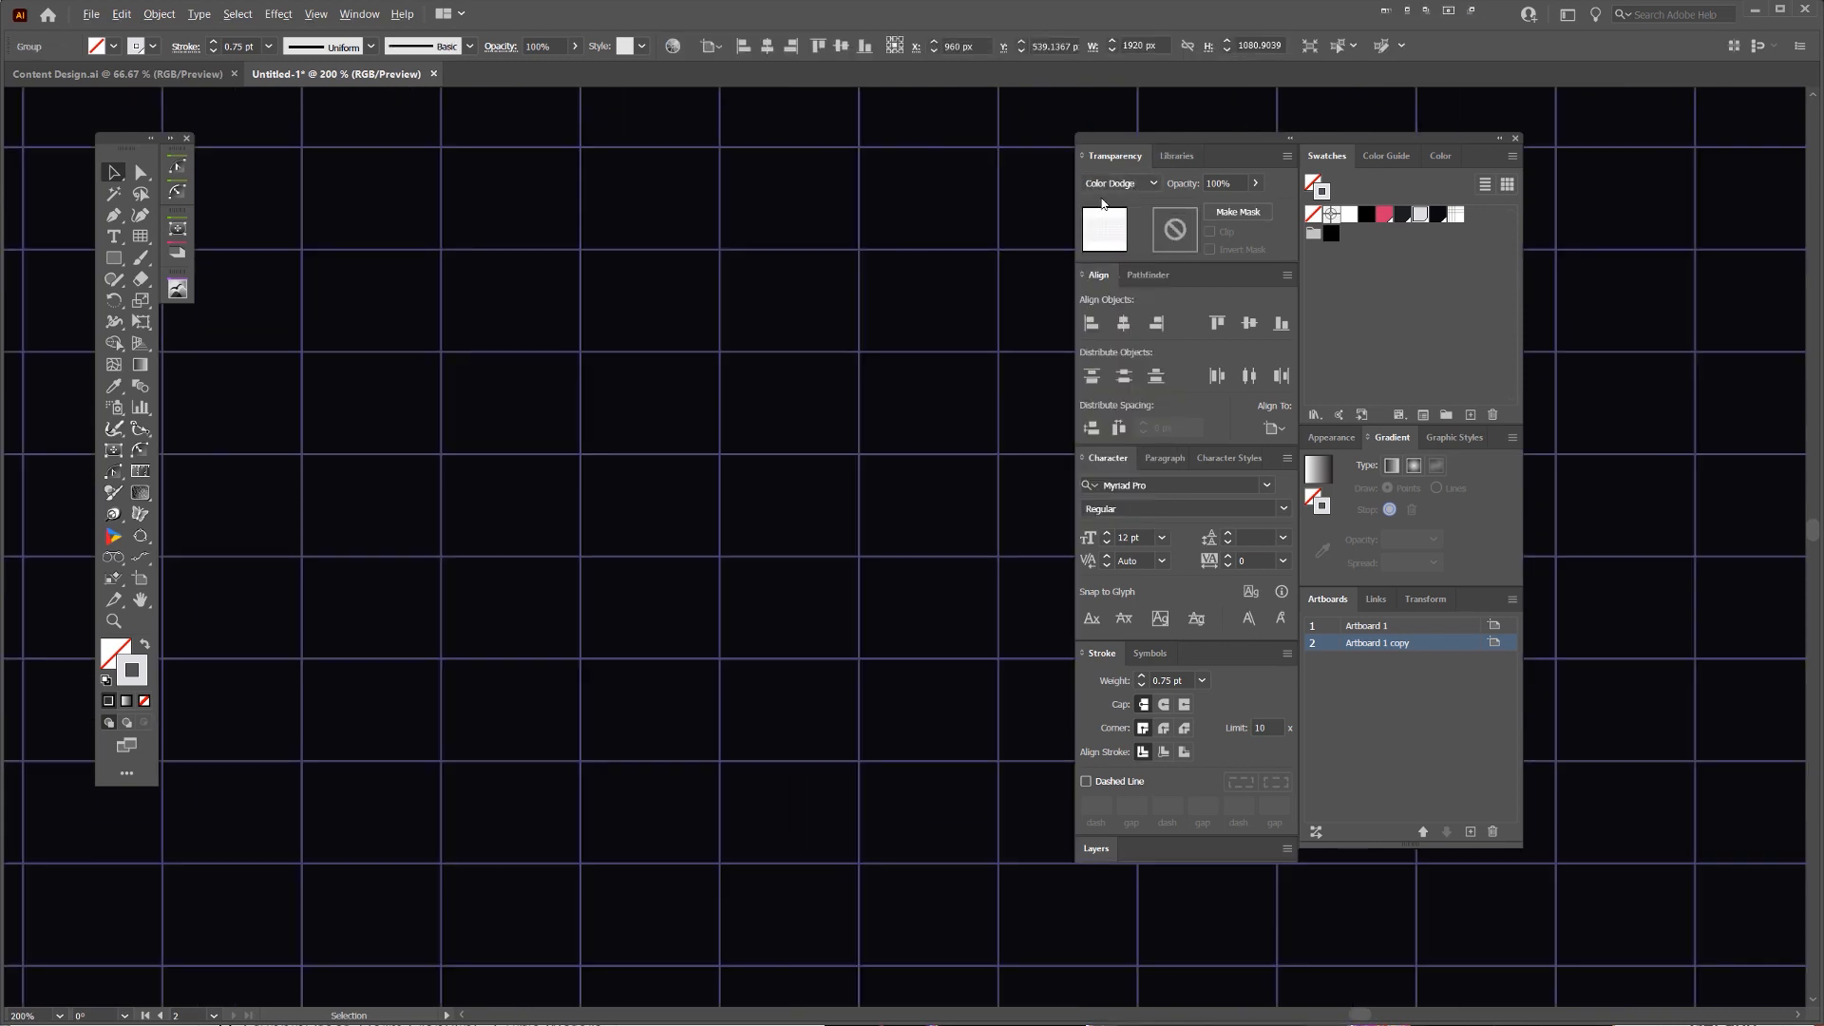
click(1121, 182)
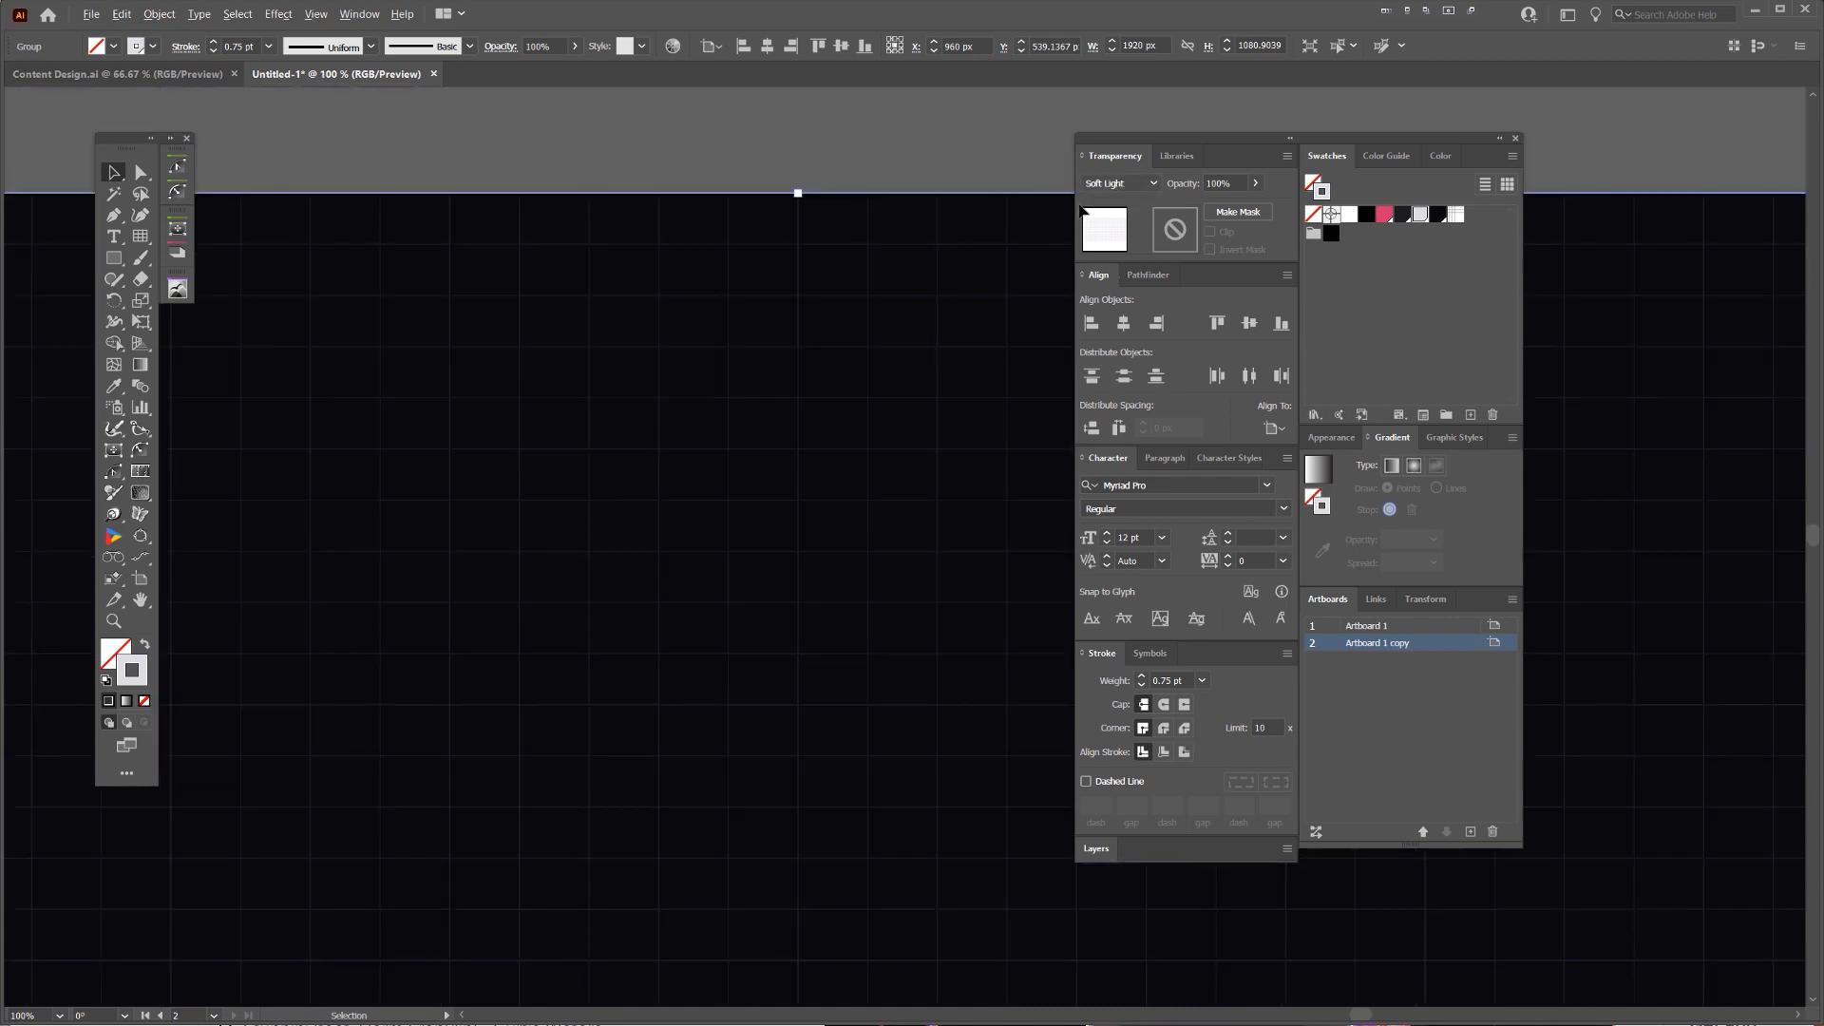
click(1119, 183)
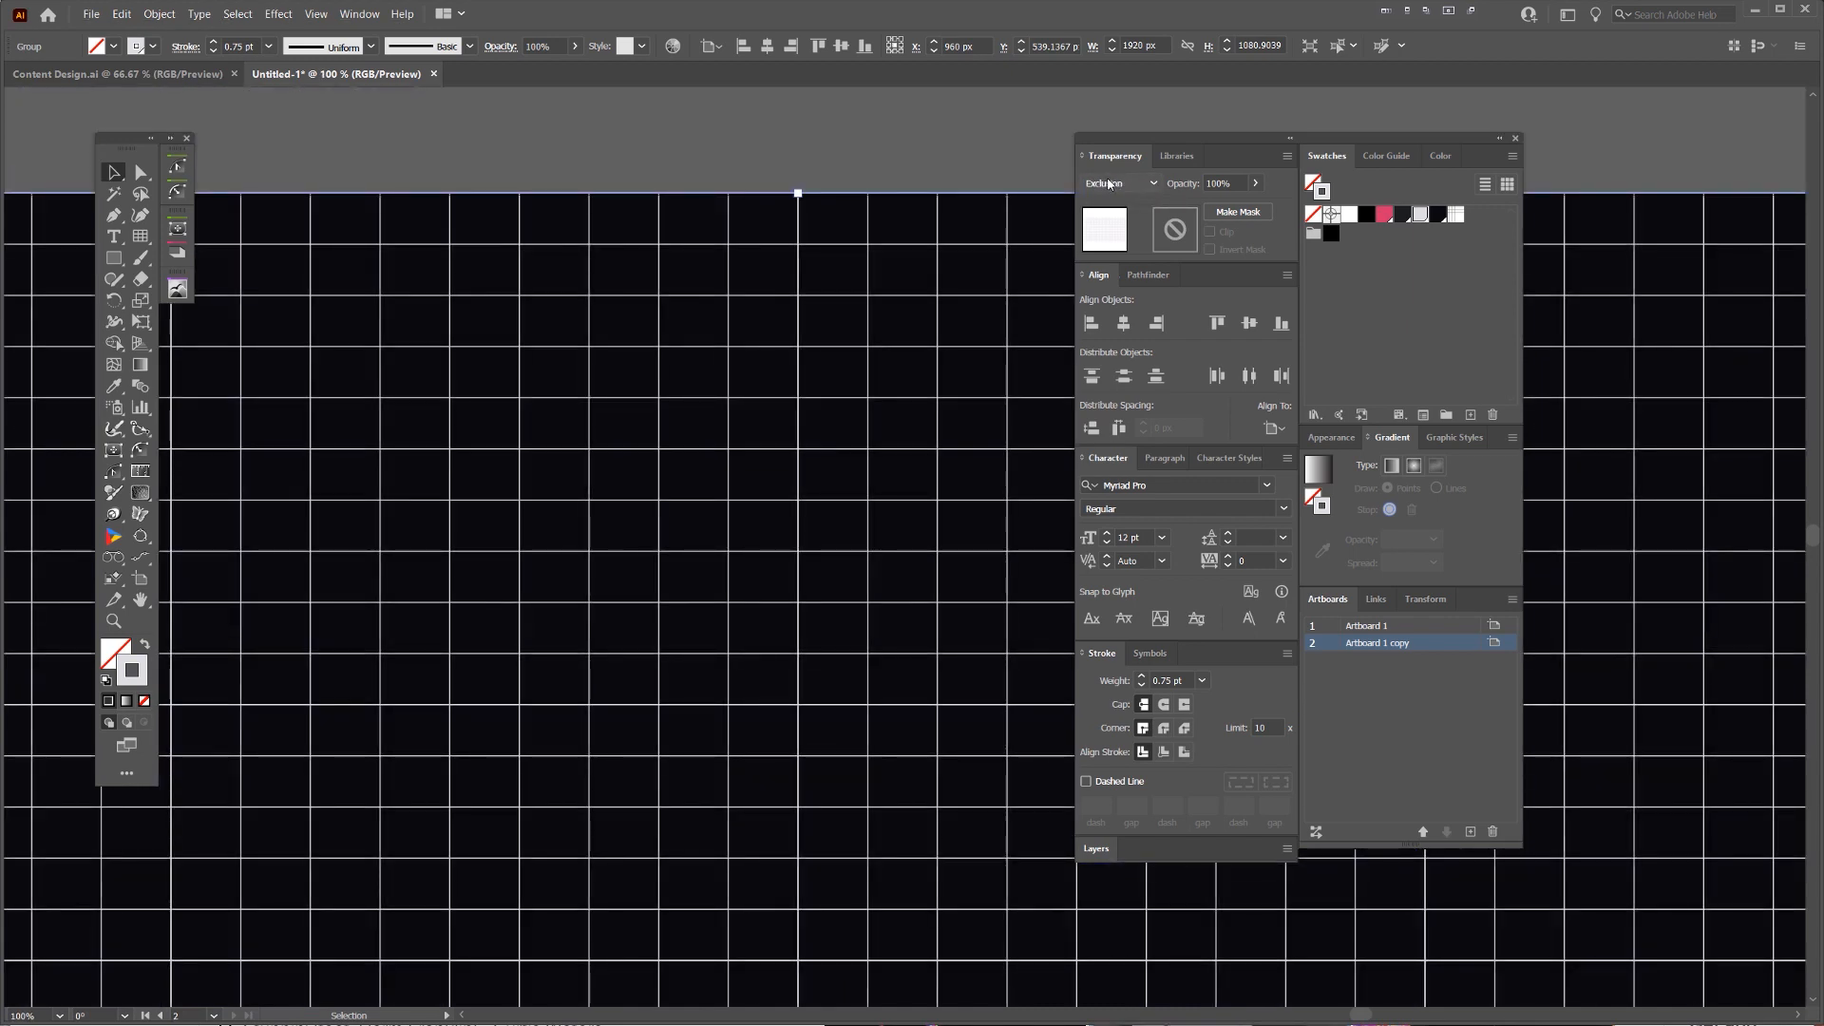
click(1121, 183)
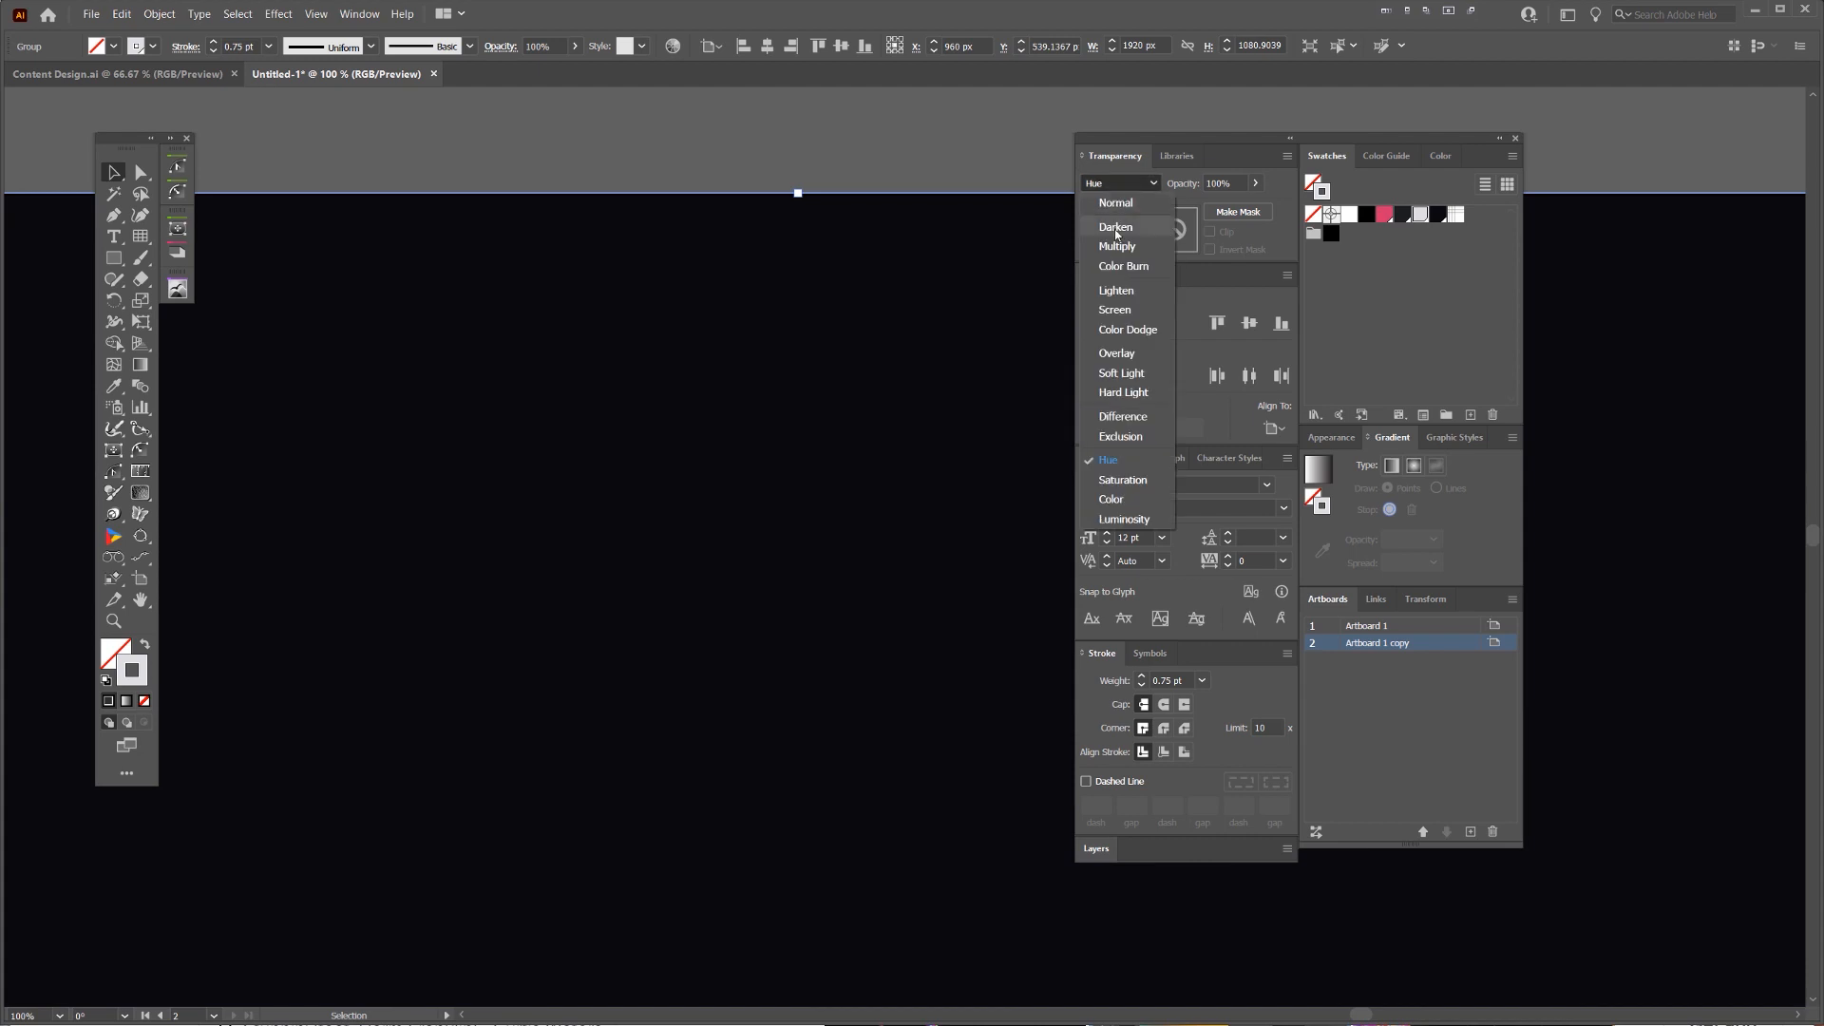
click(1116, 204)
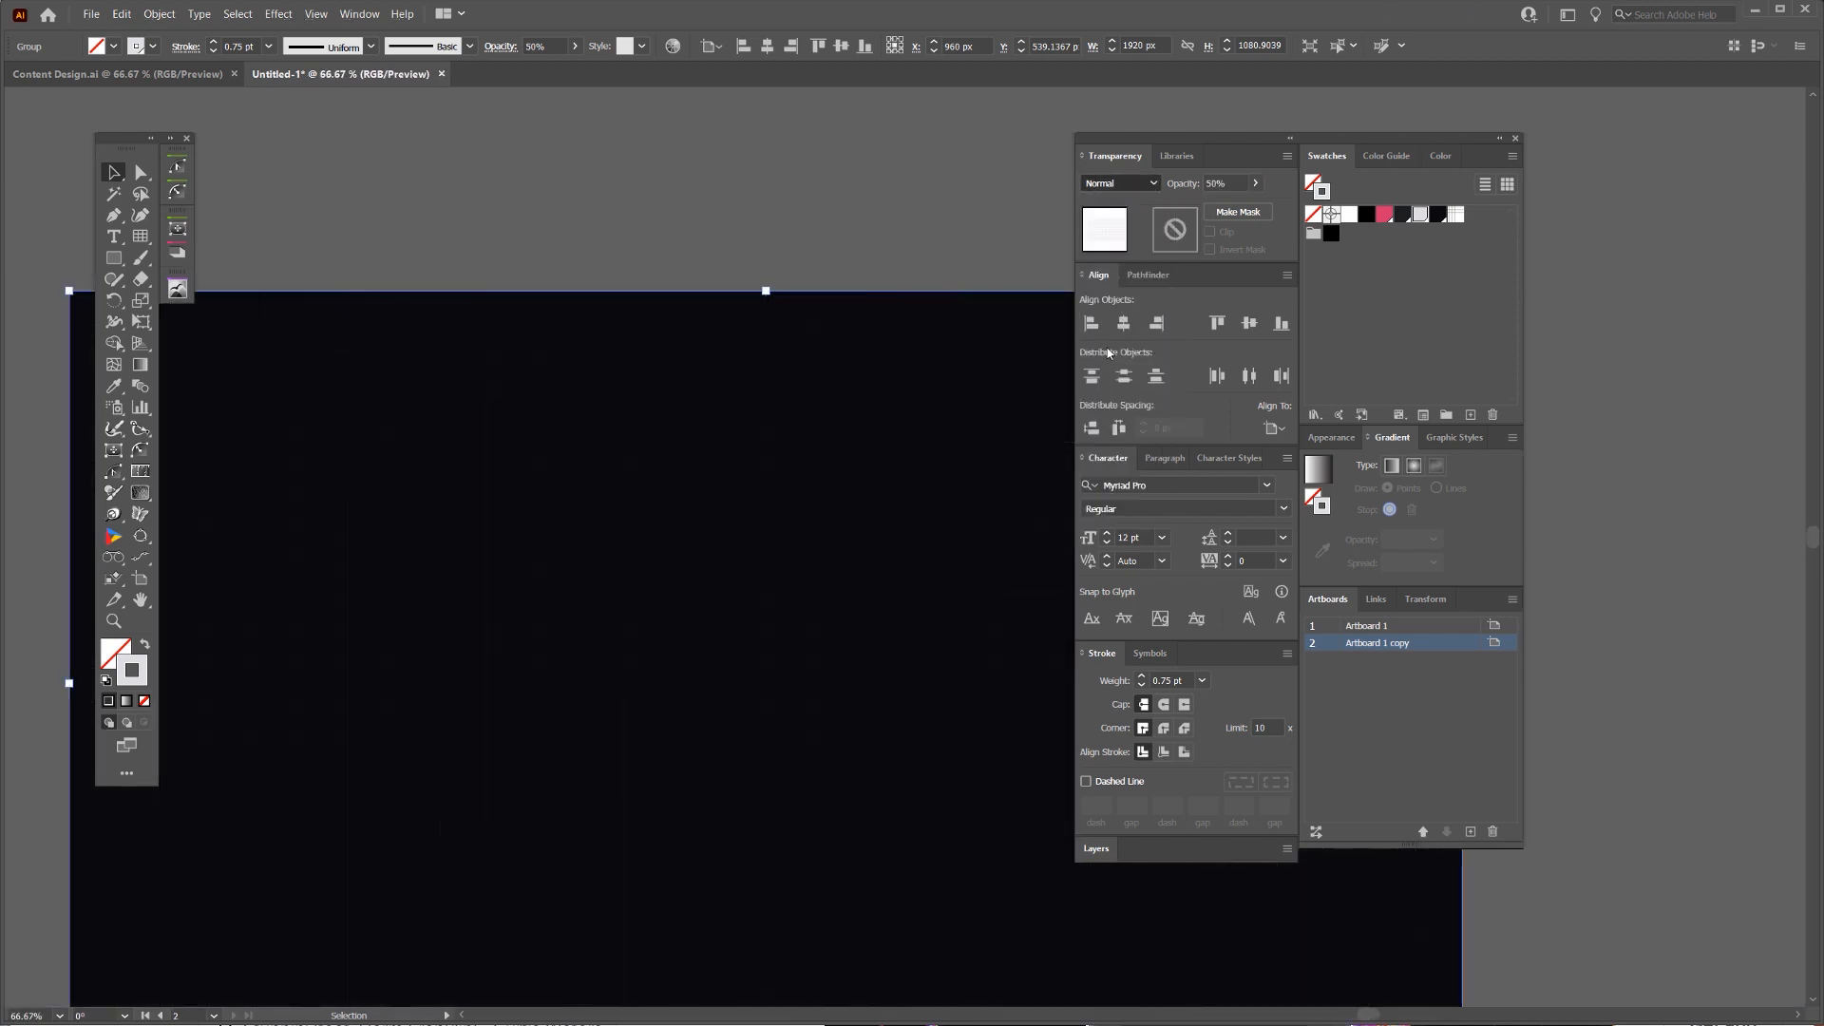
click(1122, 182)
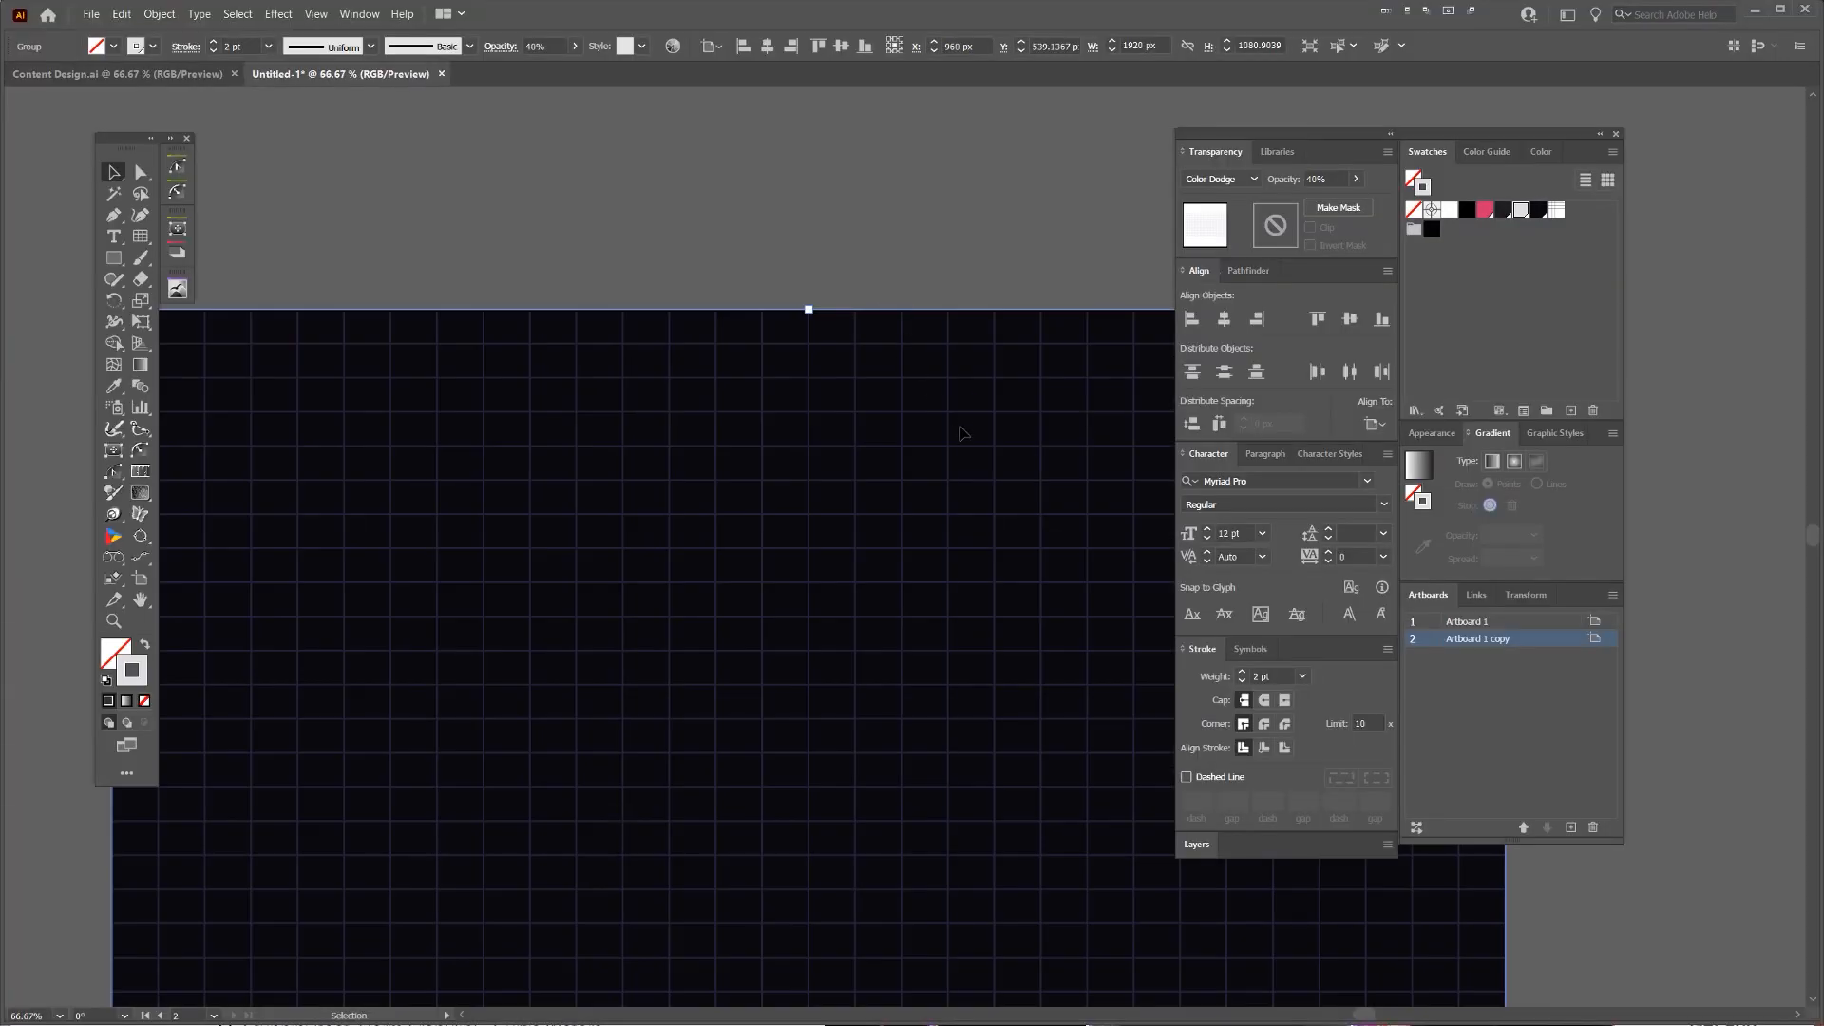
mouse_move(1321, 143)
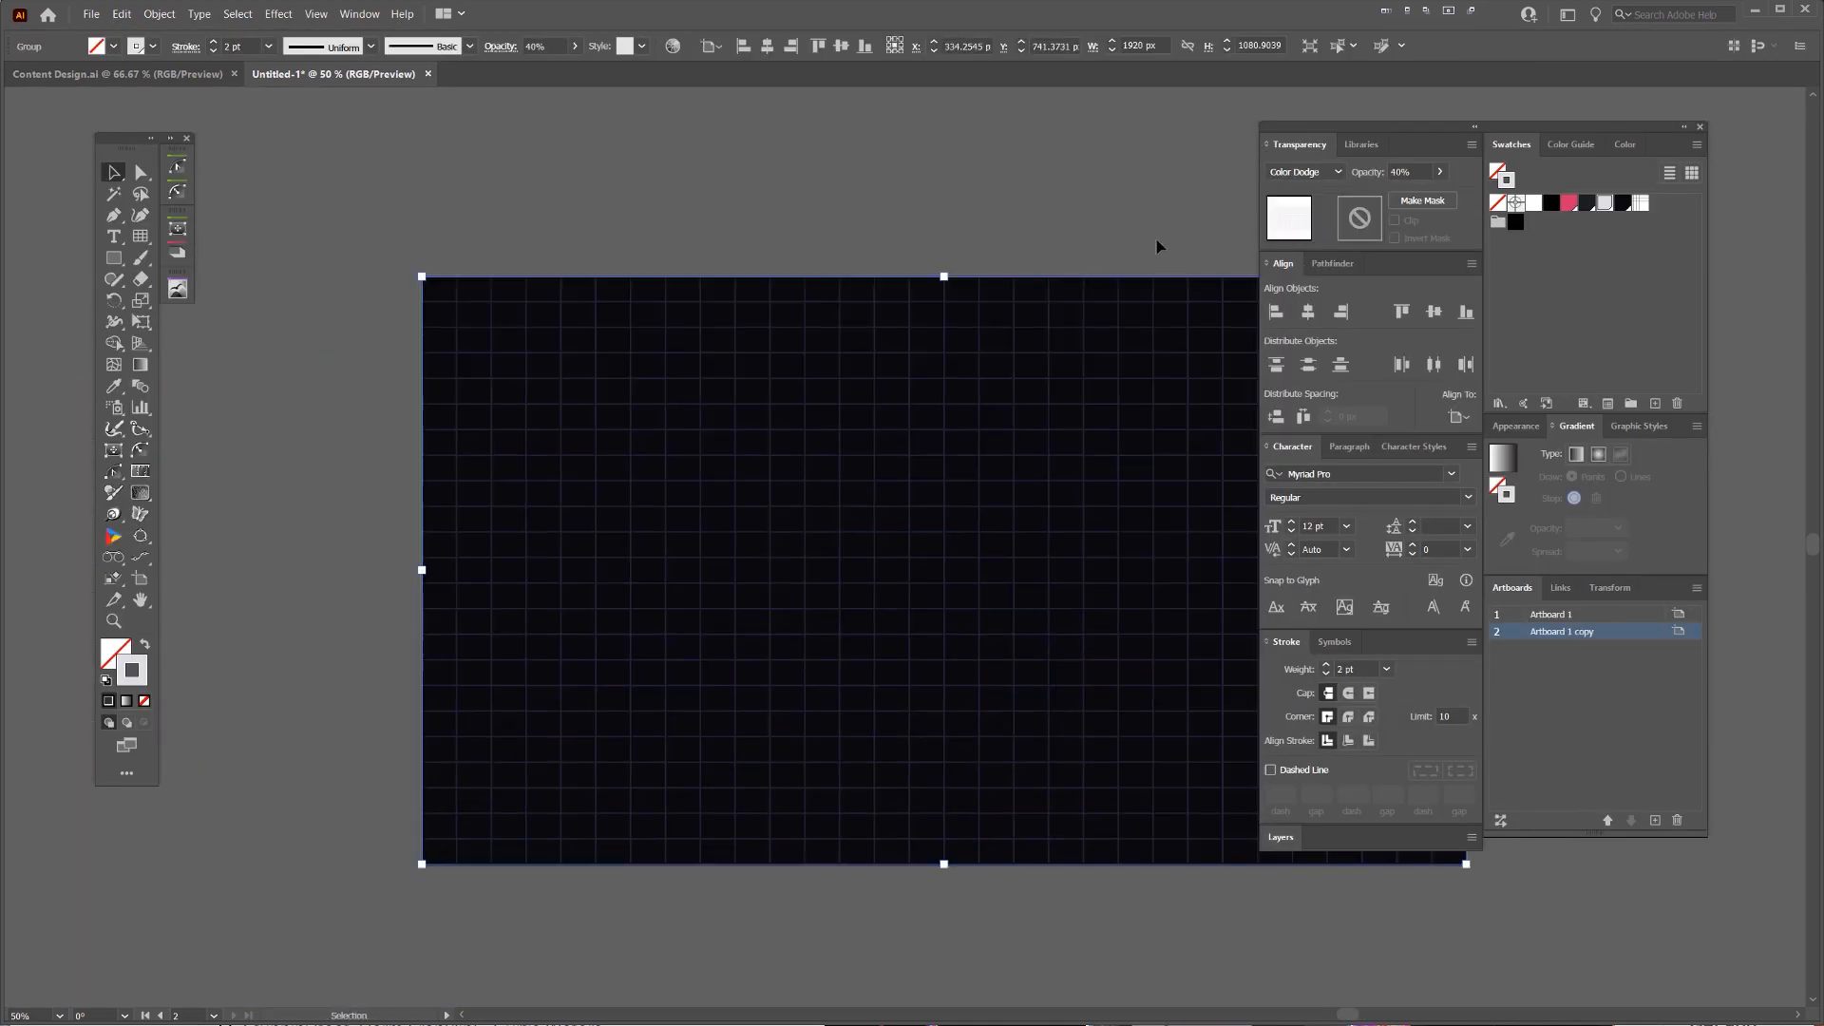
Create an opacity mask on the grid and start a white ellipse inside it.
click(1422, 199)
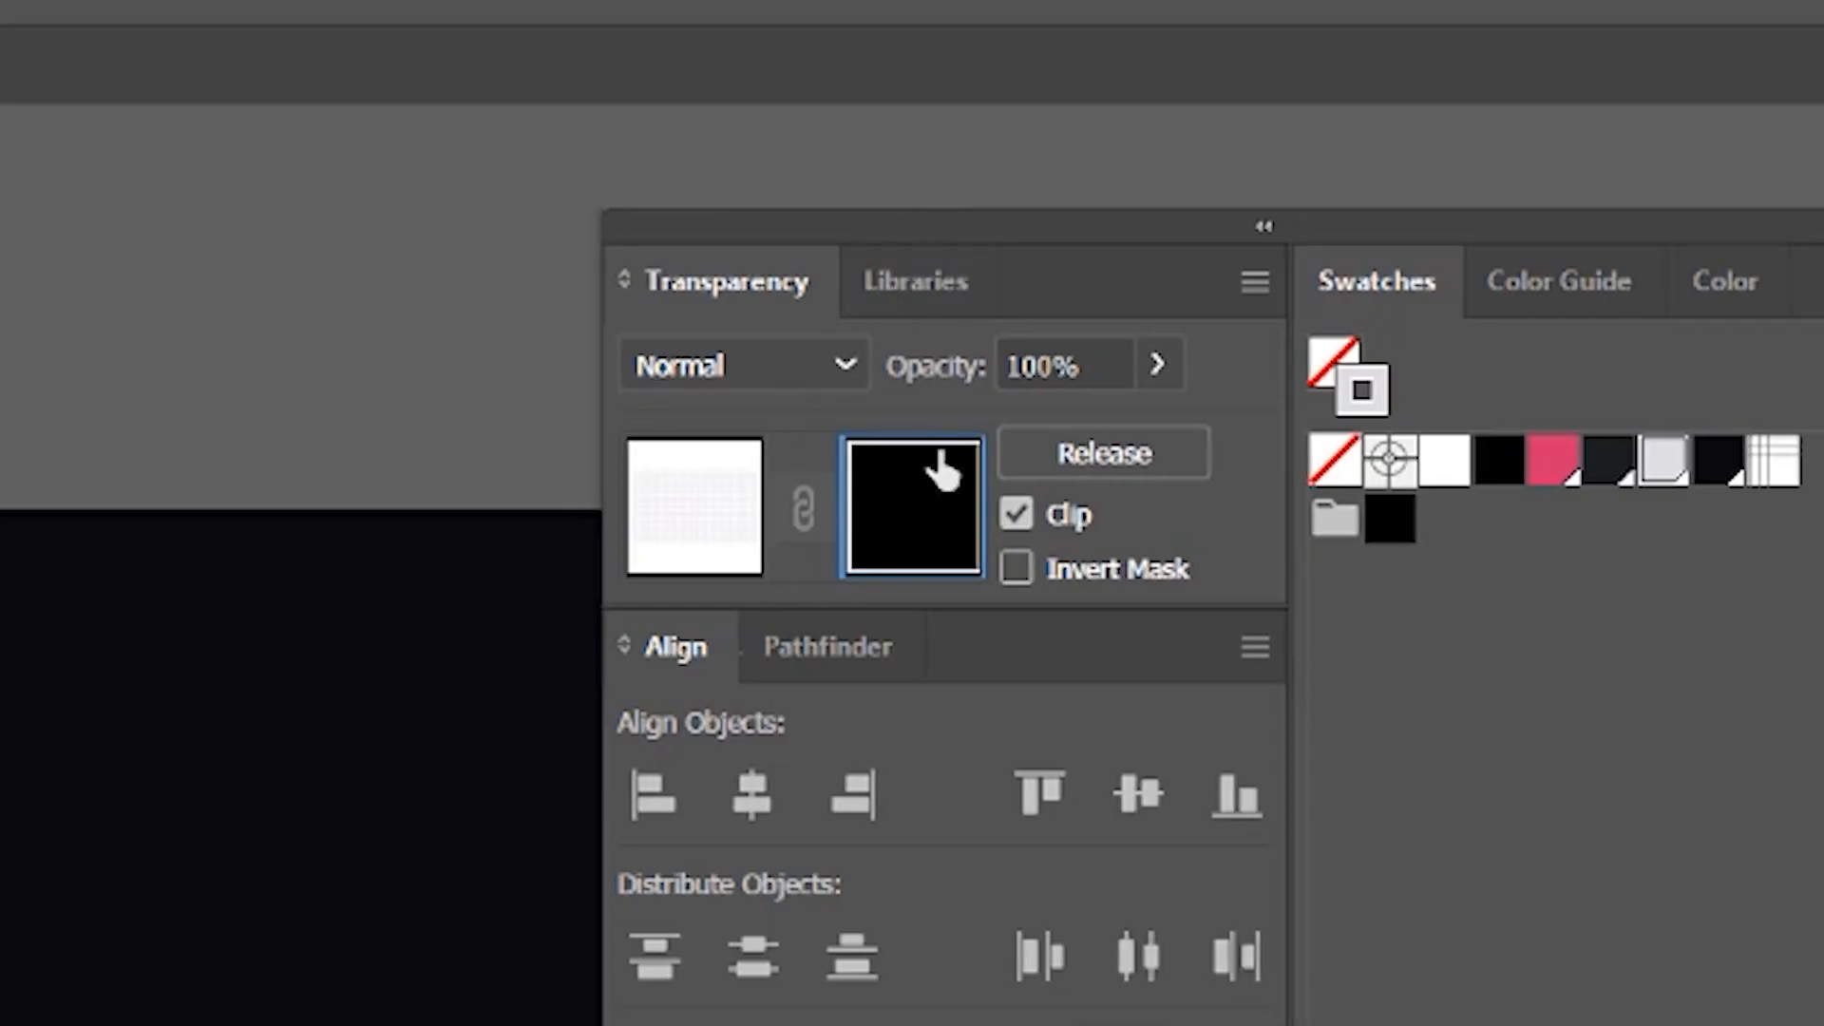
mouse_move(977, 257)
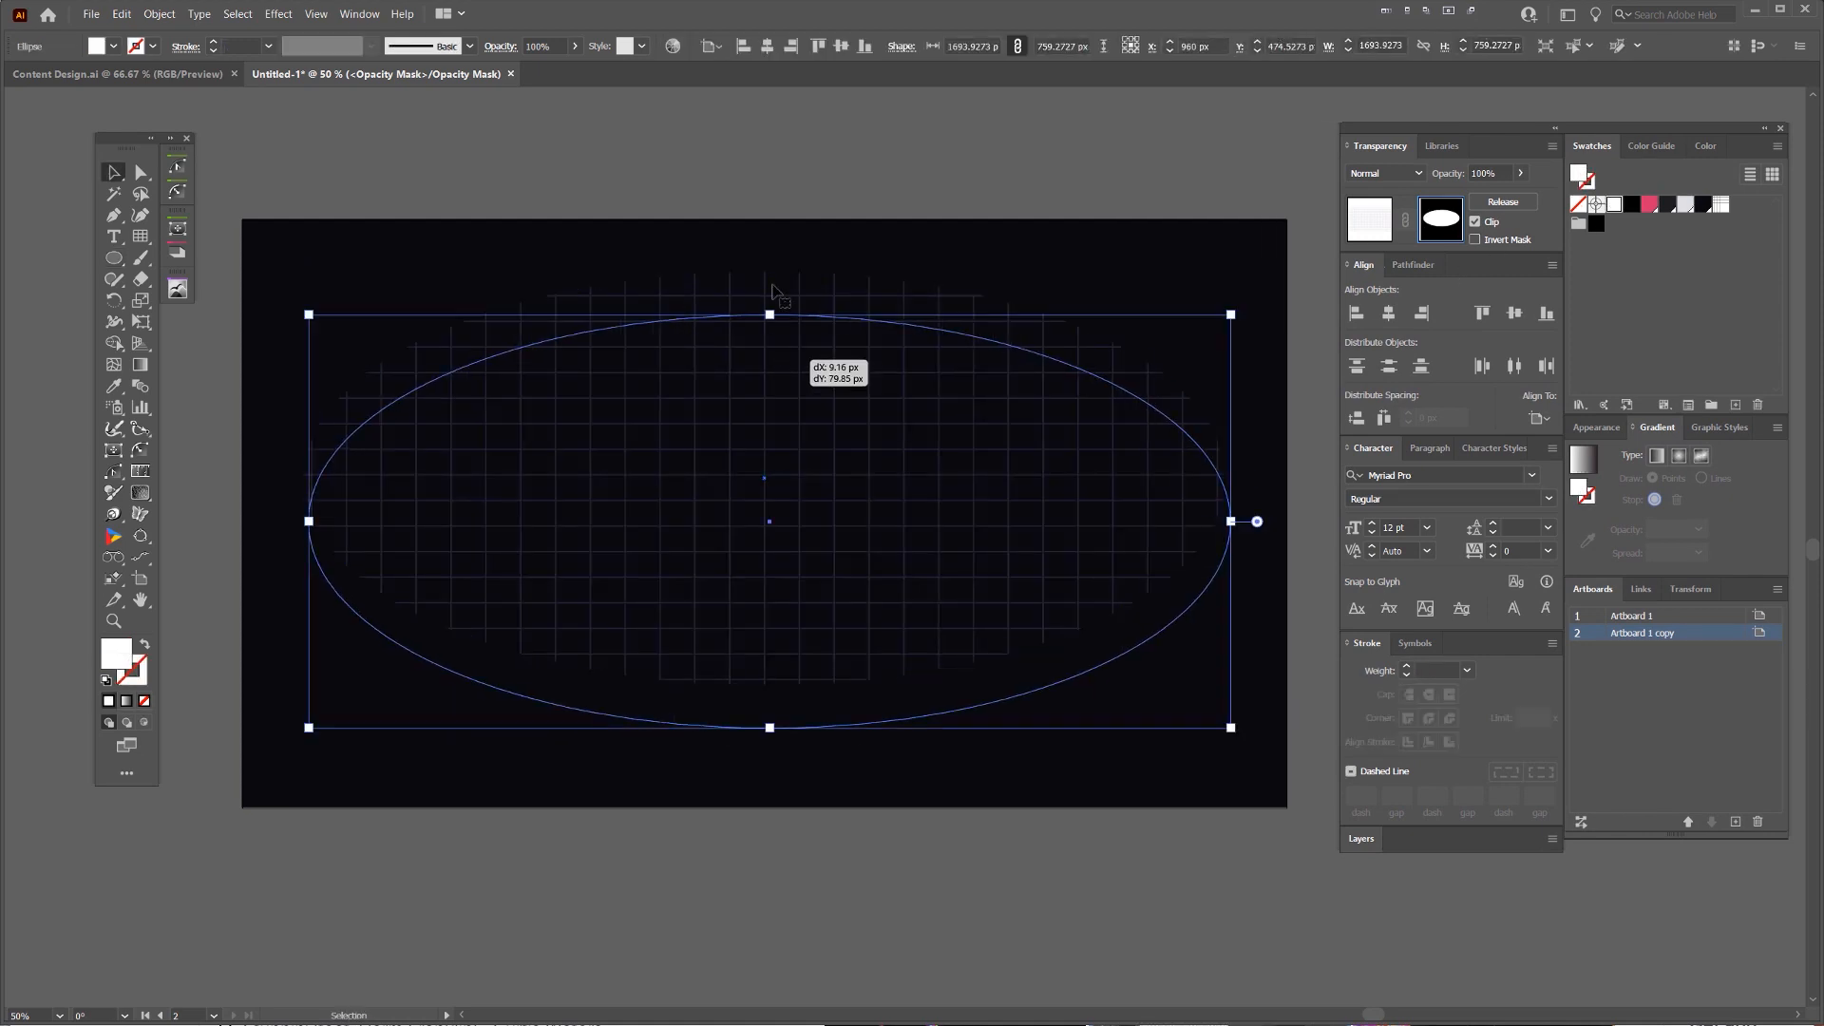
key(Tab)
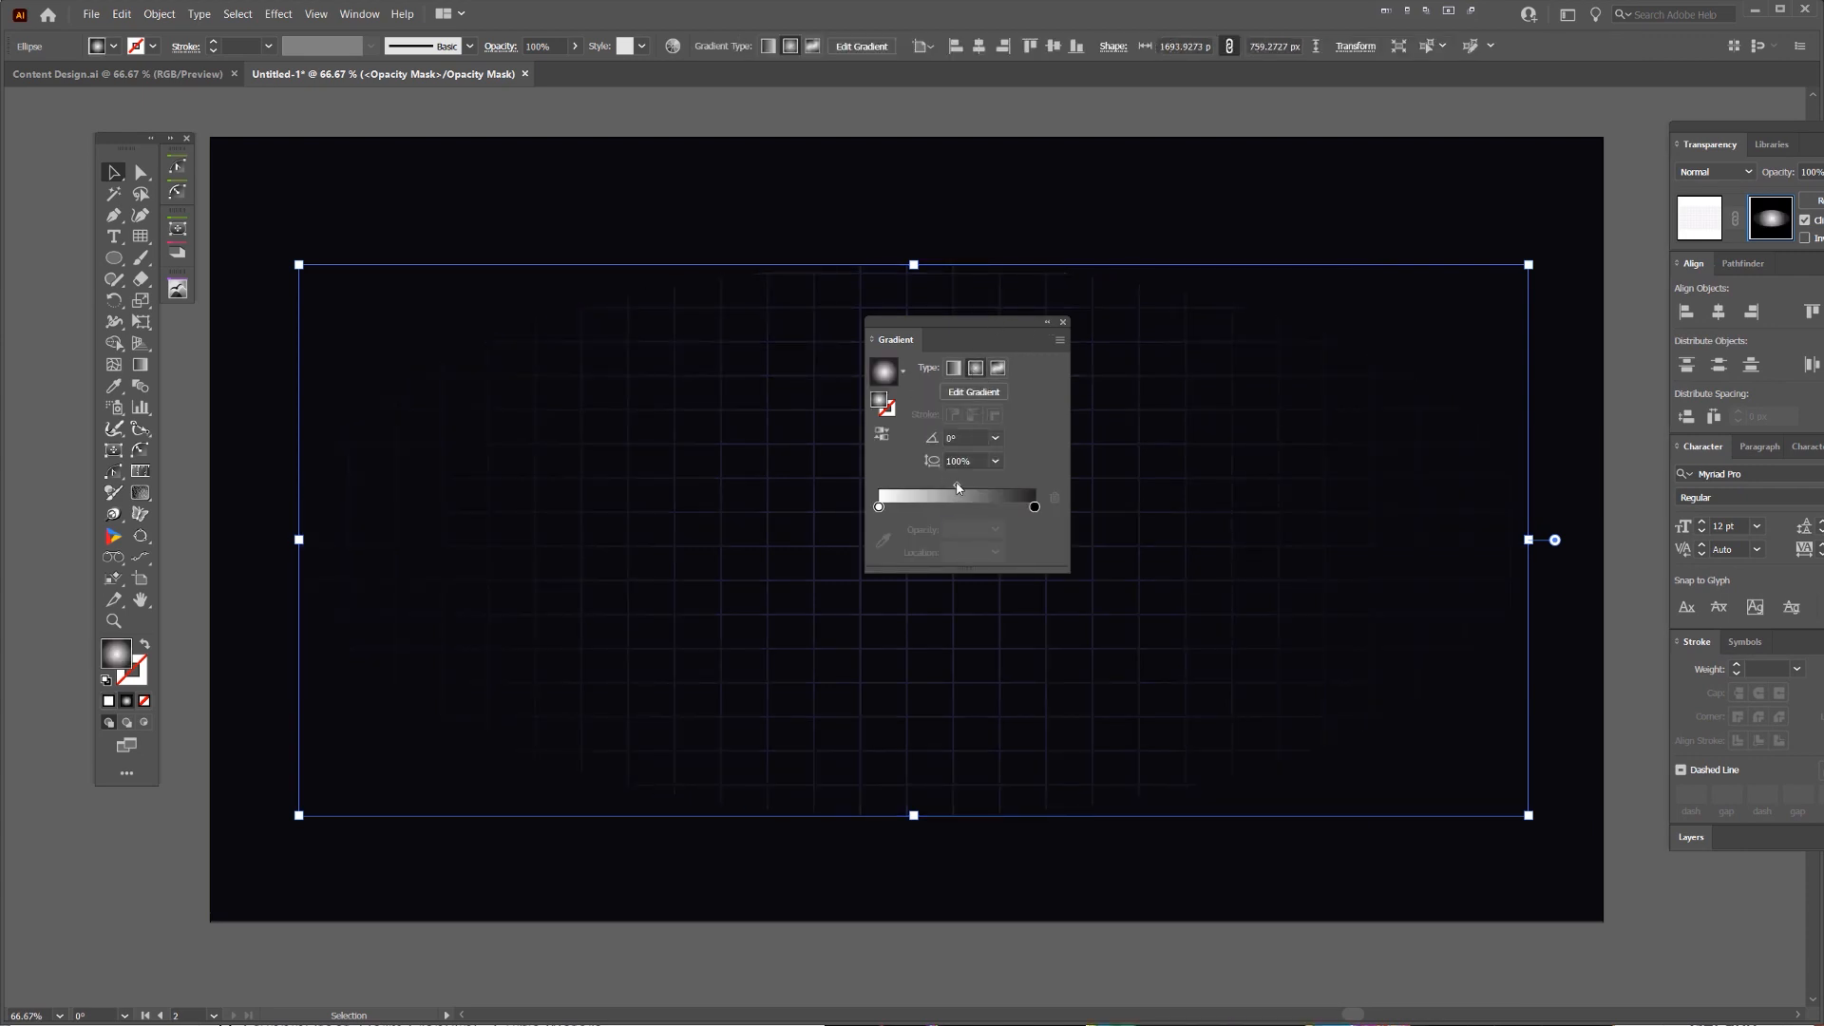
Refine the mask ellipse's radial white-to-black gradient so the grid fades outward.
click(878, 506)
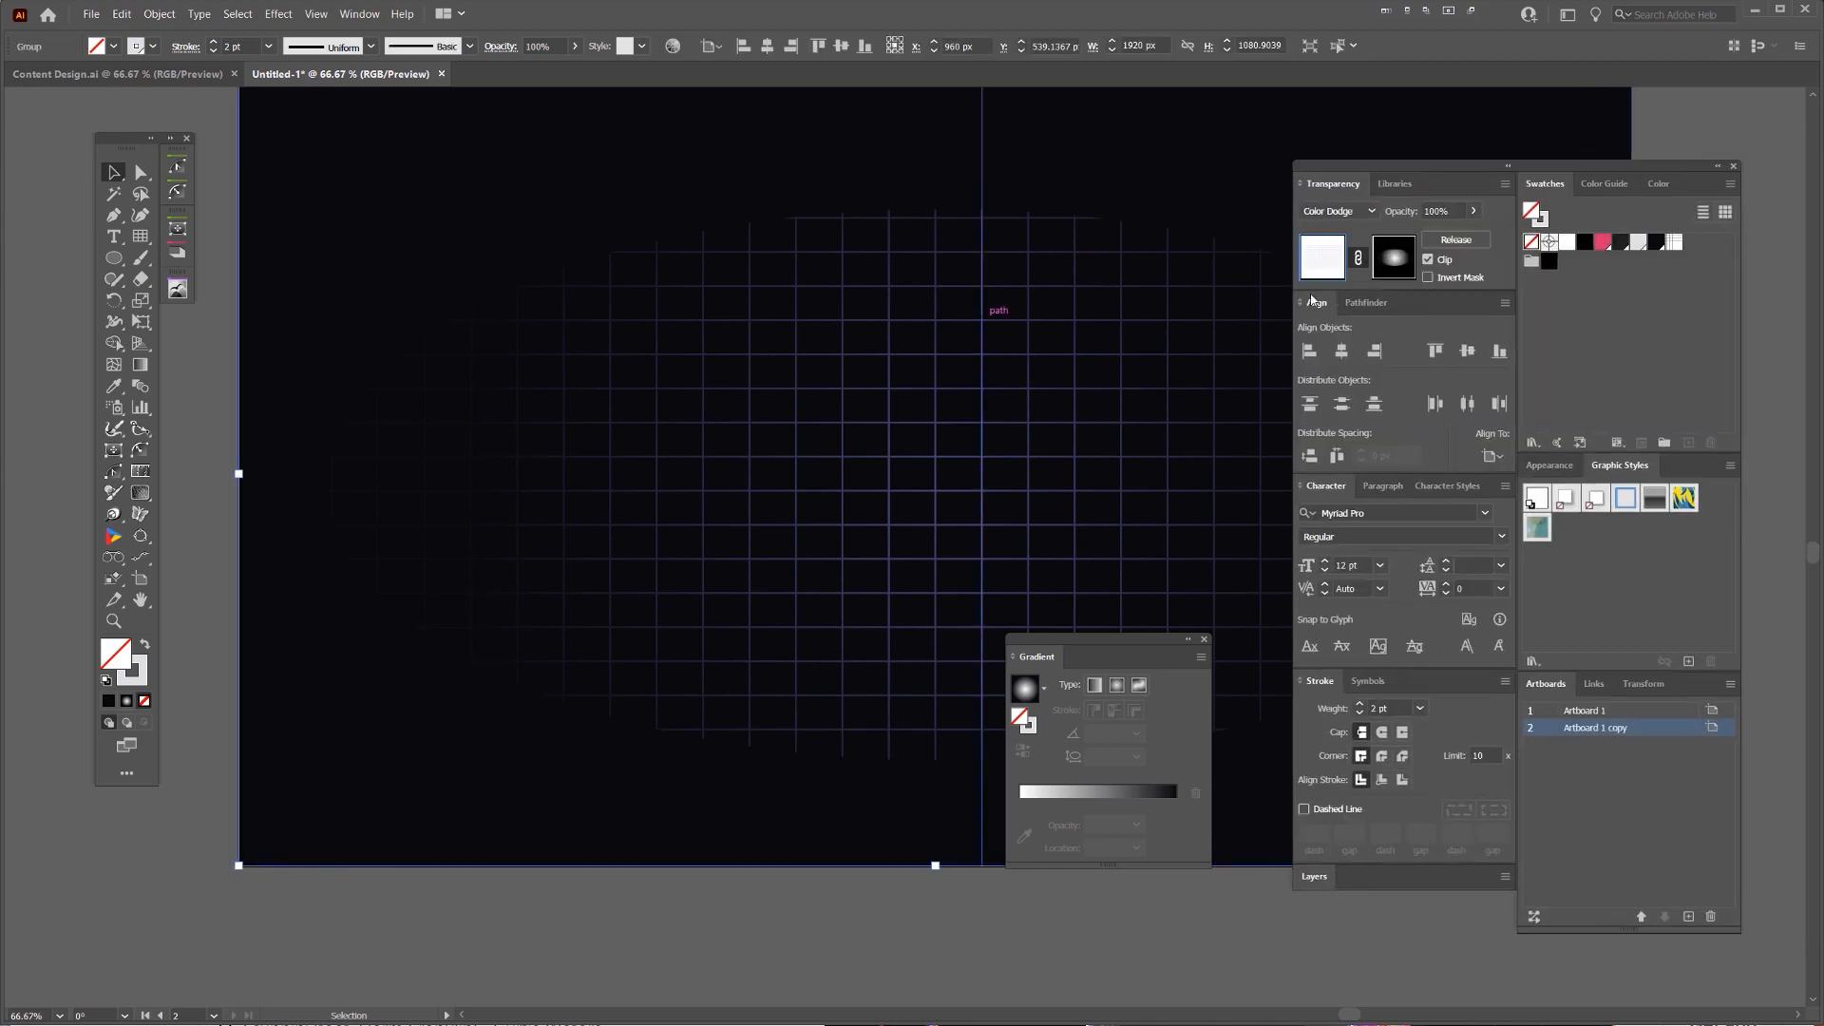
Re-enter the grid's opacity mask to adjust how the fade confines the grid centrally.
triple_click(1436, 211)
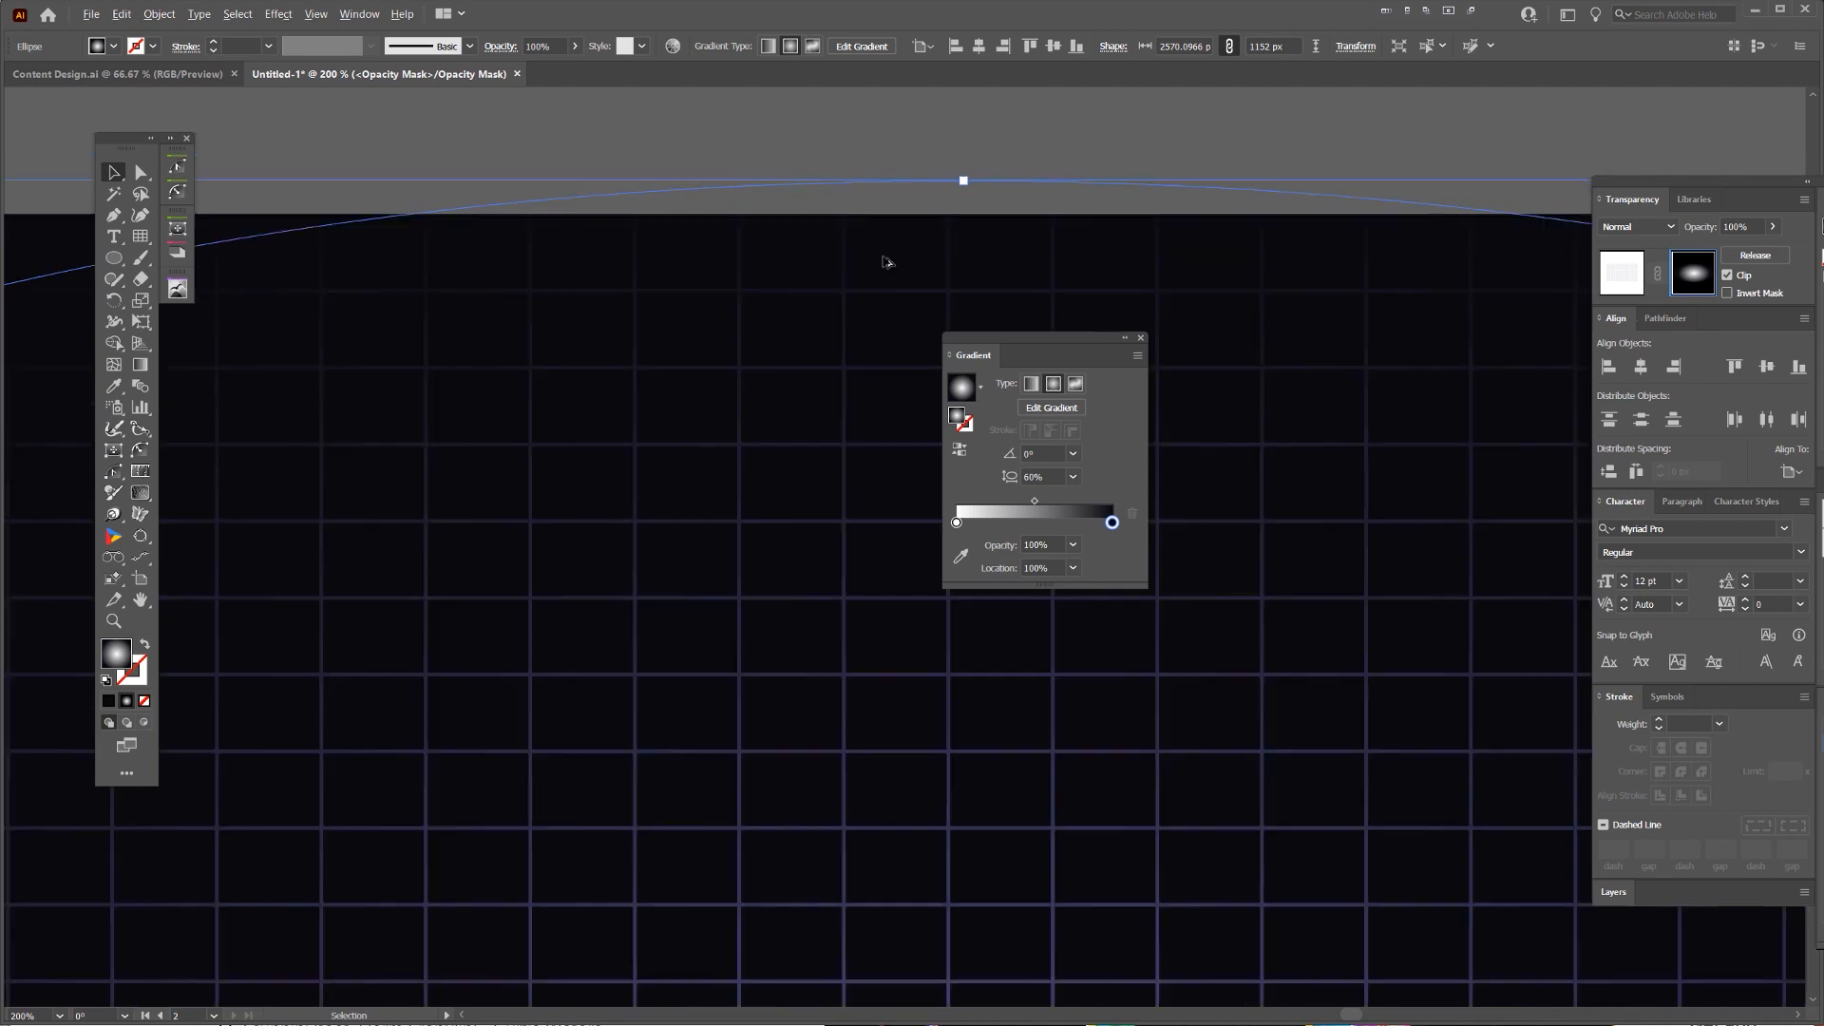
scroll(down, 3)
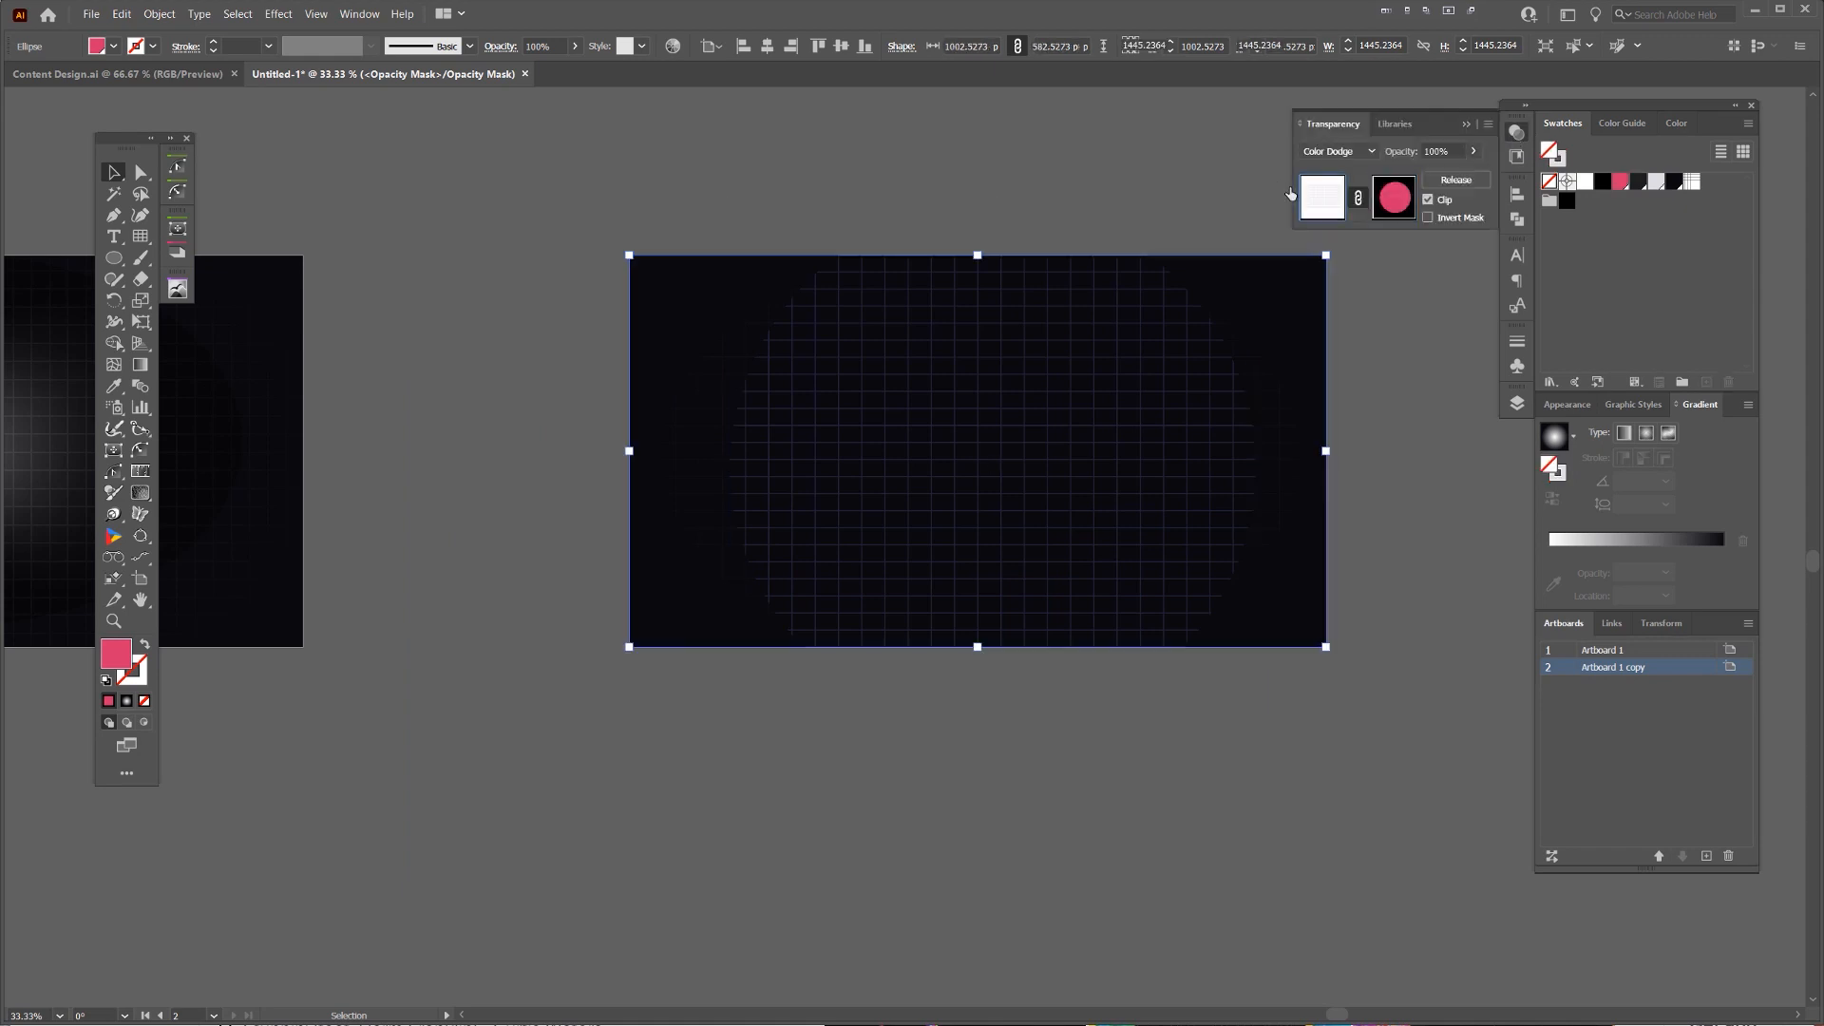
Draw a large circle over the grid and fill it with a Freeform Gradient.
click(1393, 196)
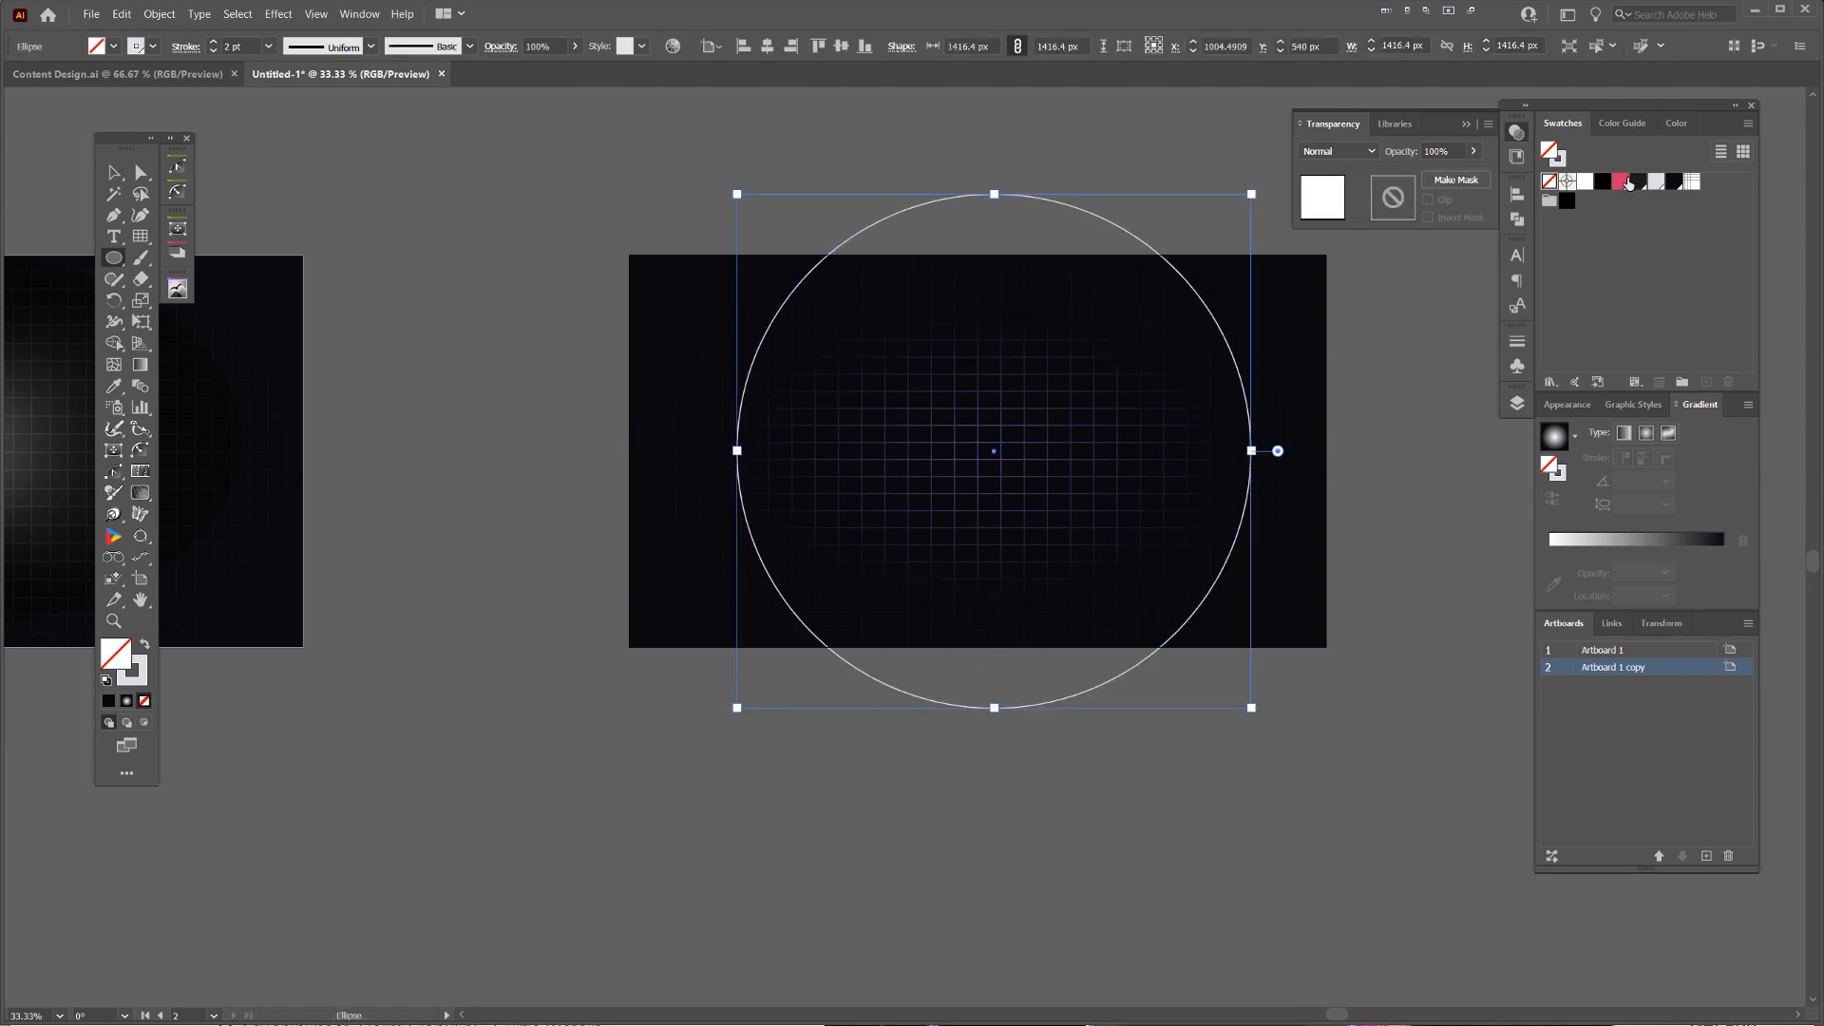
click(1621, 182)
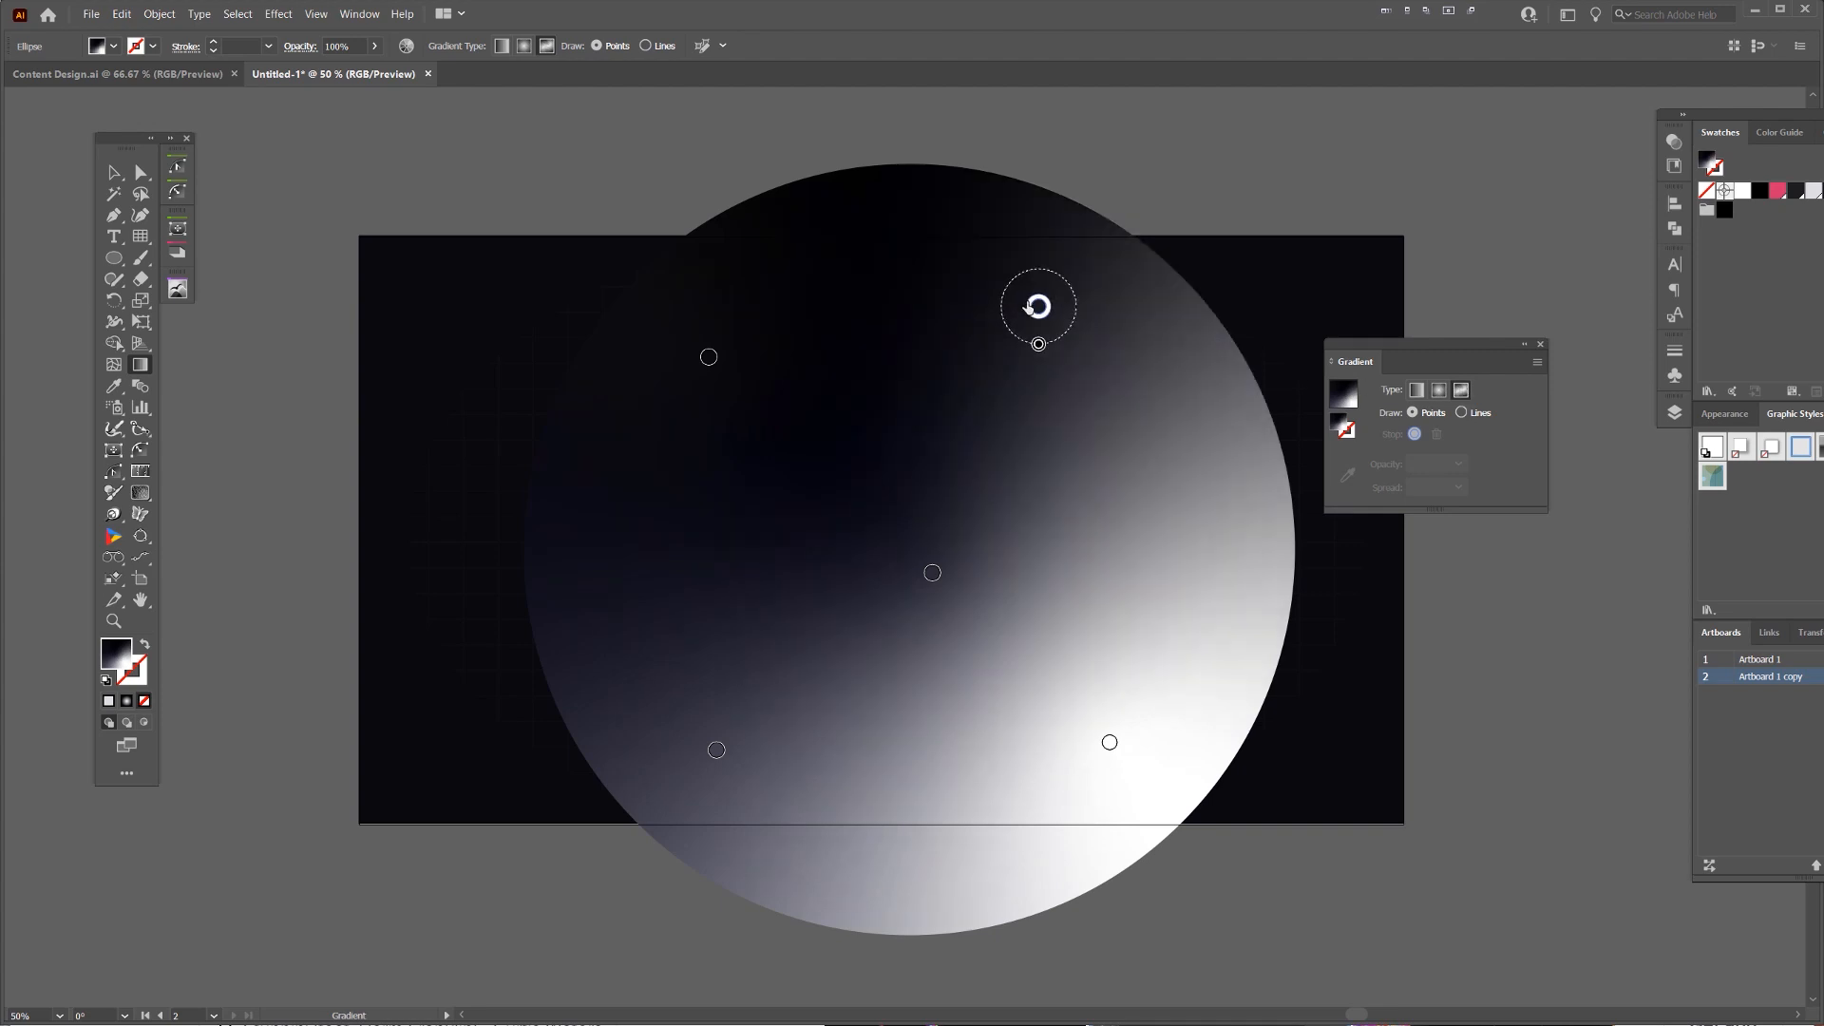
Add freeform gradient points: white at the centre, dark points around the circle's edge.
click(931, 572)
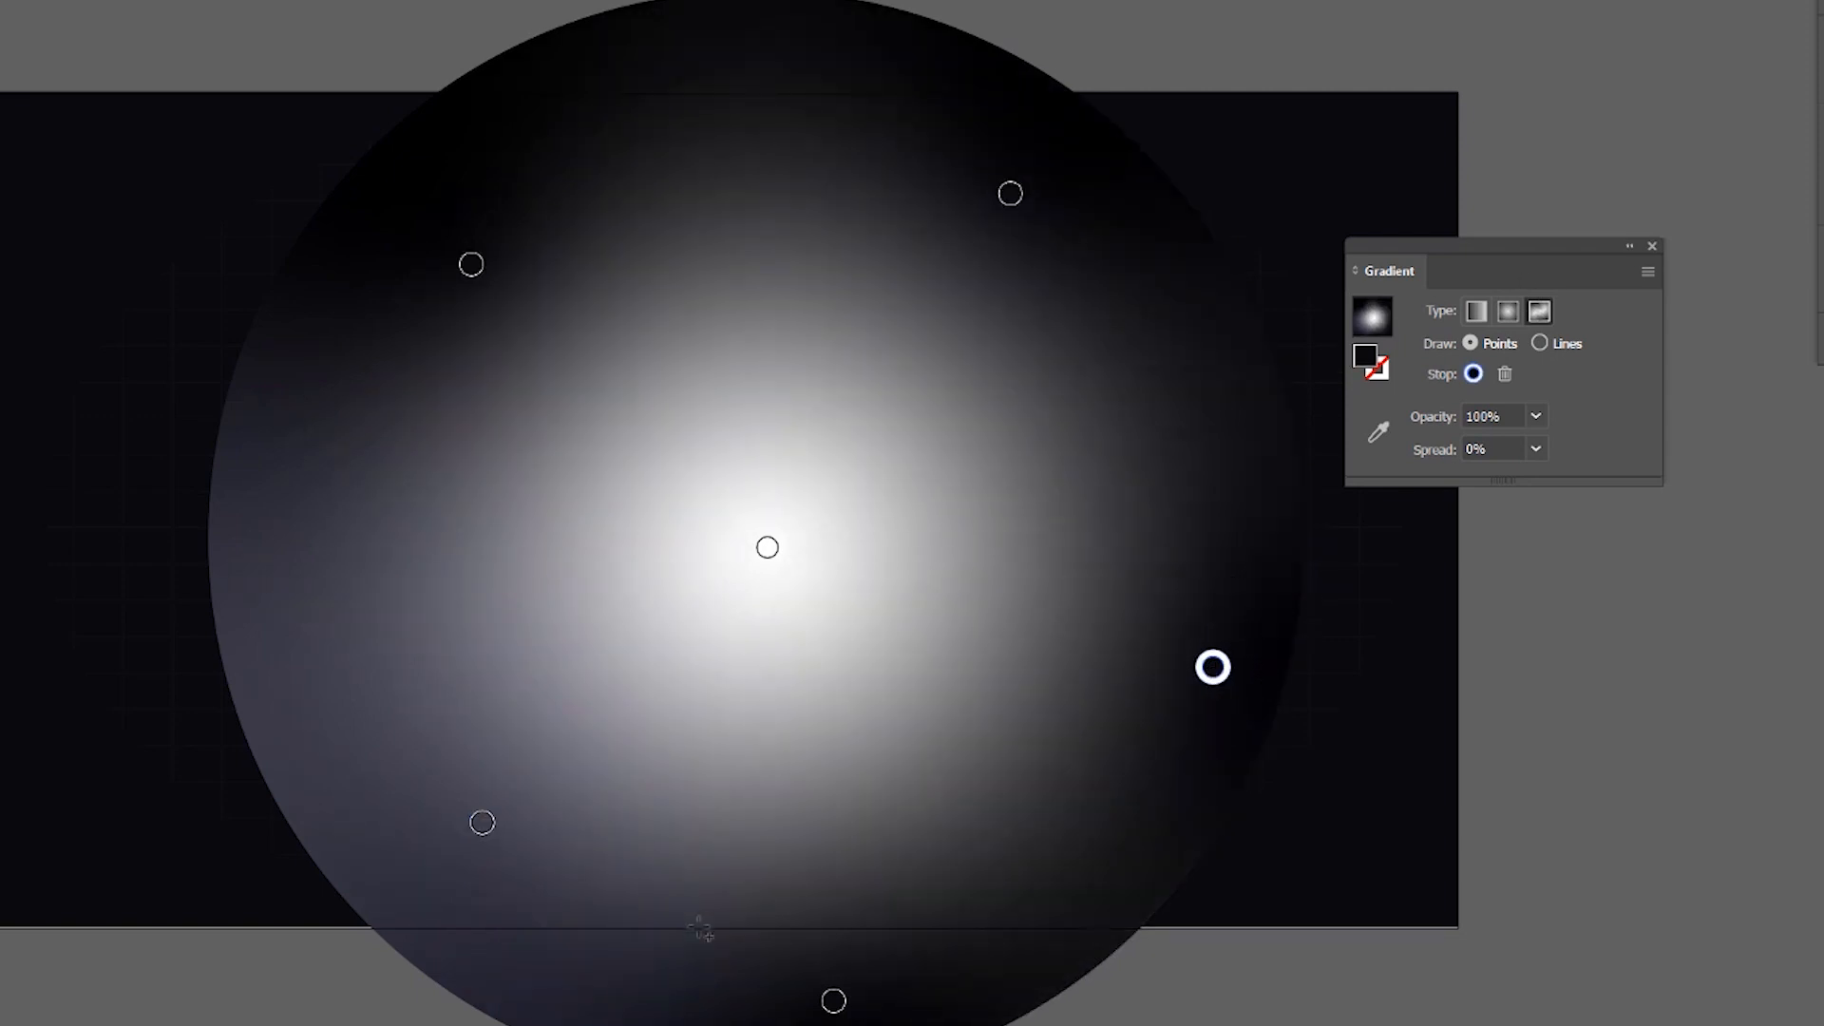
click(481, 823)
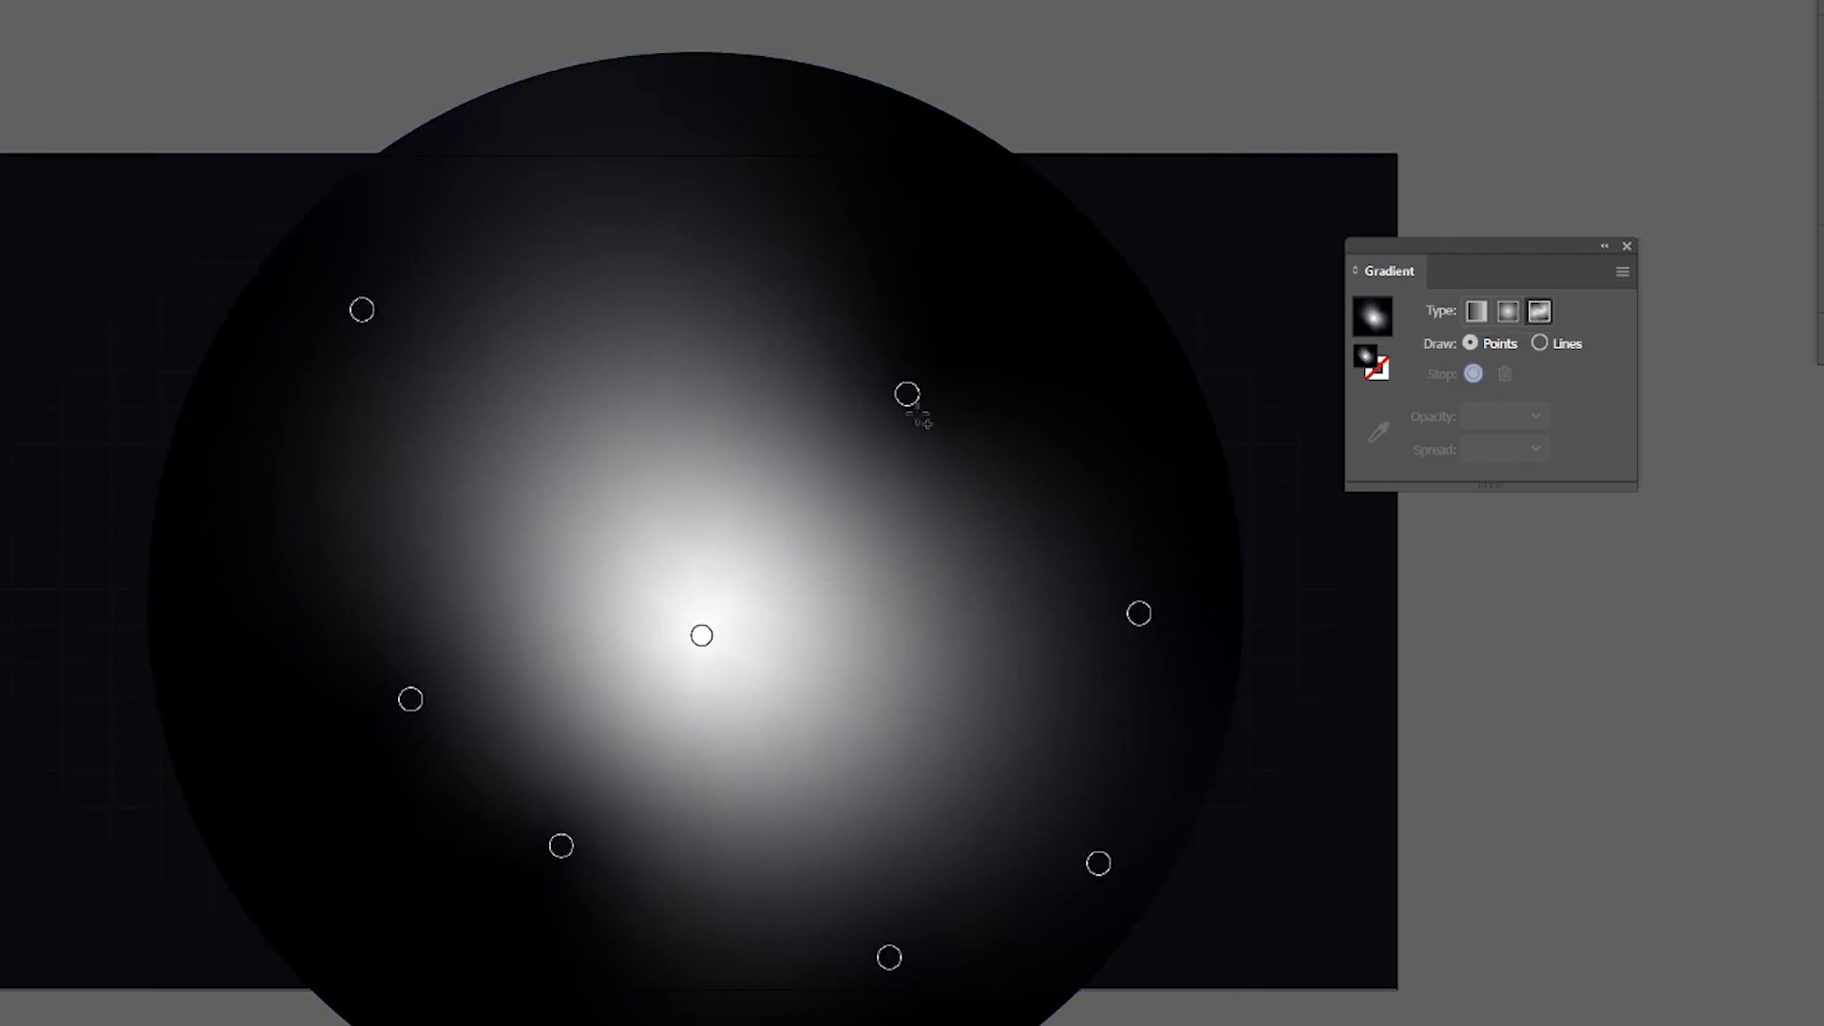
click(1138, 614)
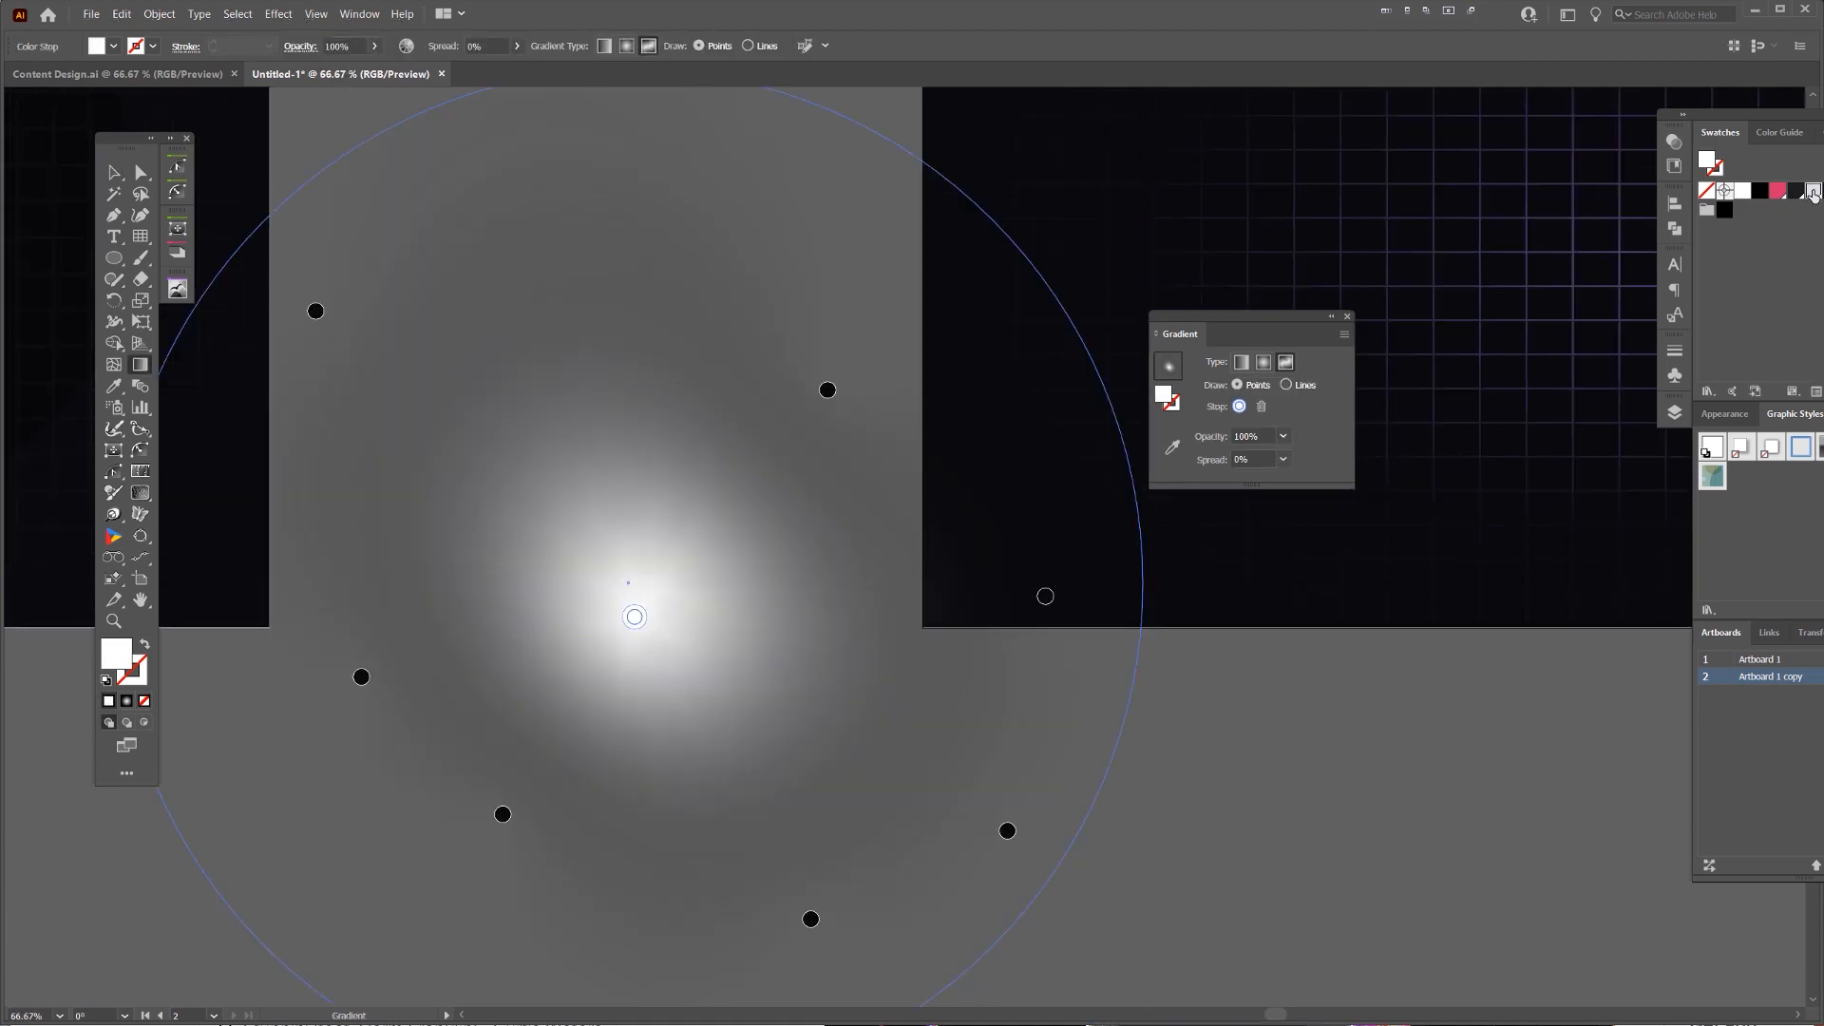
Leave gradient editing so the circle reads as a soft glow over the grid.
key(ctrl+minus)
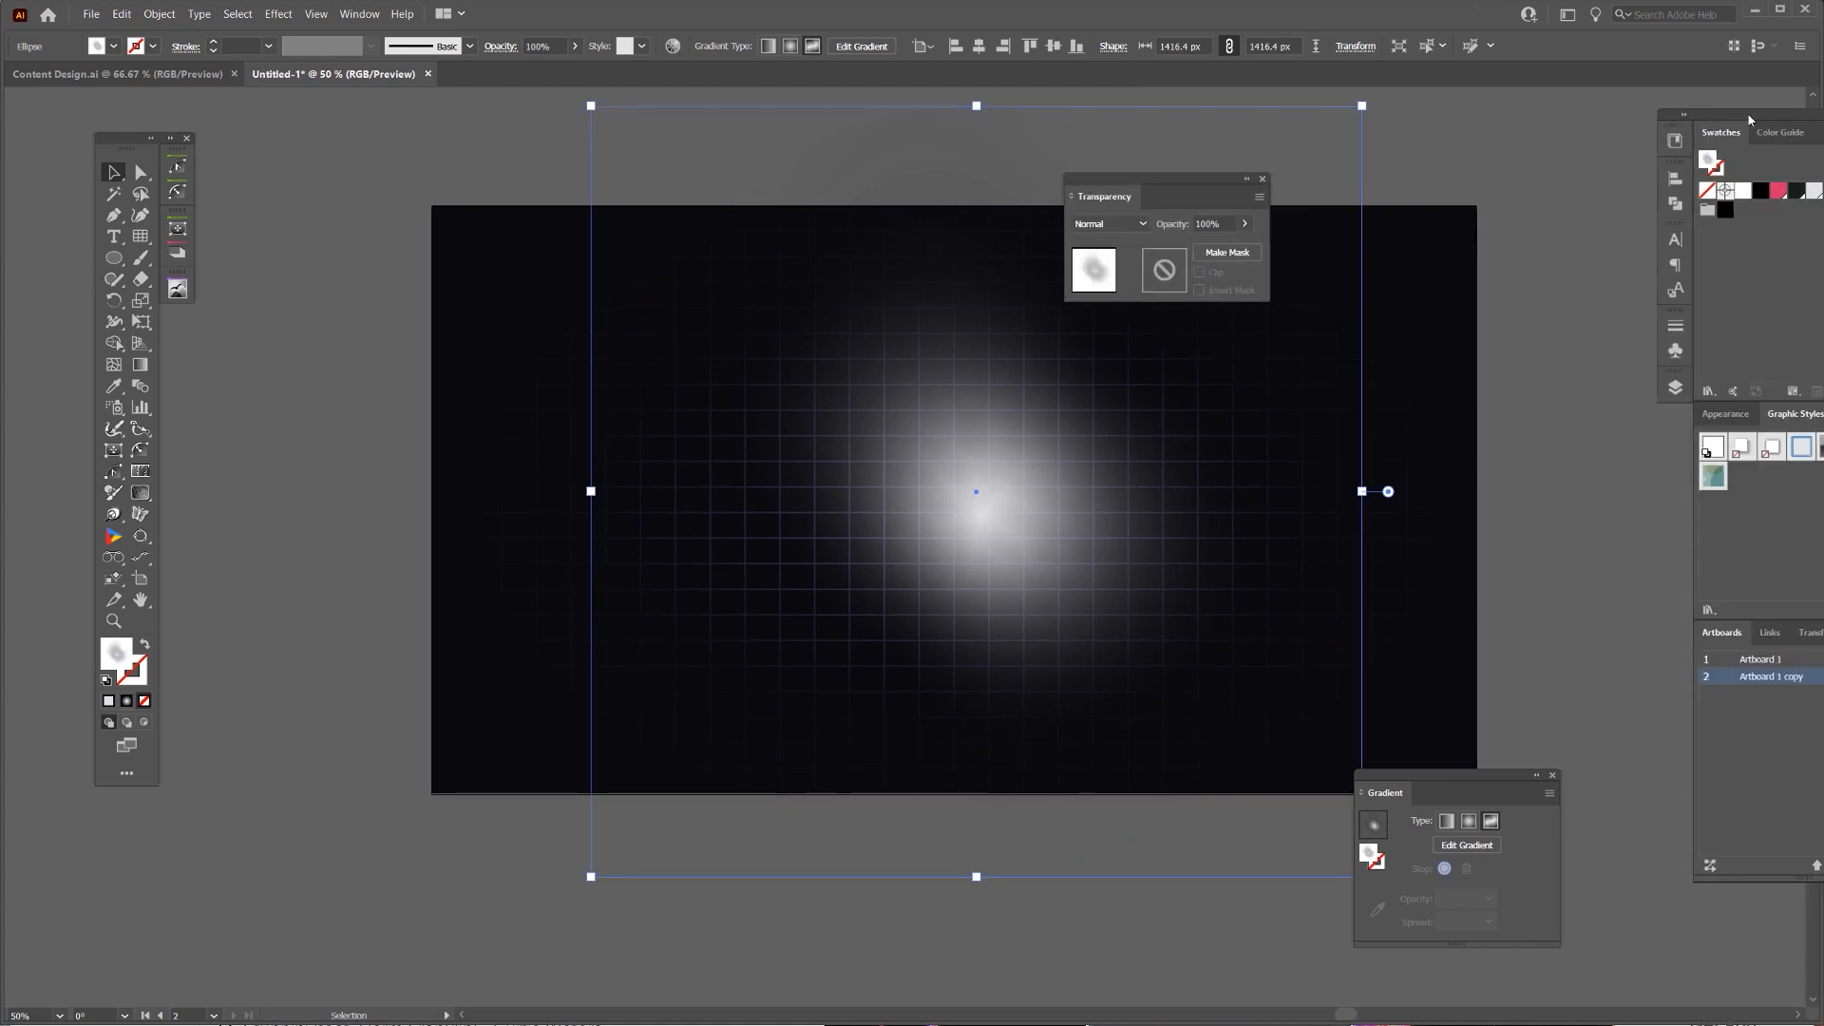
Audition Darken, Color Burn, Lighten and Color Dodge blending on the glow circle.
click(1108, 224)
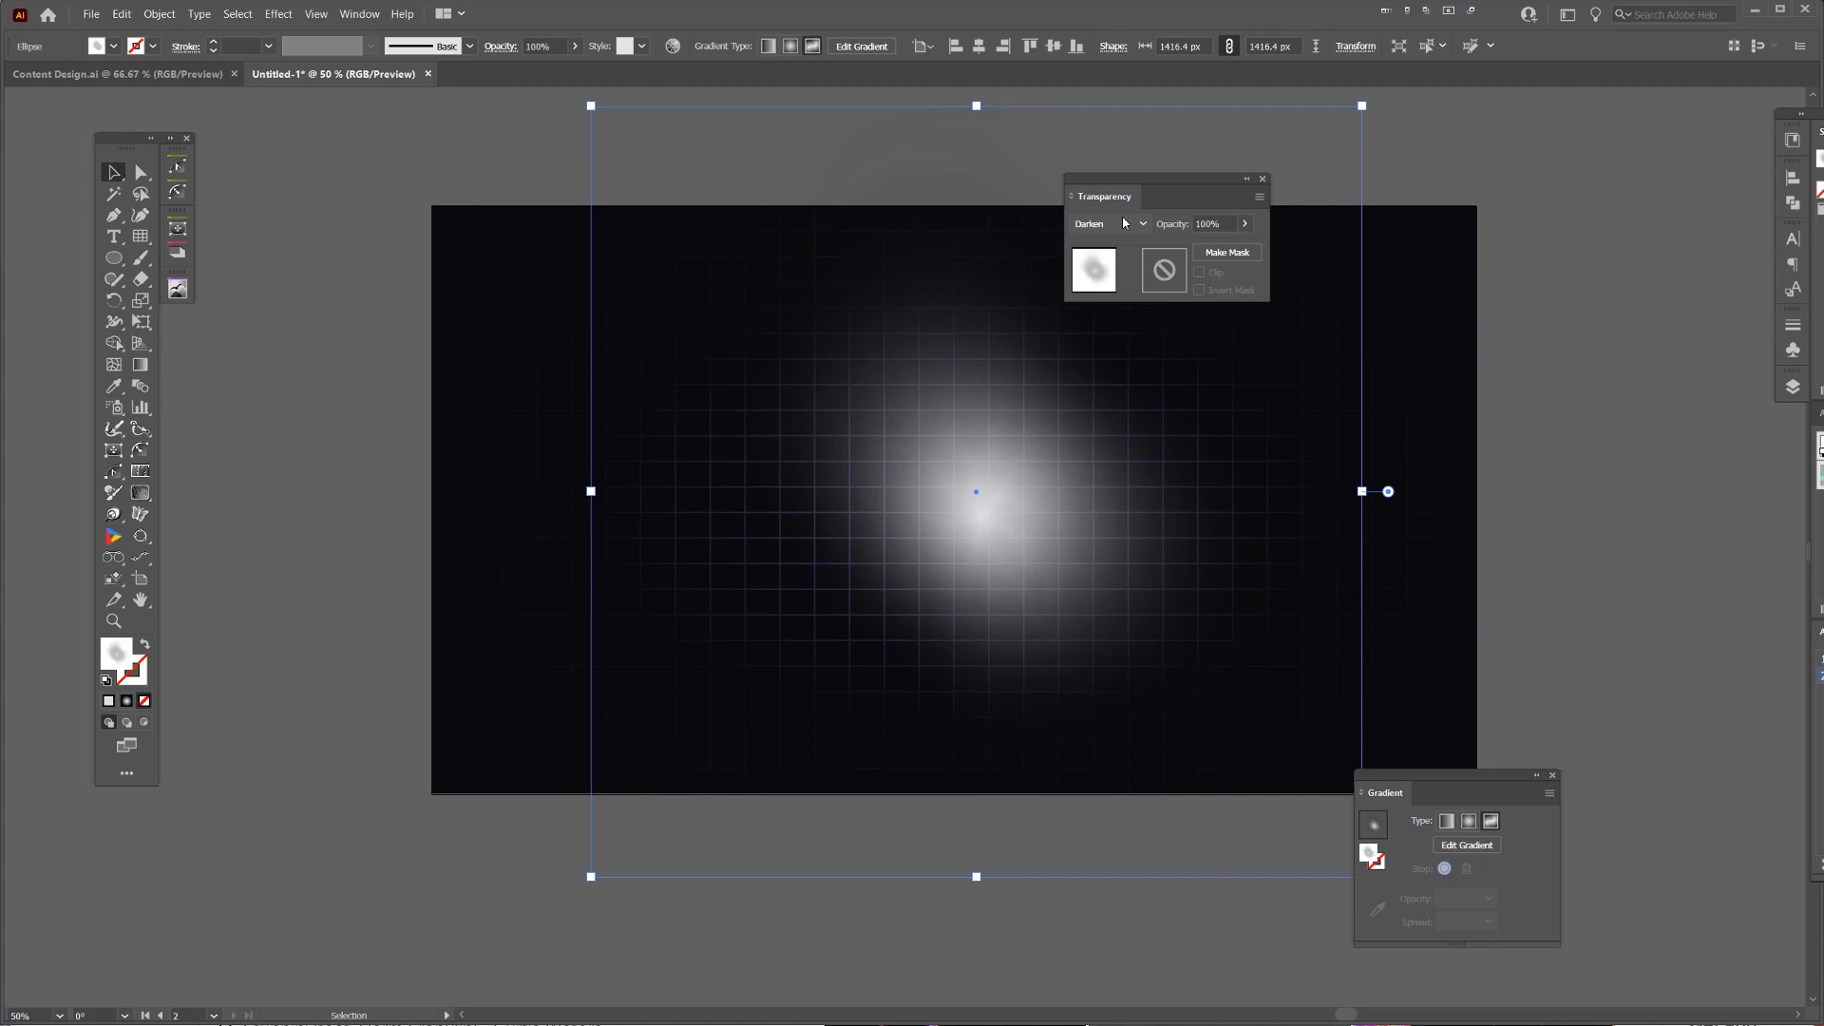
click(1111, 224)
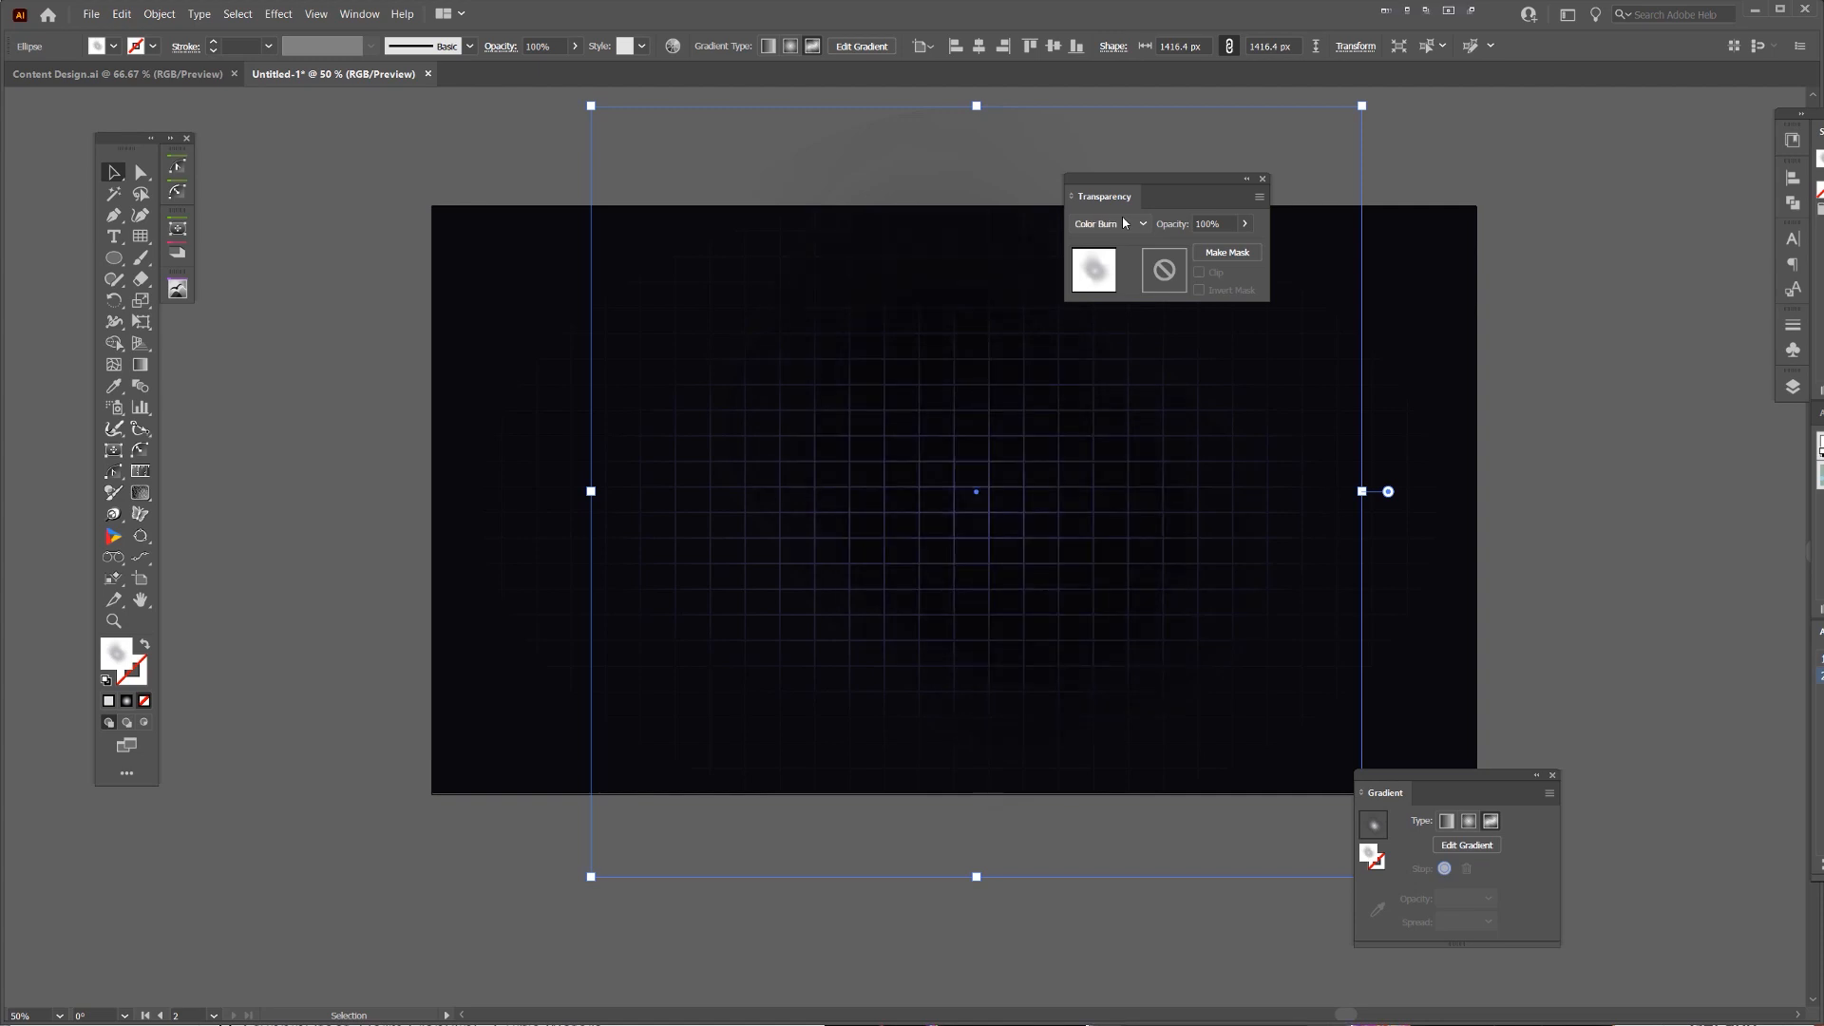
click(1792, 138)
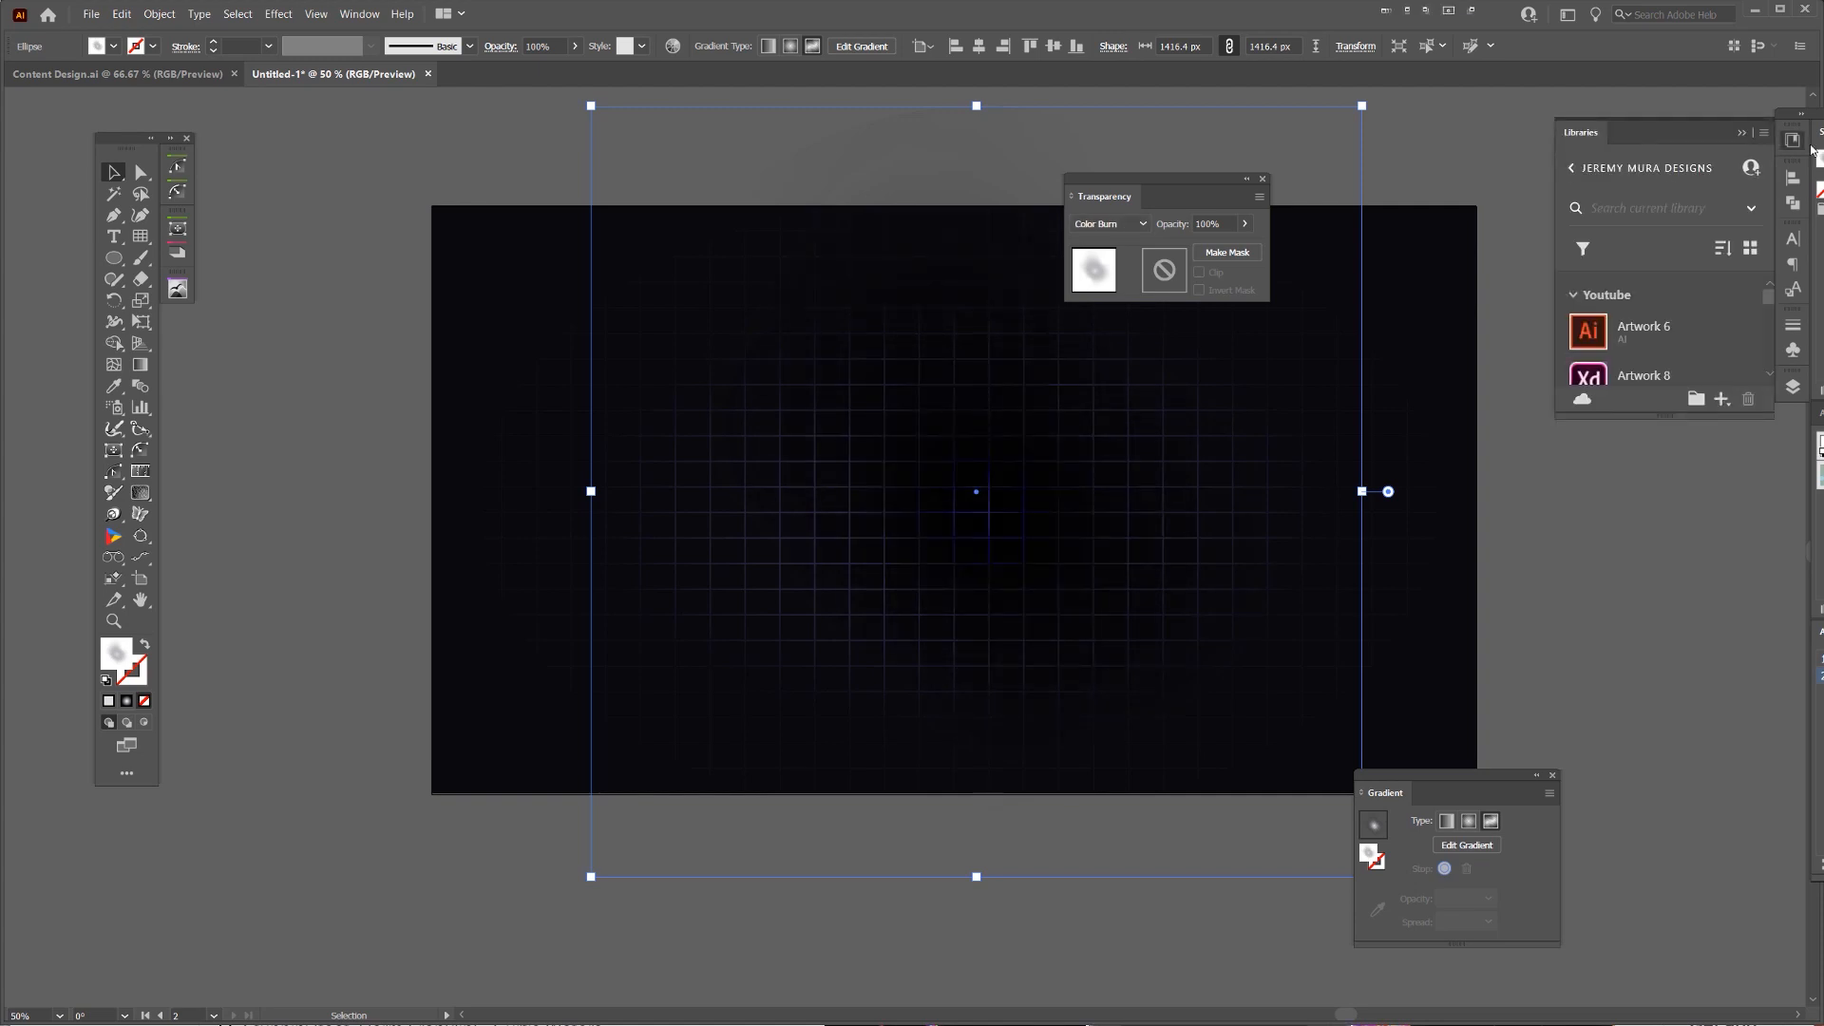
click(1108, 225)
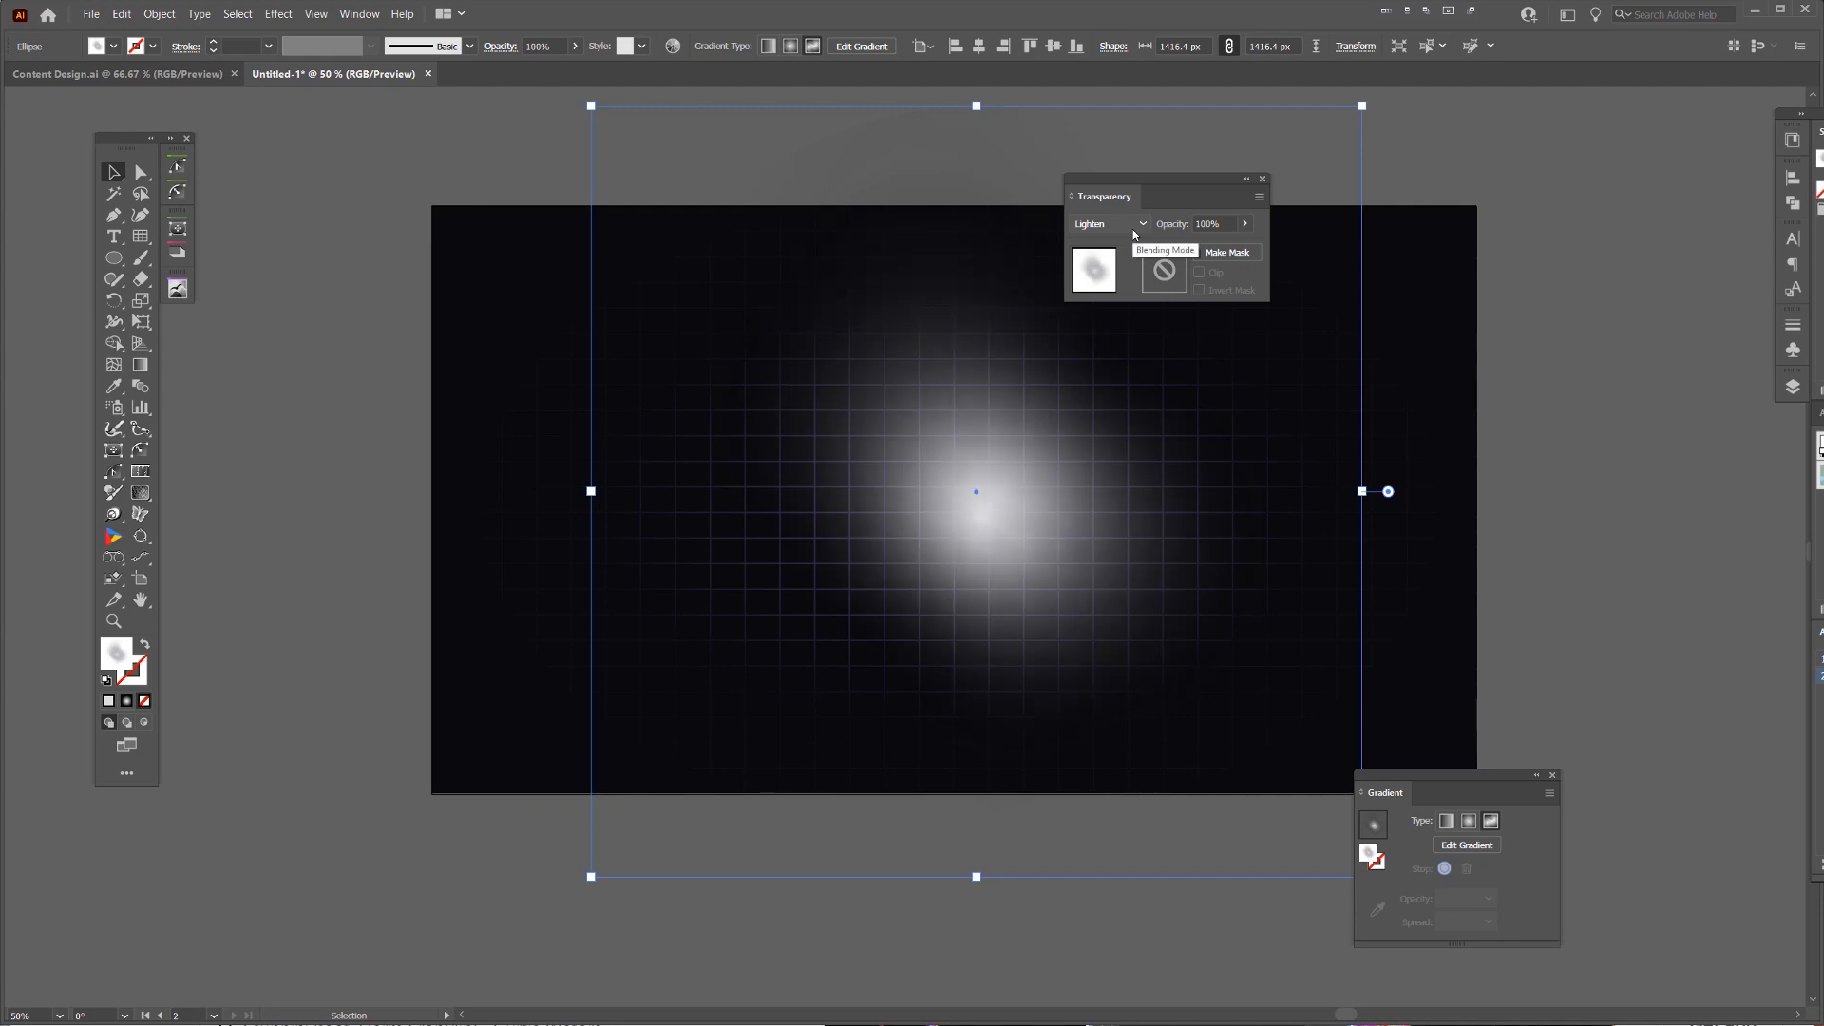
click(1109, 224)
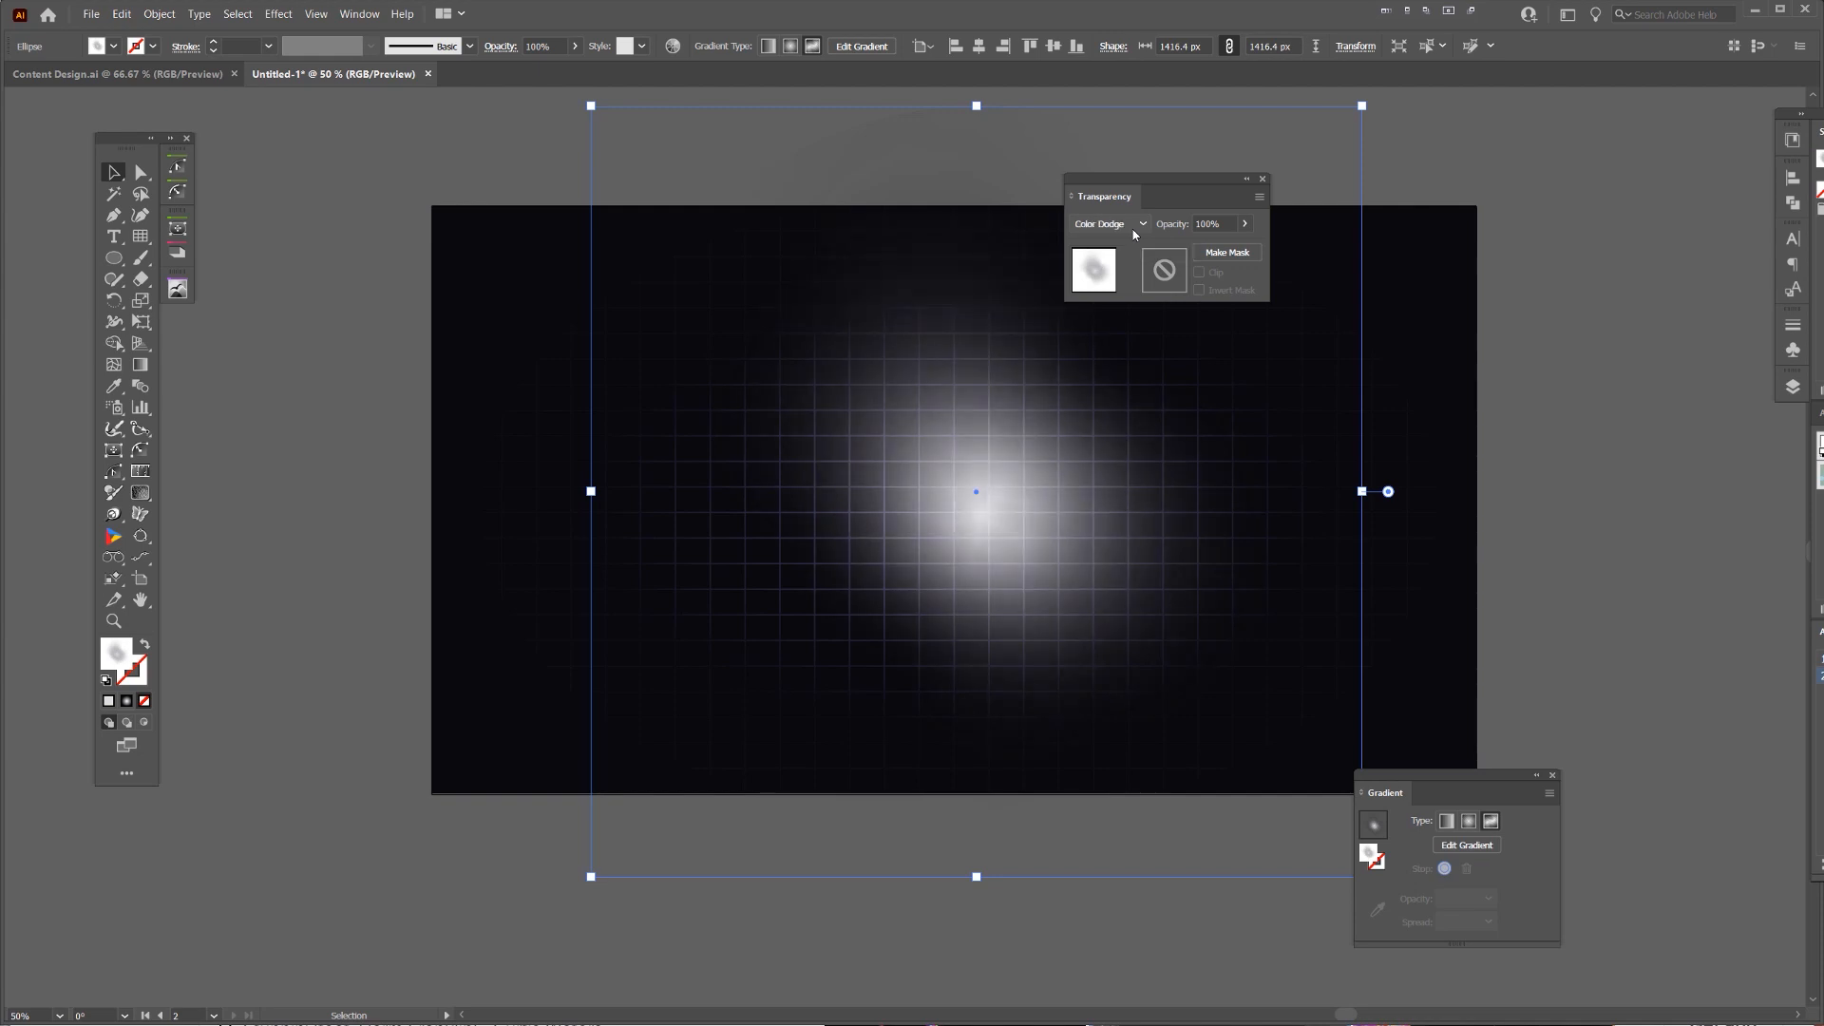
Try Overlay, Soft Light and Hard Light, then settle the glow on Screen blending.
click(1112, 530)
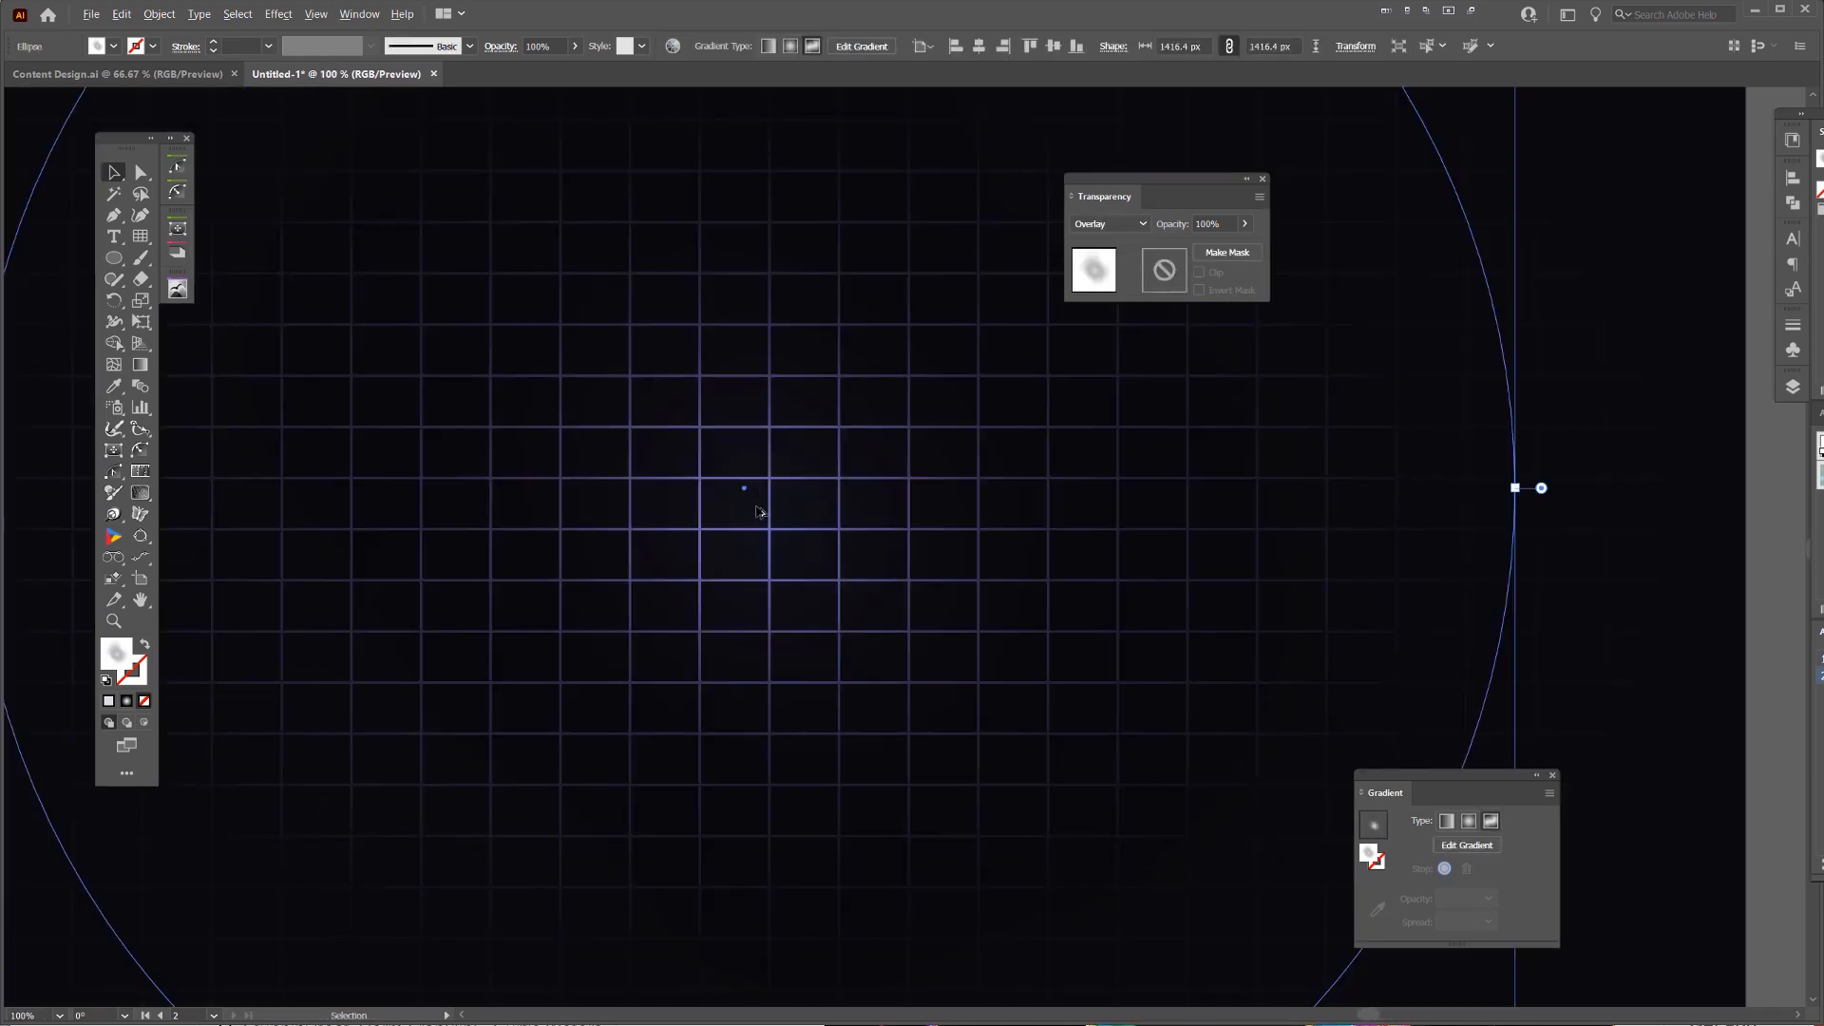
click(1106, 224)
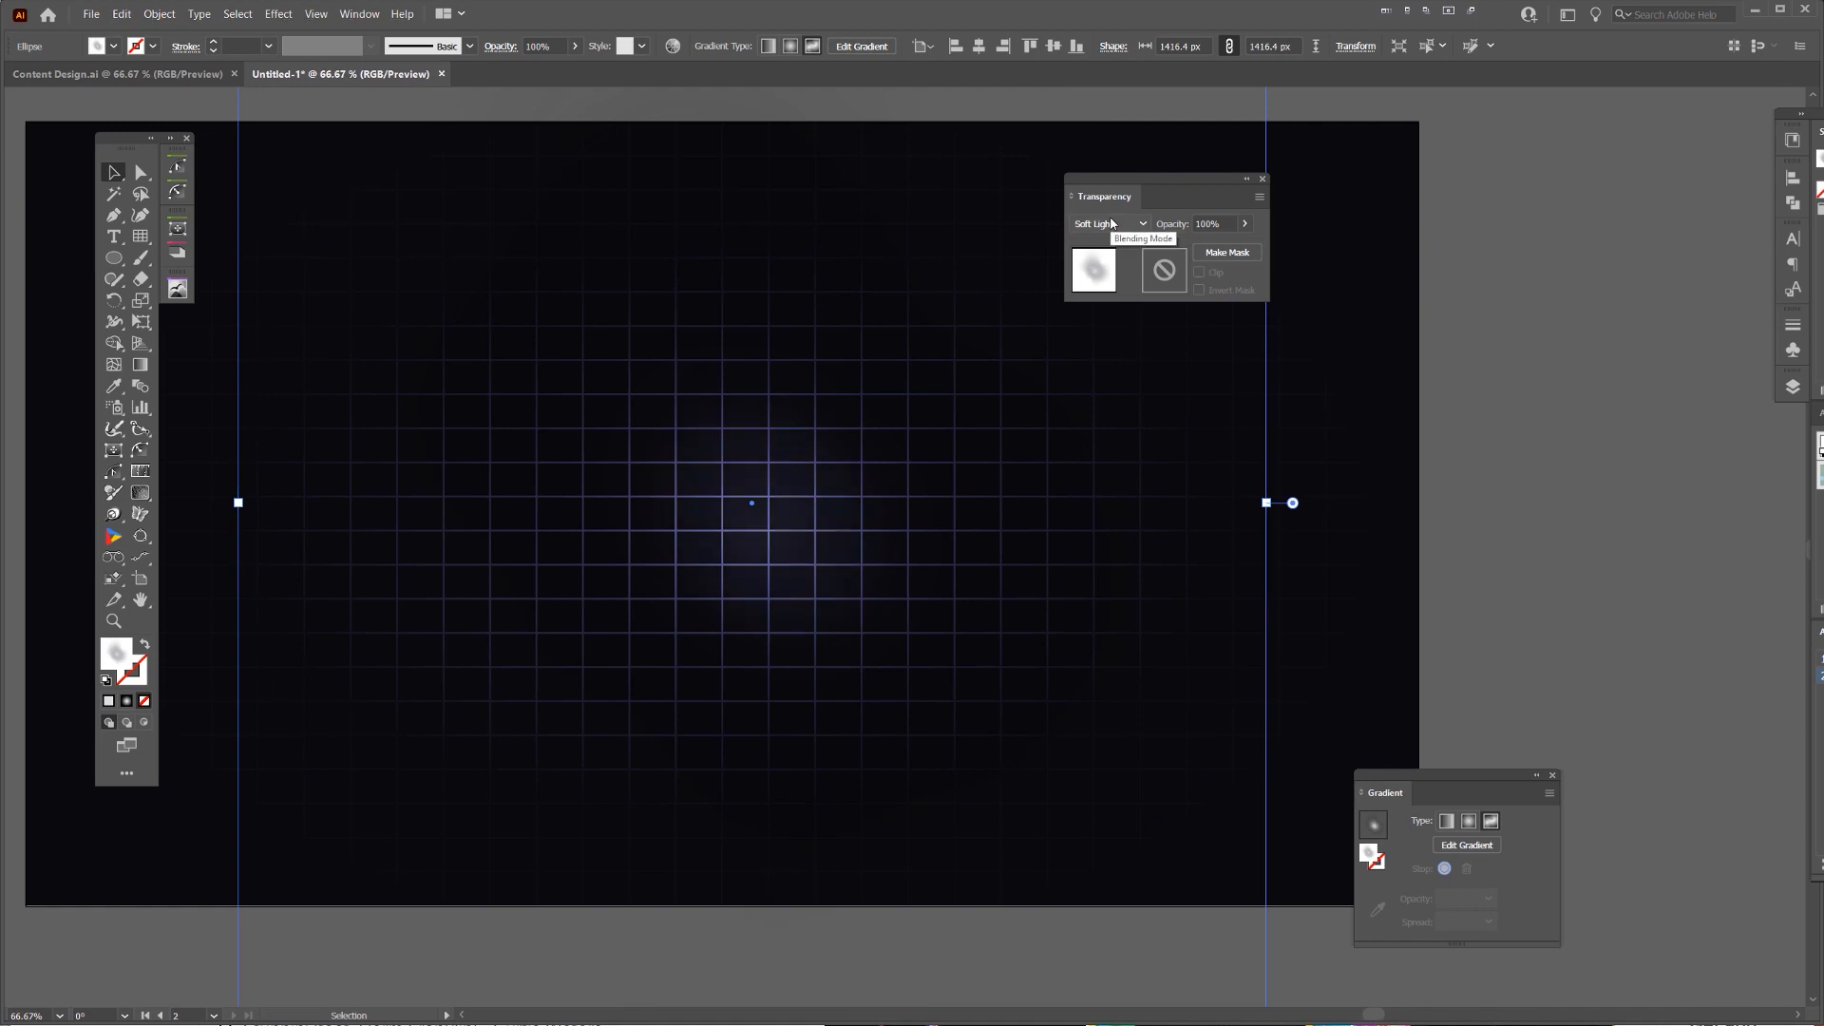
click(1106, 224)
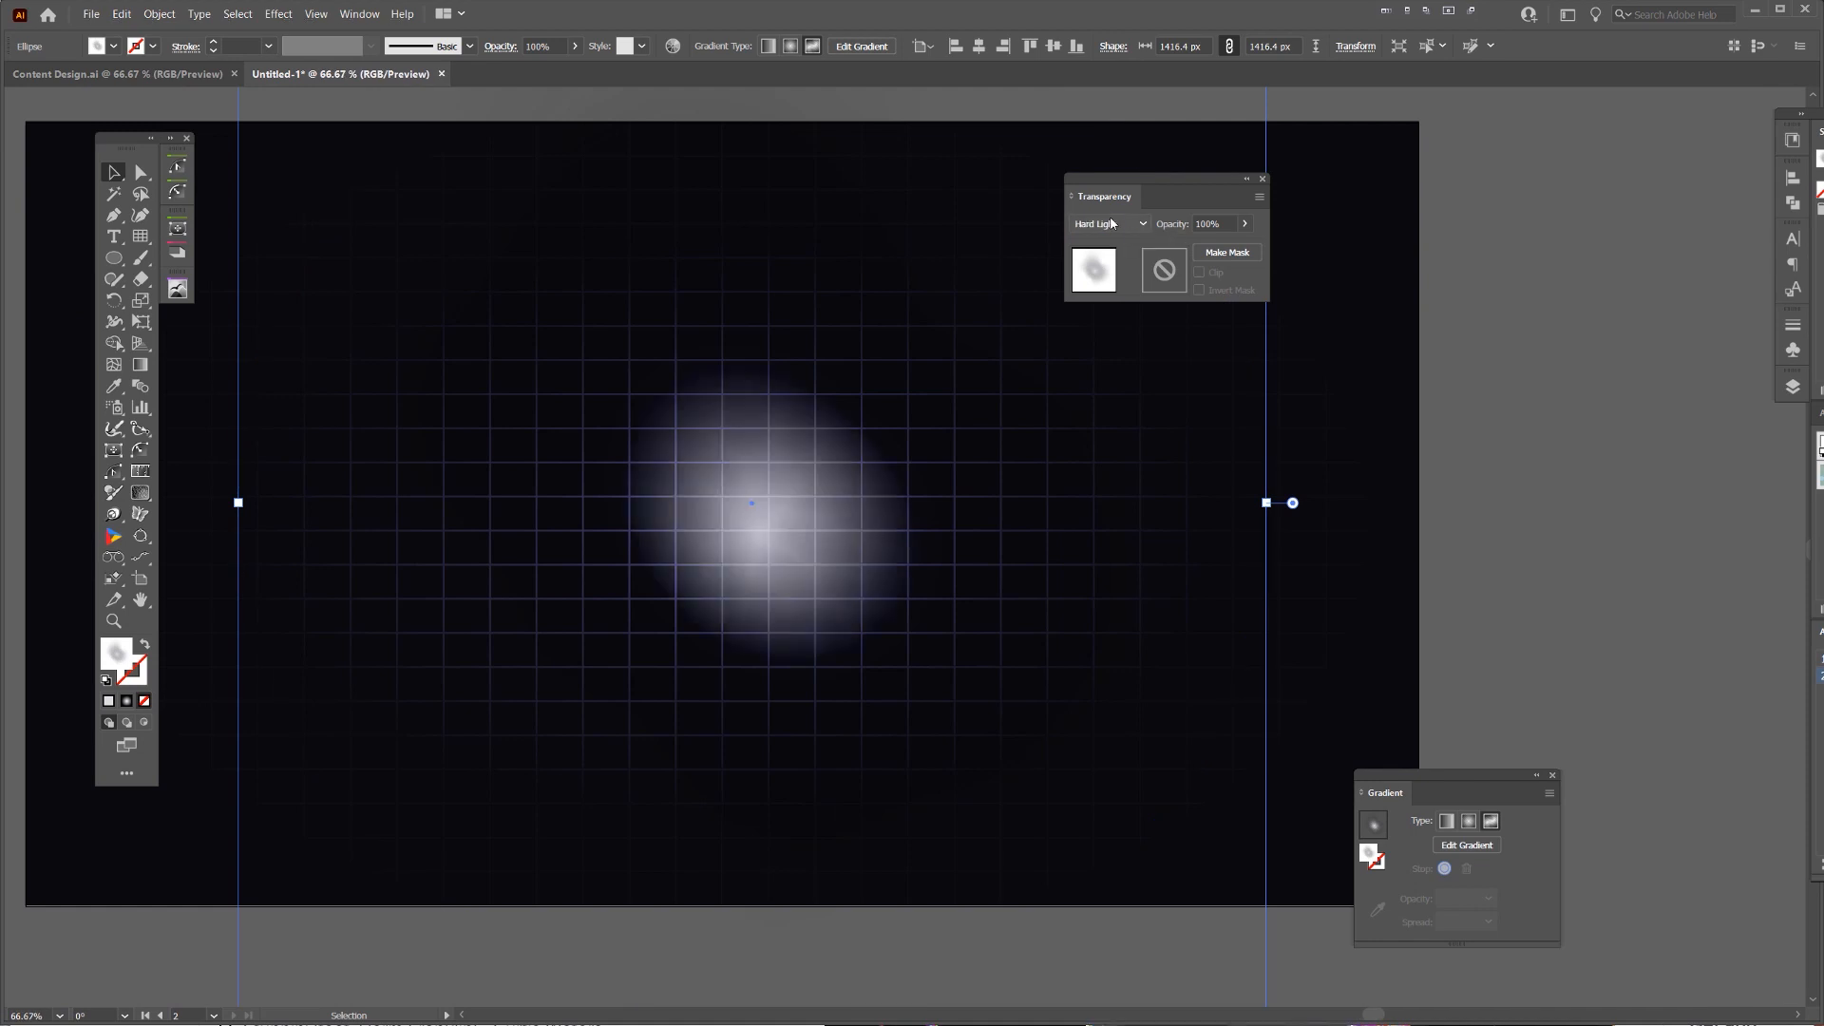
click(1108, 225)
text(60)
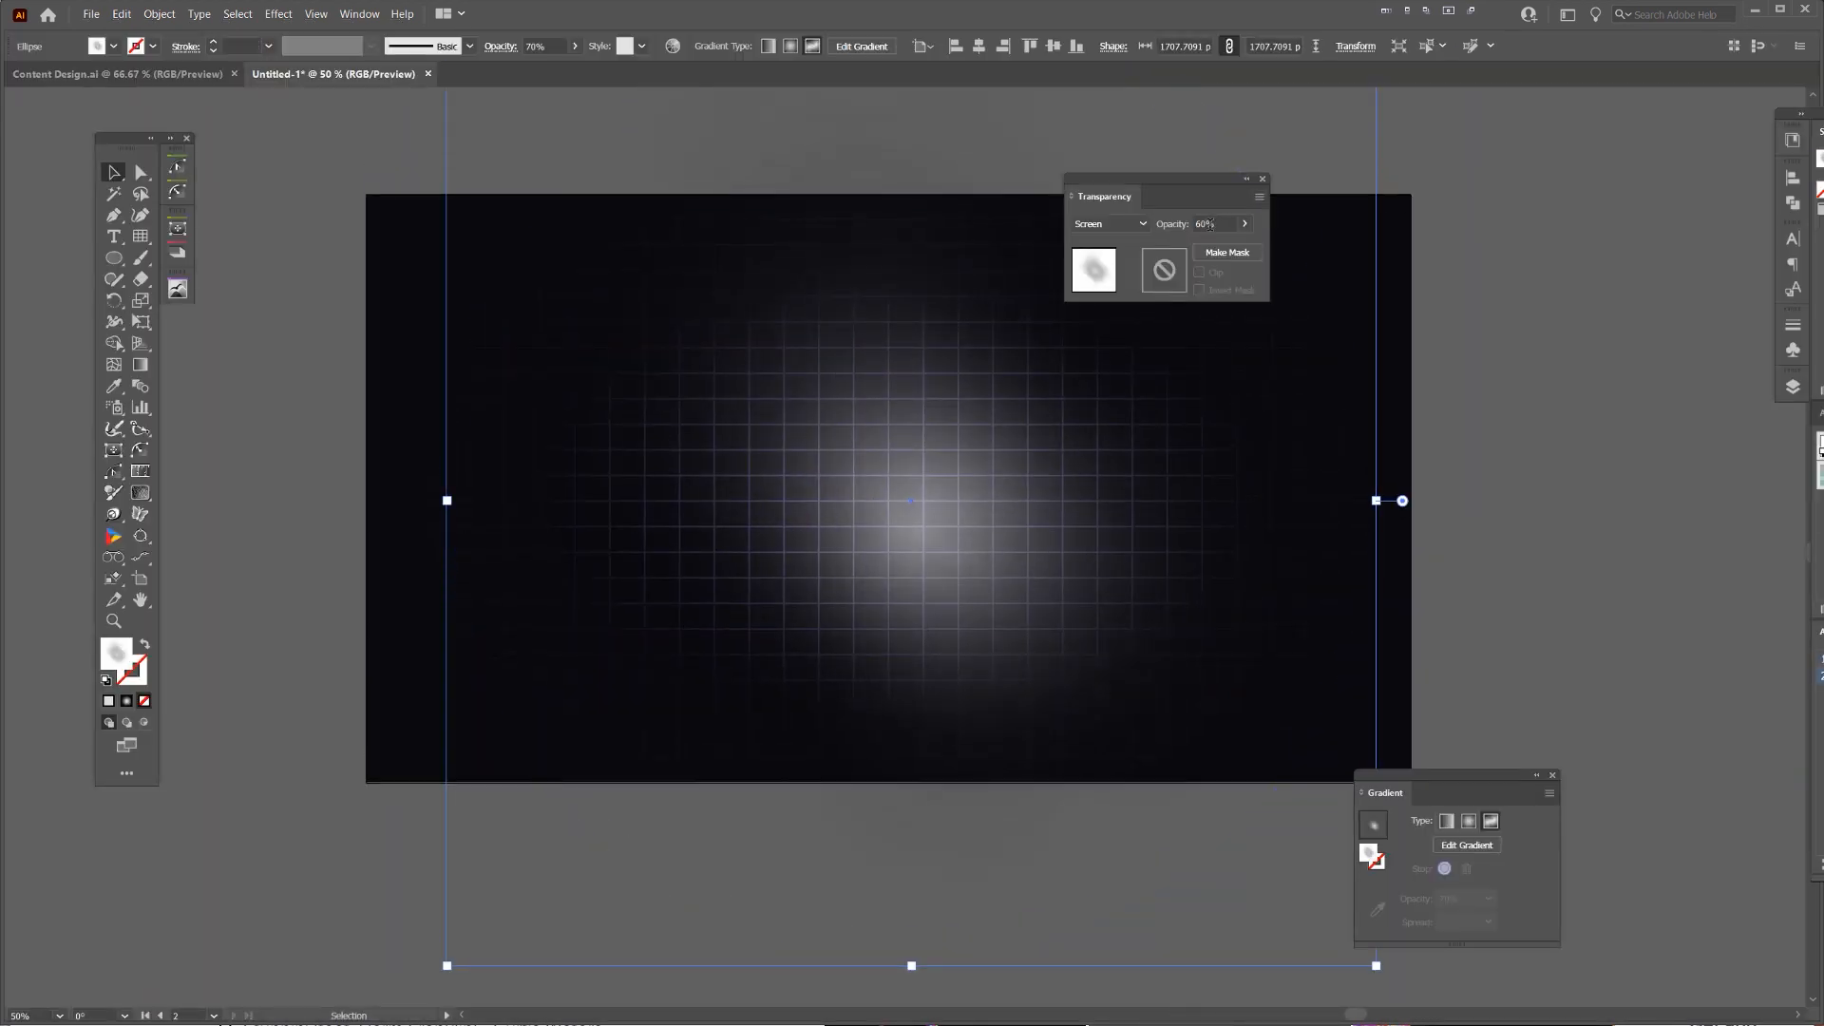
key(tab)
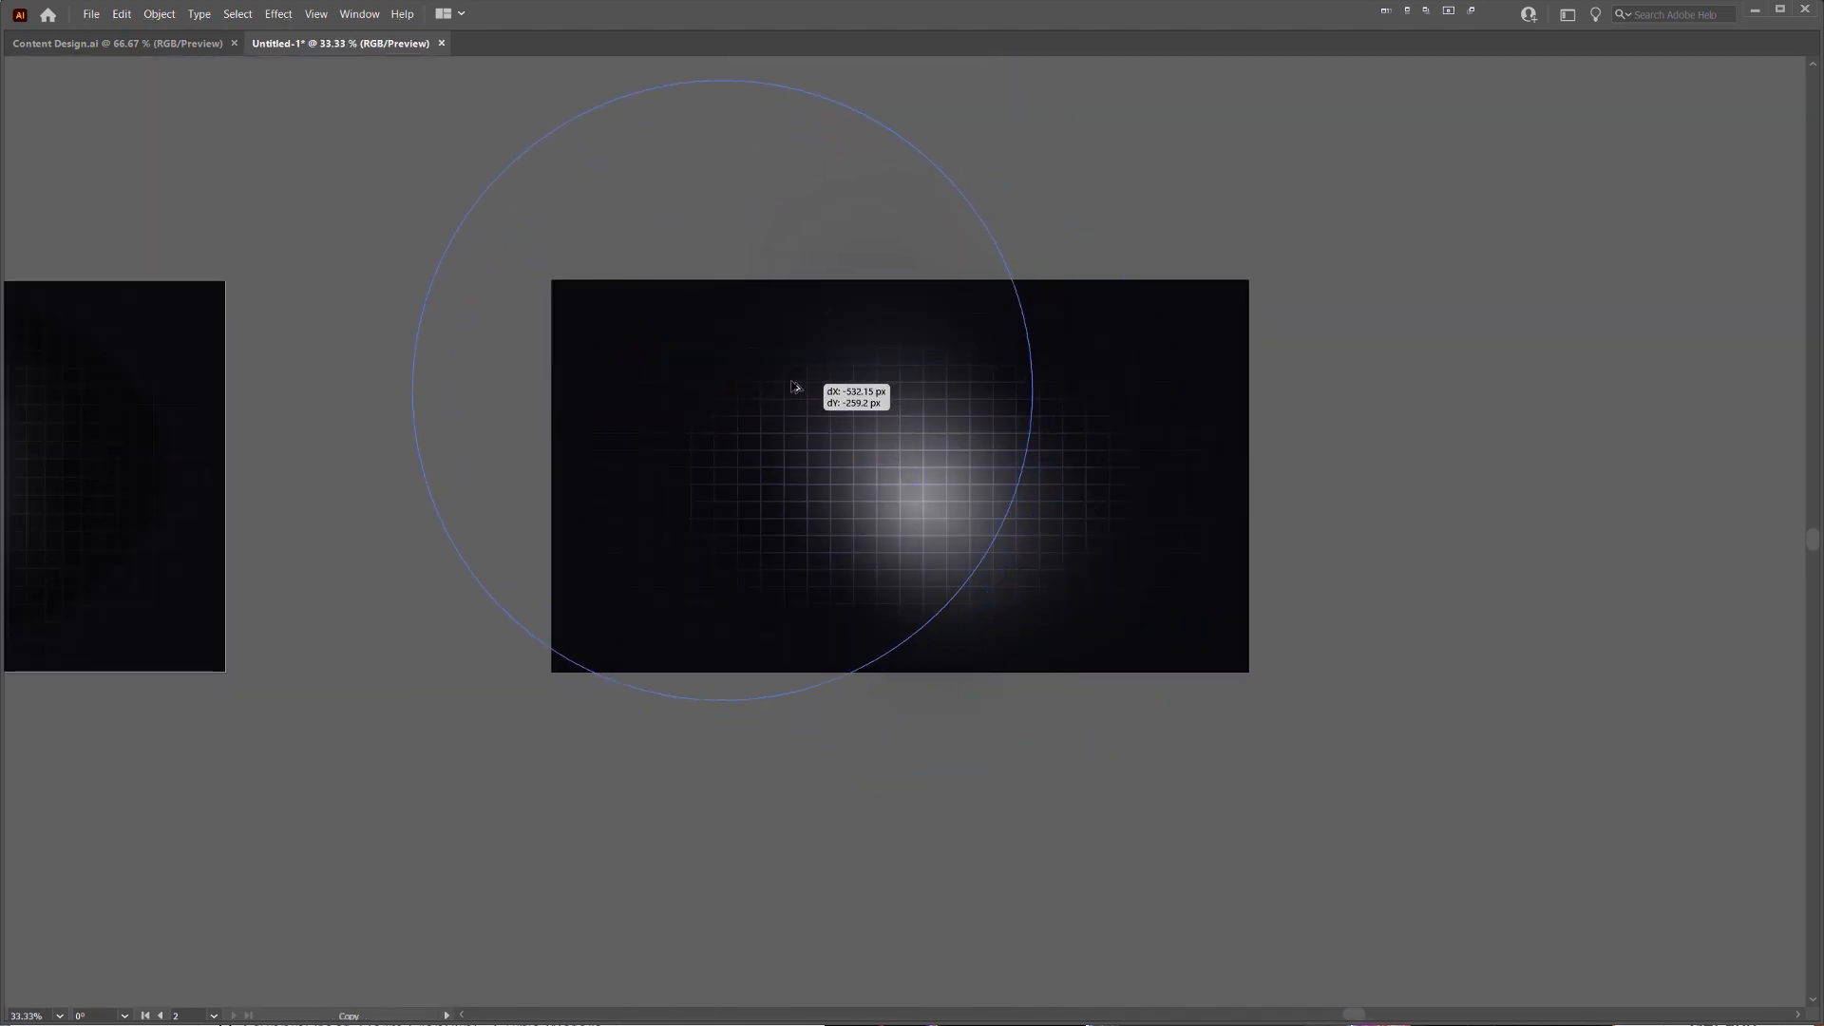
click(1108, 225)
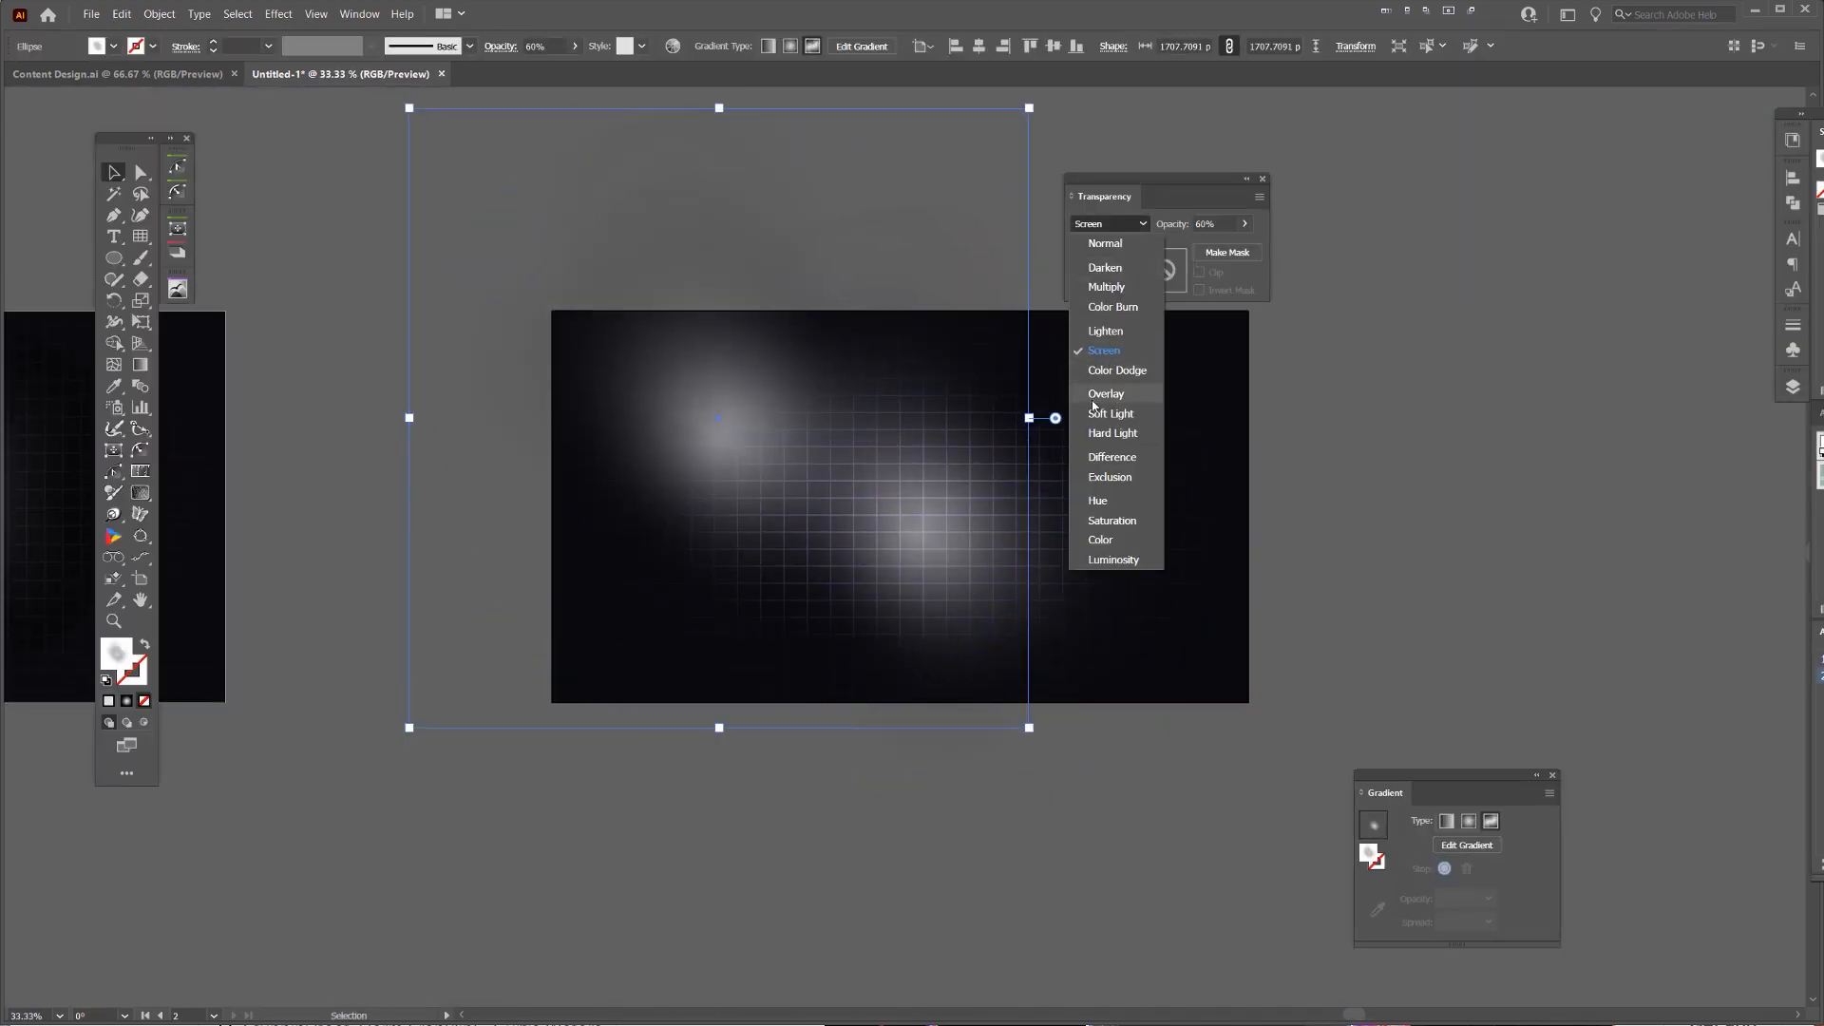
click(1116, 371)
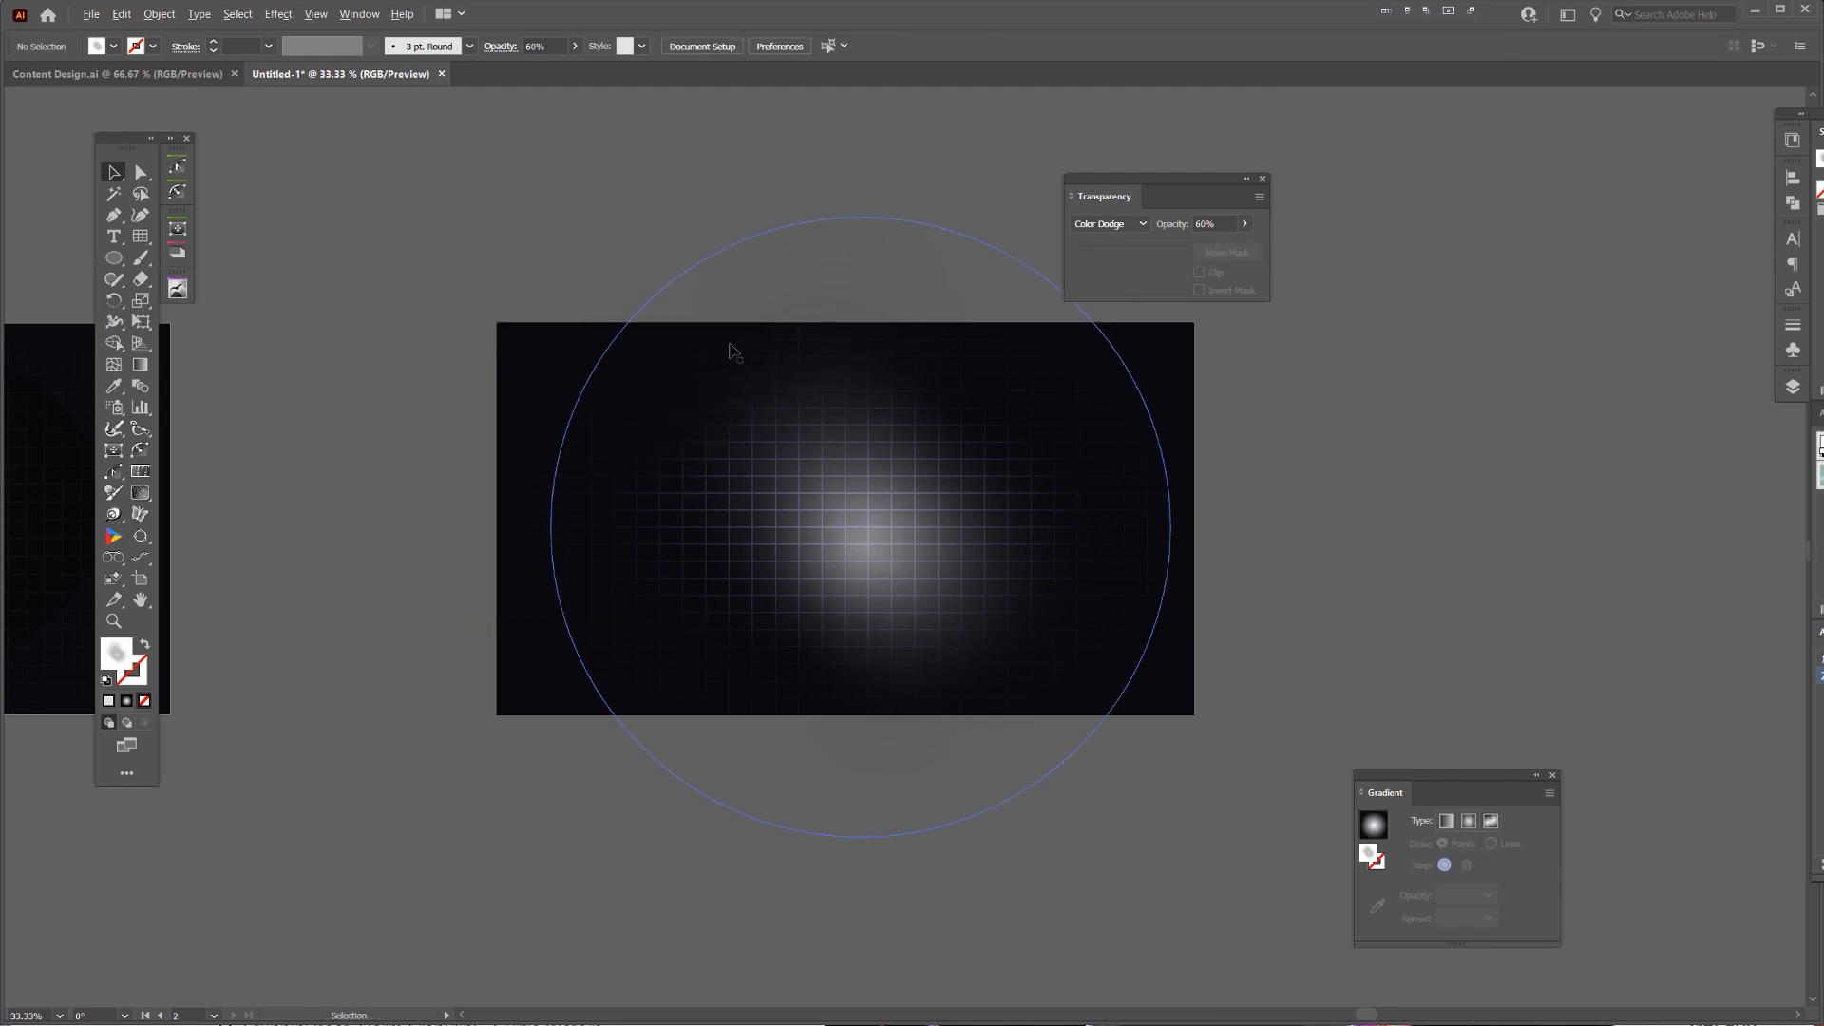
Hide every panel and deselect to preview the glowing grid background alone.
key(Tab)
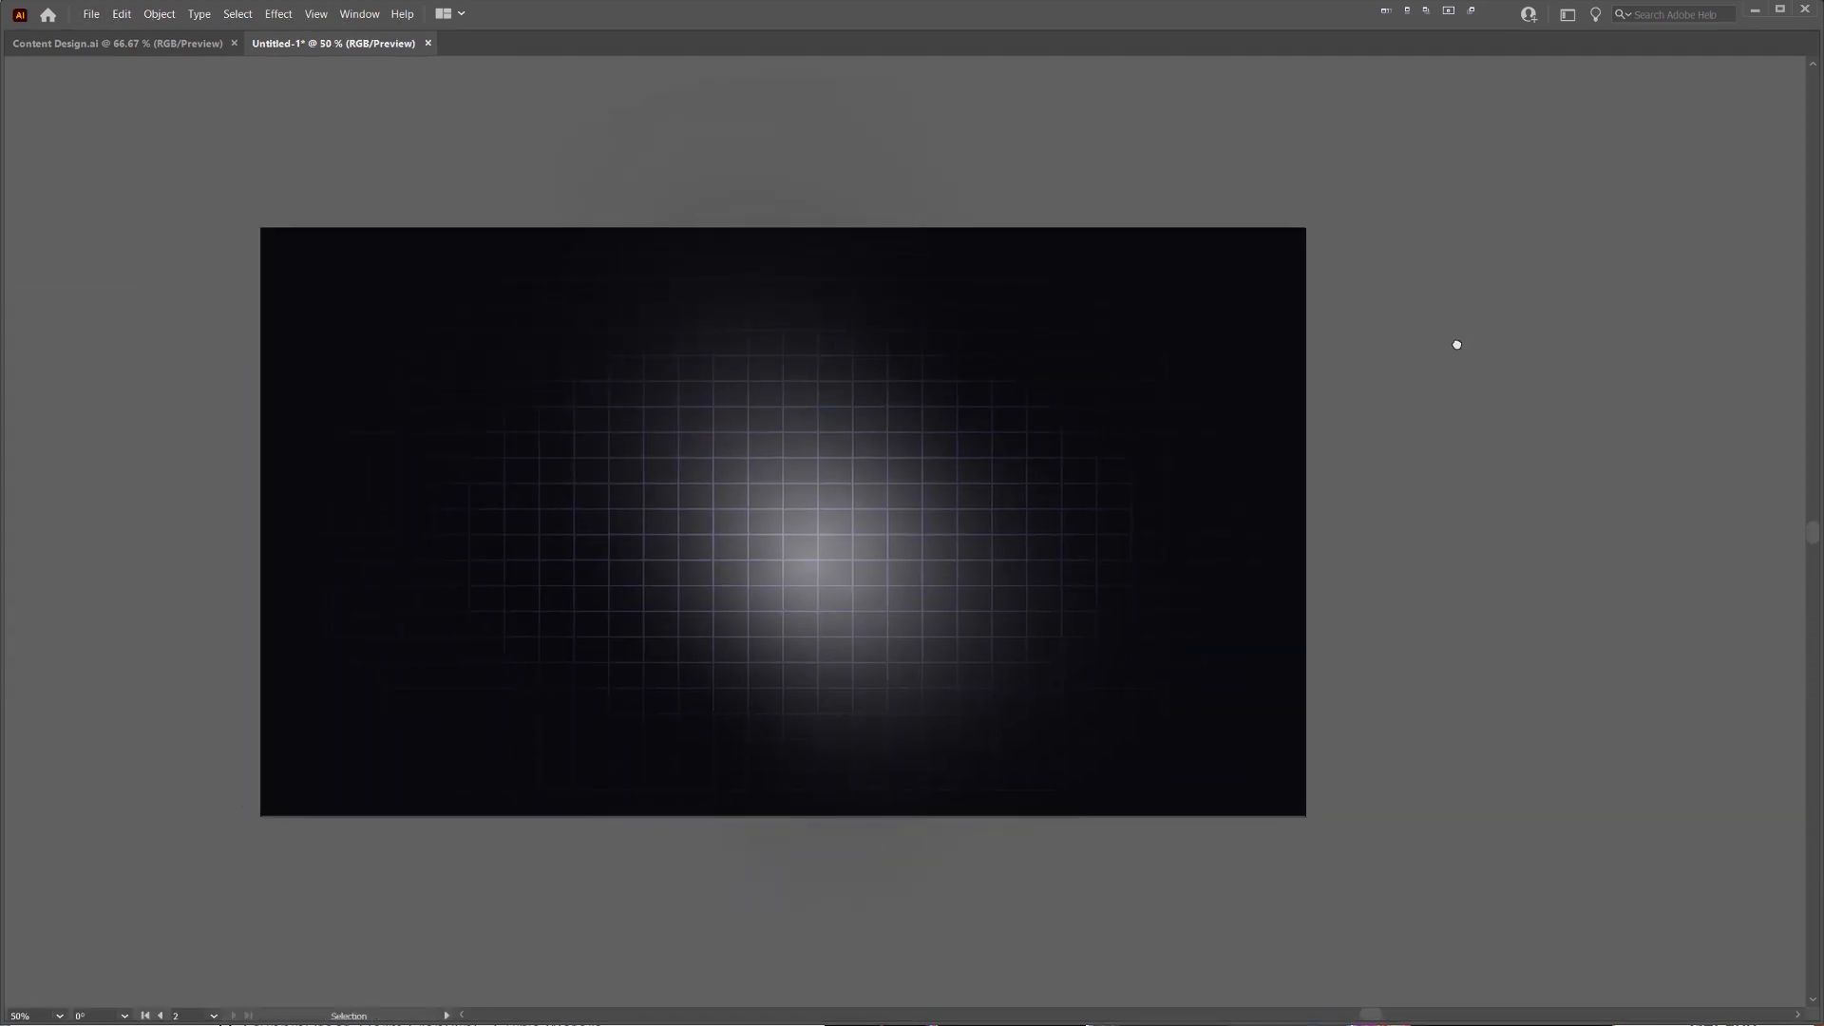
click(747, 553)
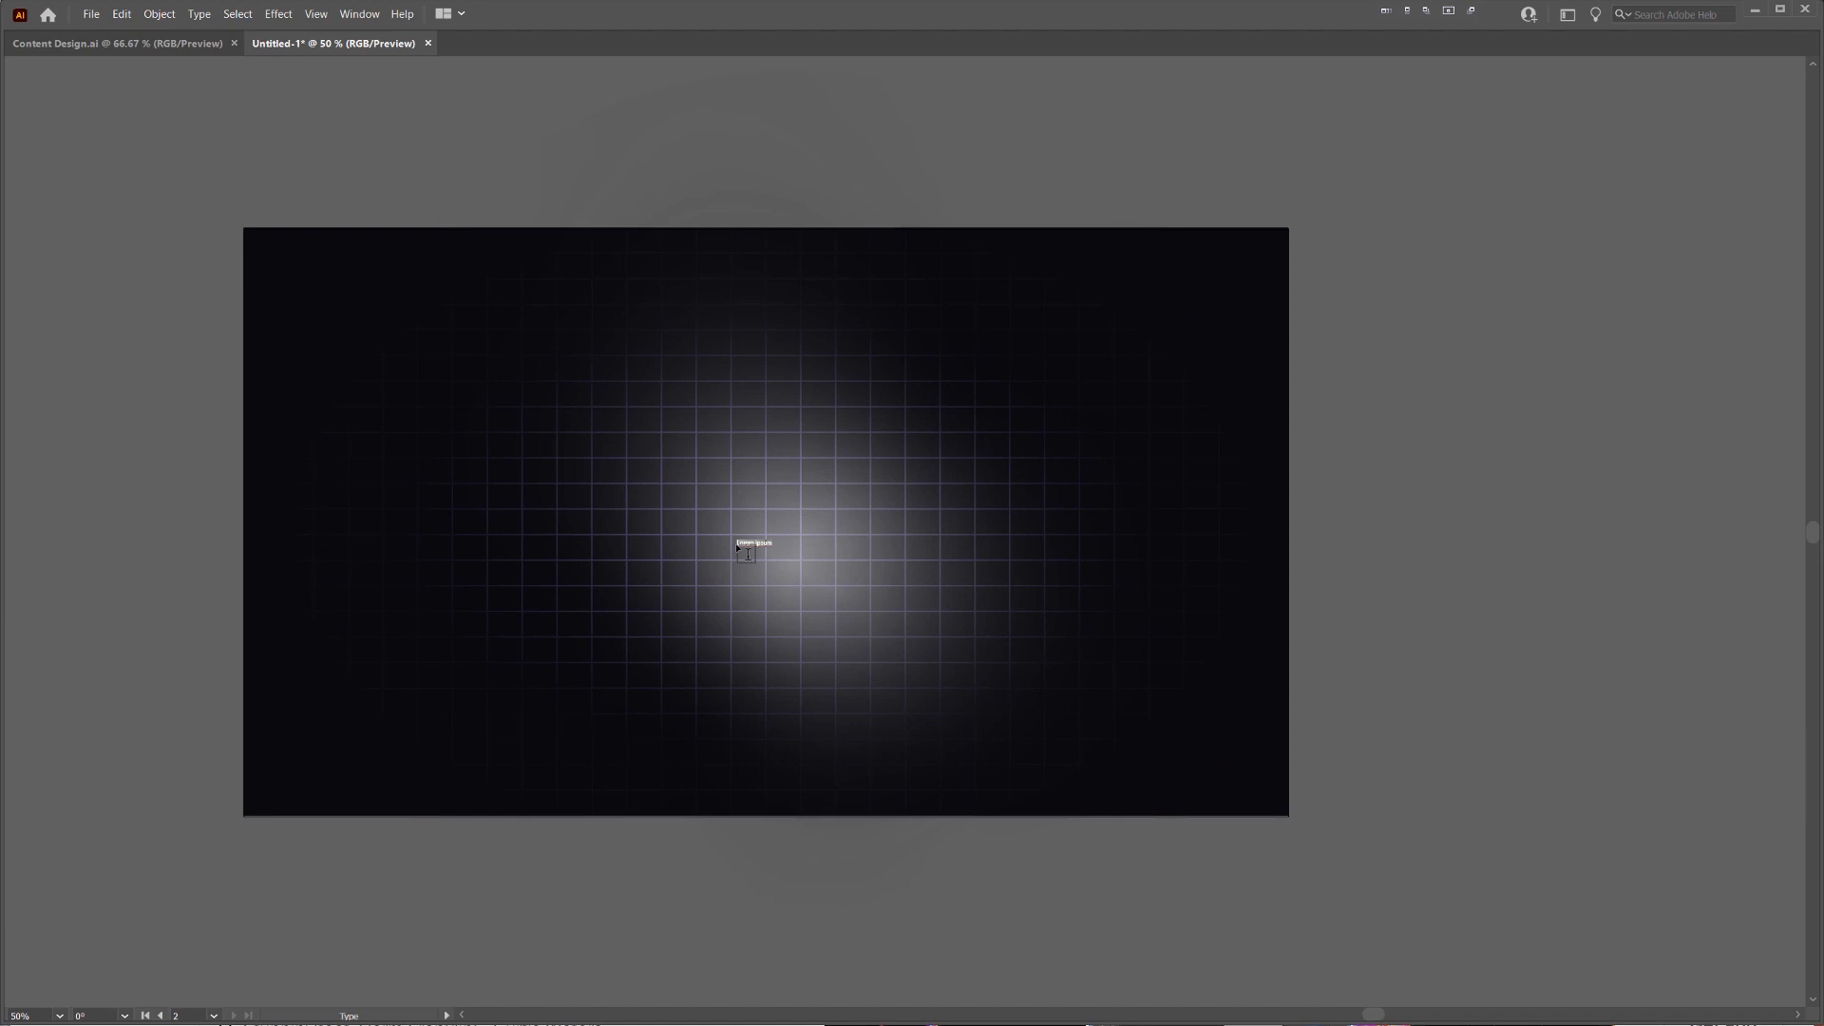